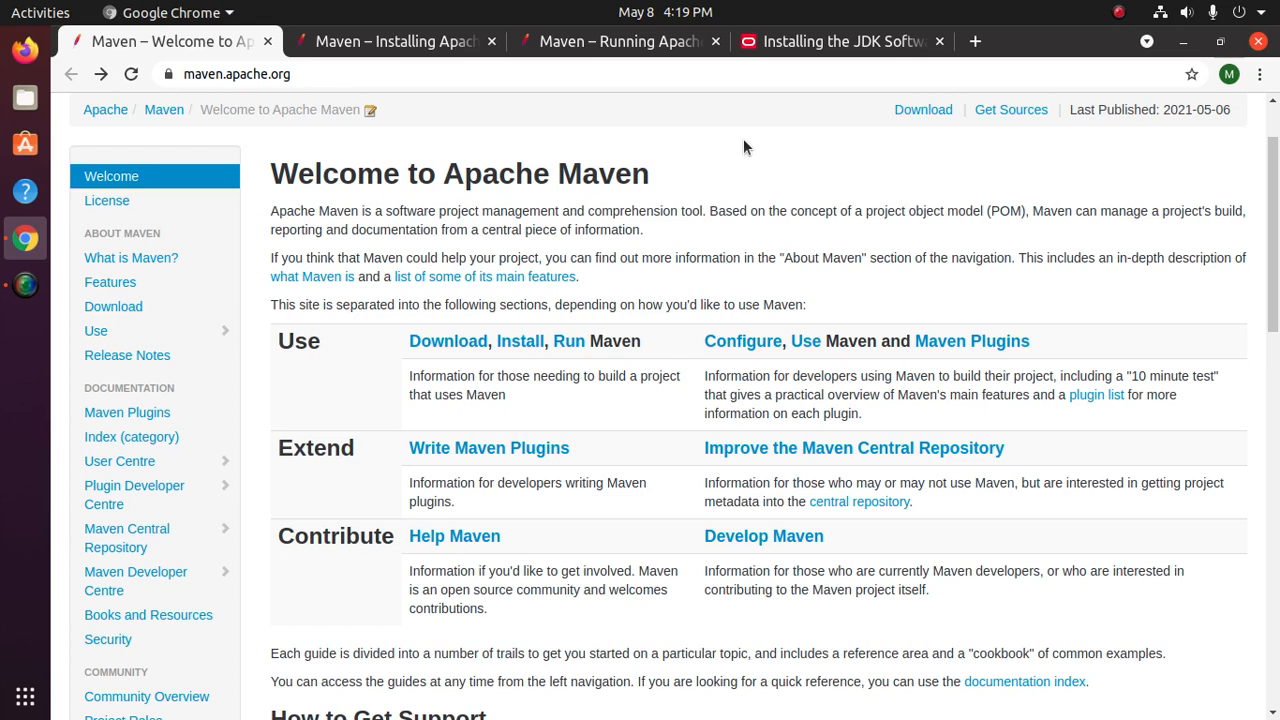
mouse_move(722, 142)
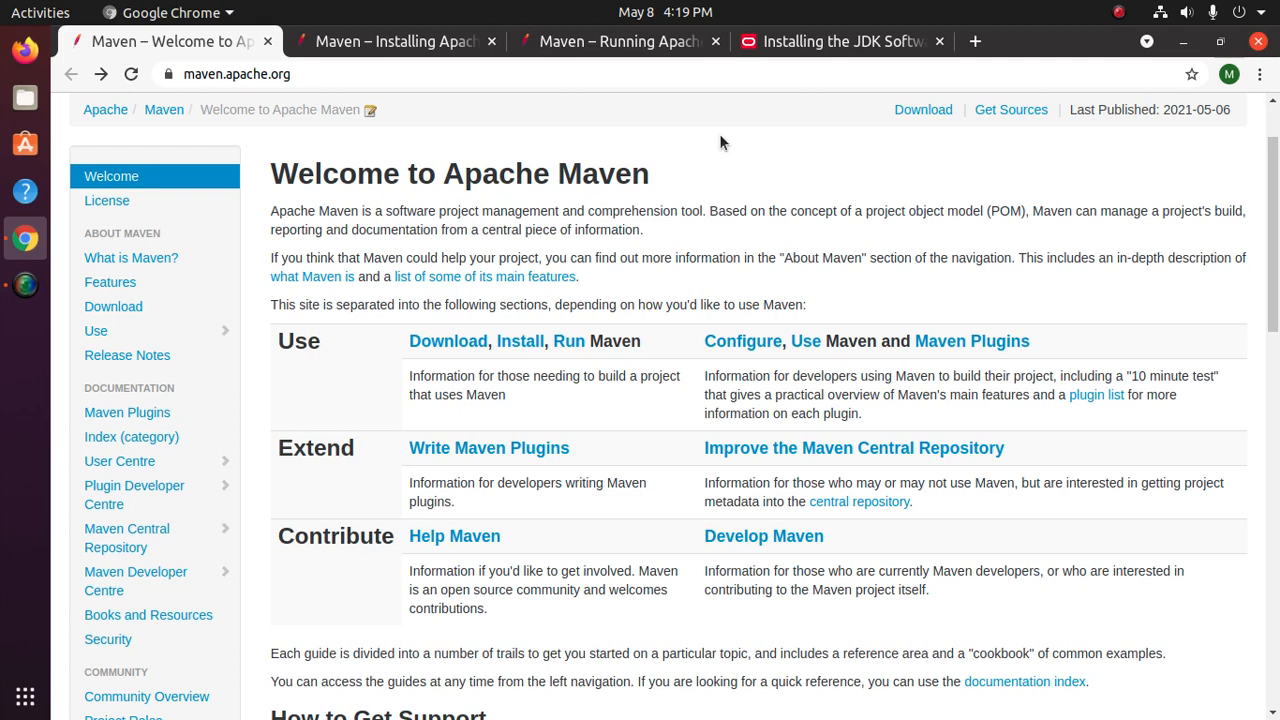
mouse_move(447, 341)
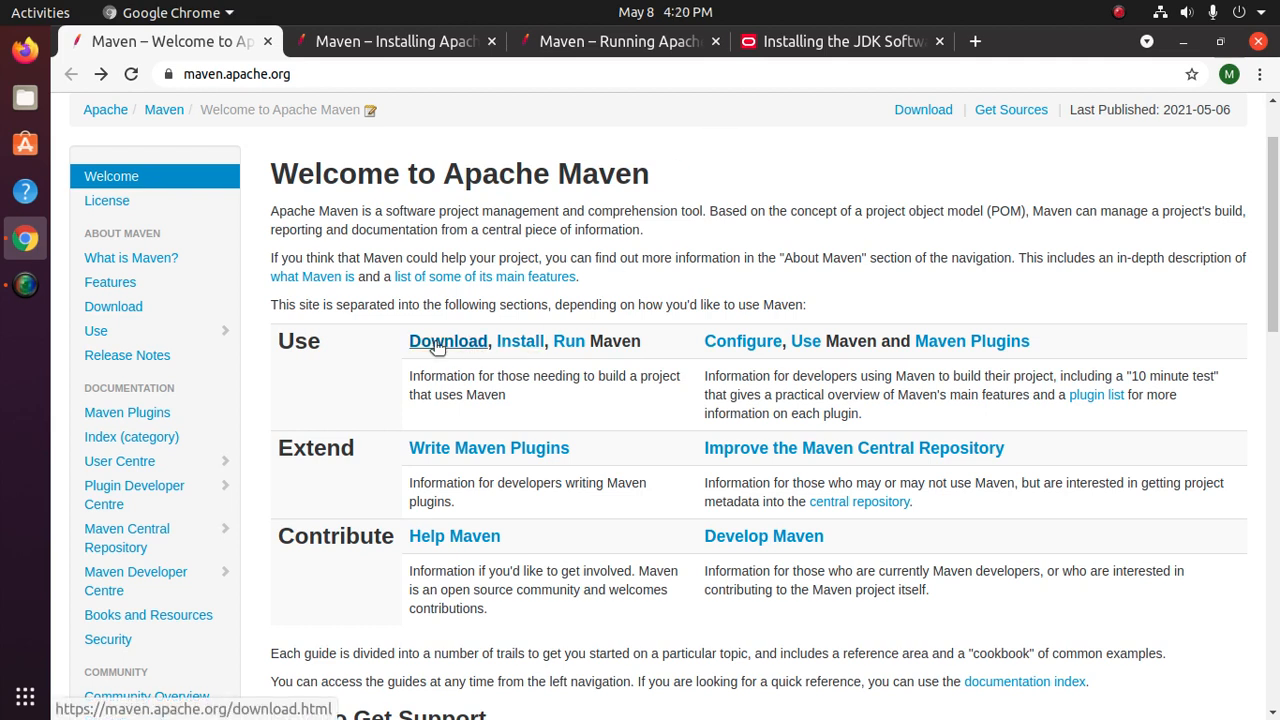
Step: From the Maven download page's Files section, download apache-maven-3.8.1-bin.tar.gz
left_click(447, 341)
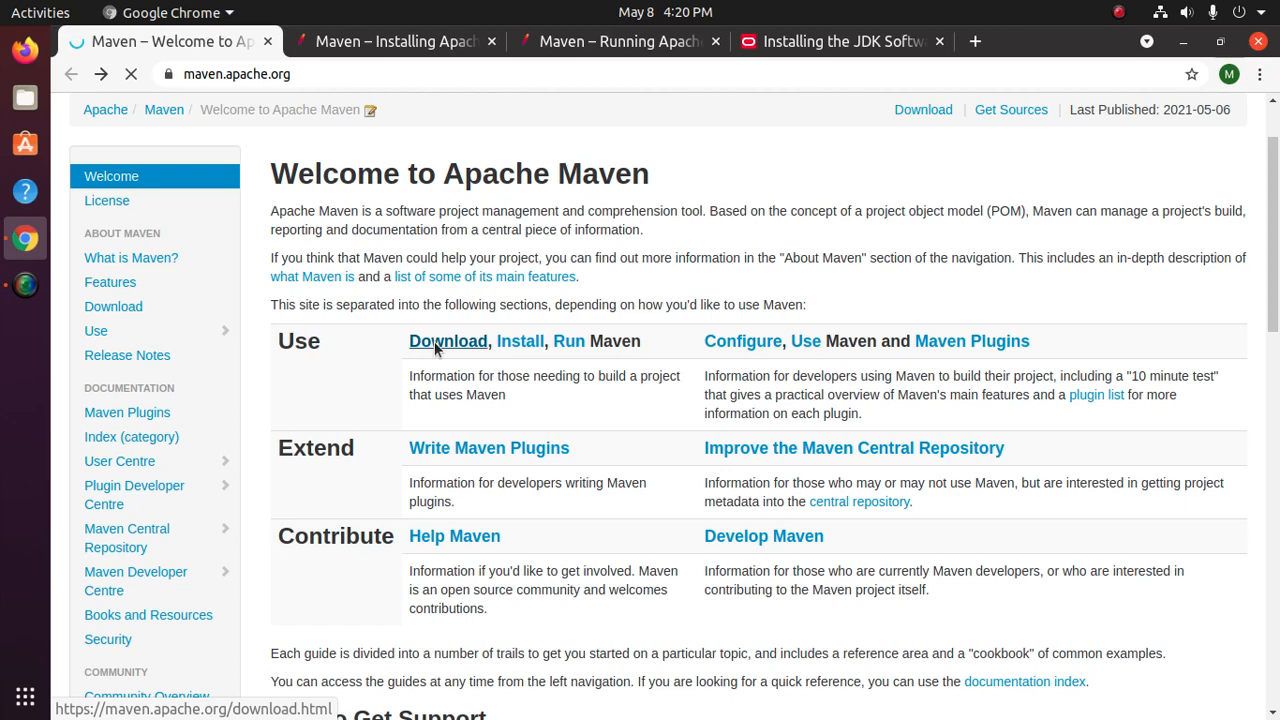
left_click(447, 341)
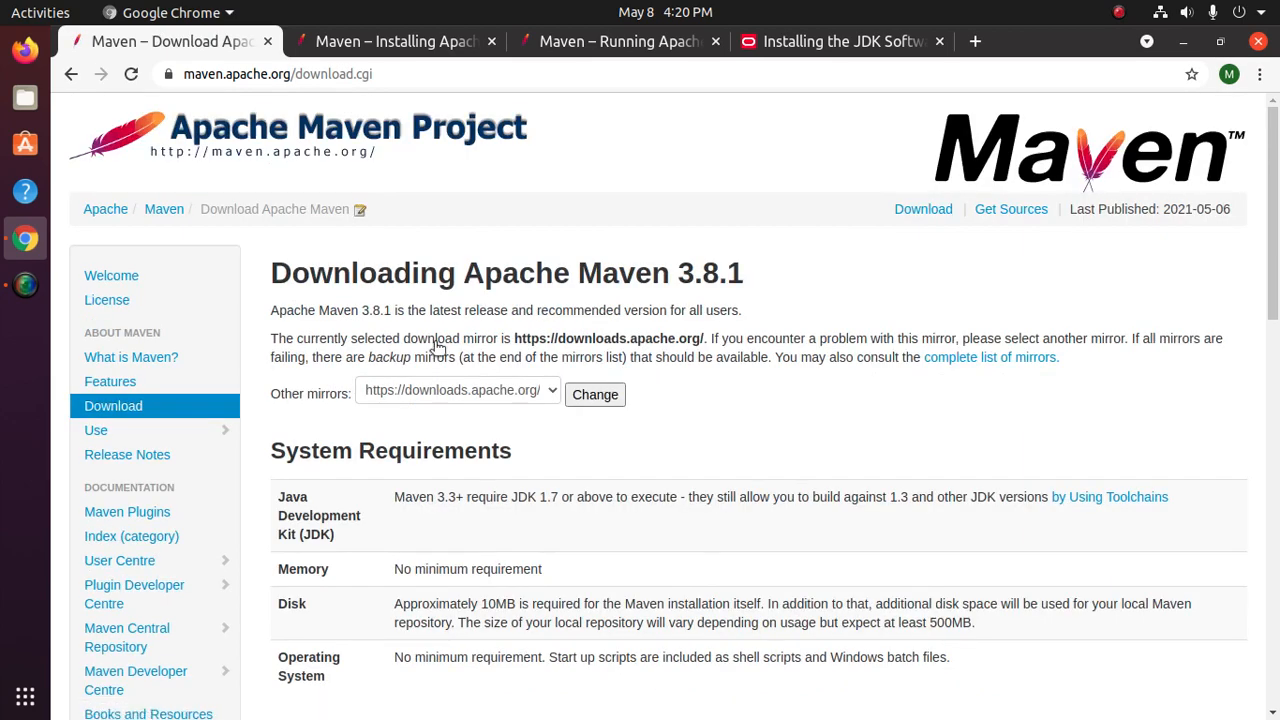
mouse_move(825, 240)
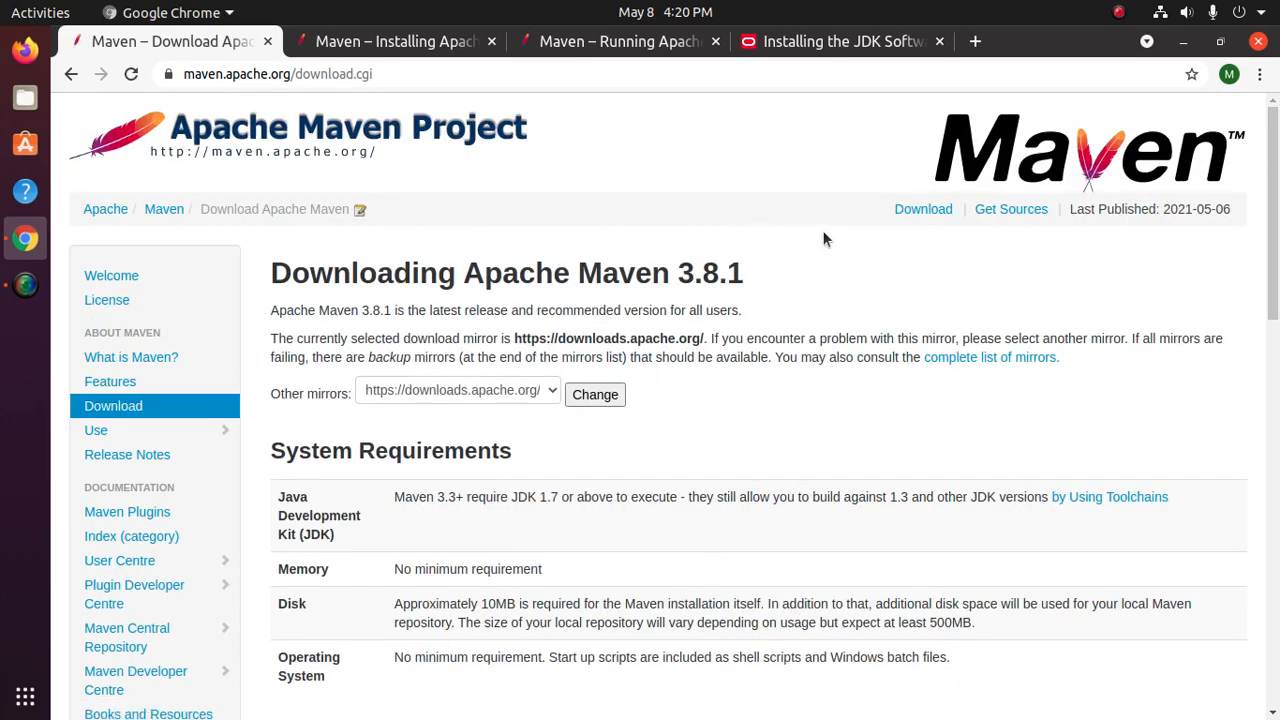
scroll("down", 3)
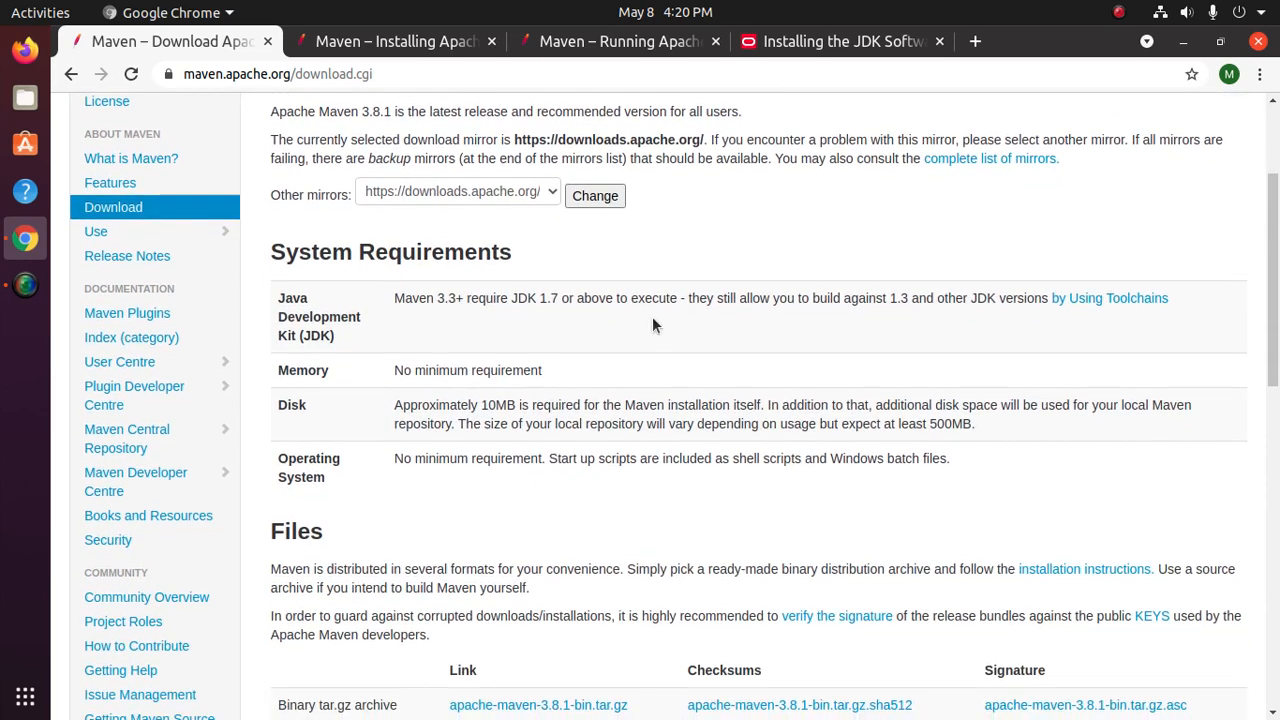
scroll("down", 3)
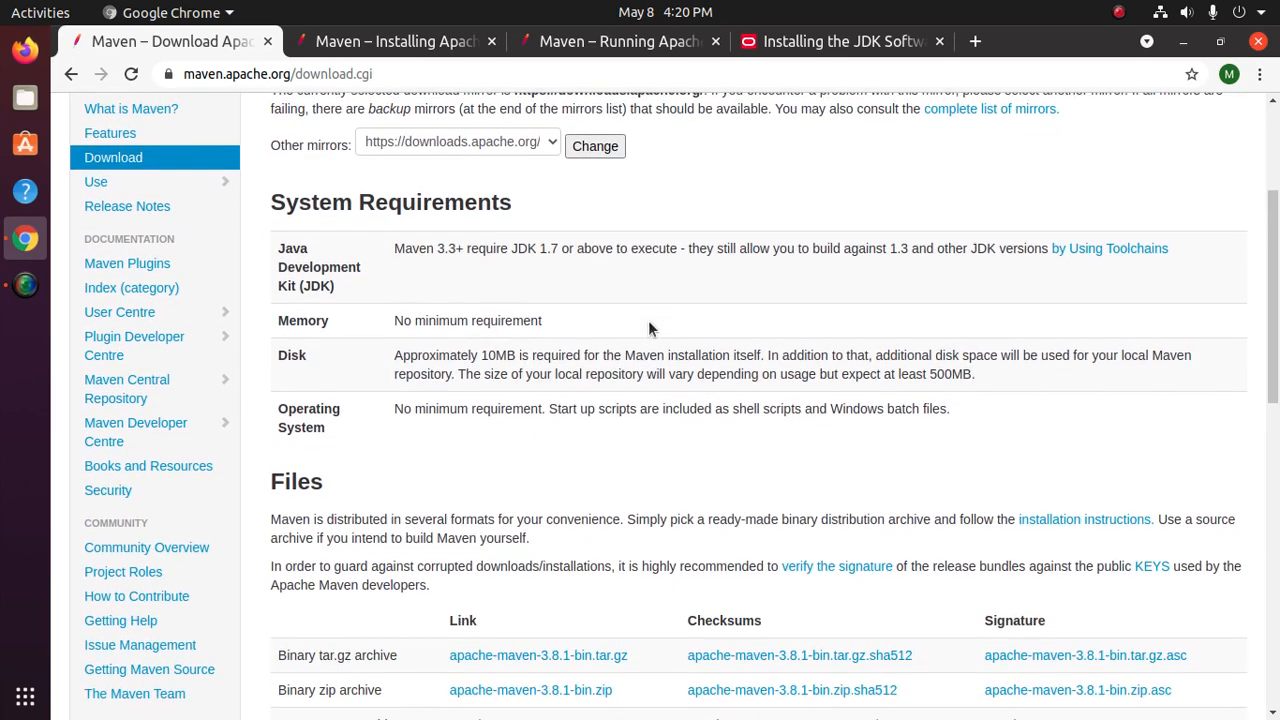
scroll("down", 3)
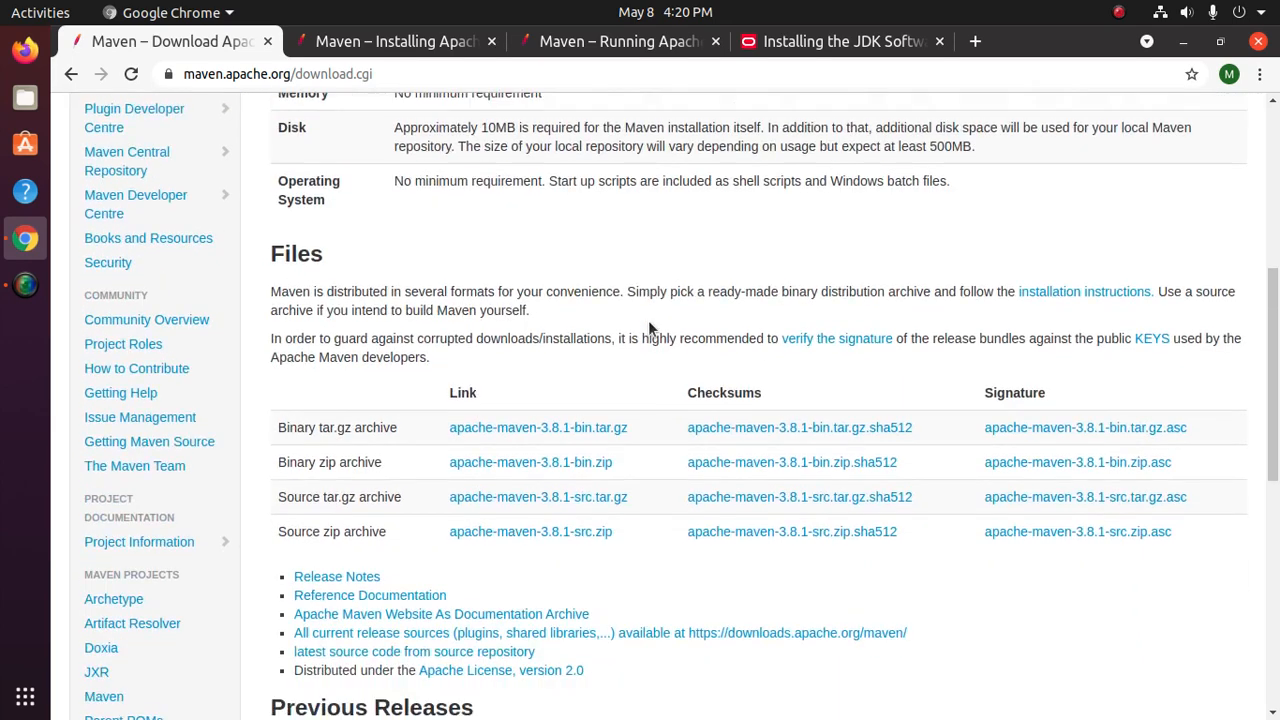
scroll("down", 3)
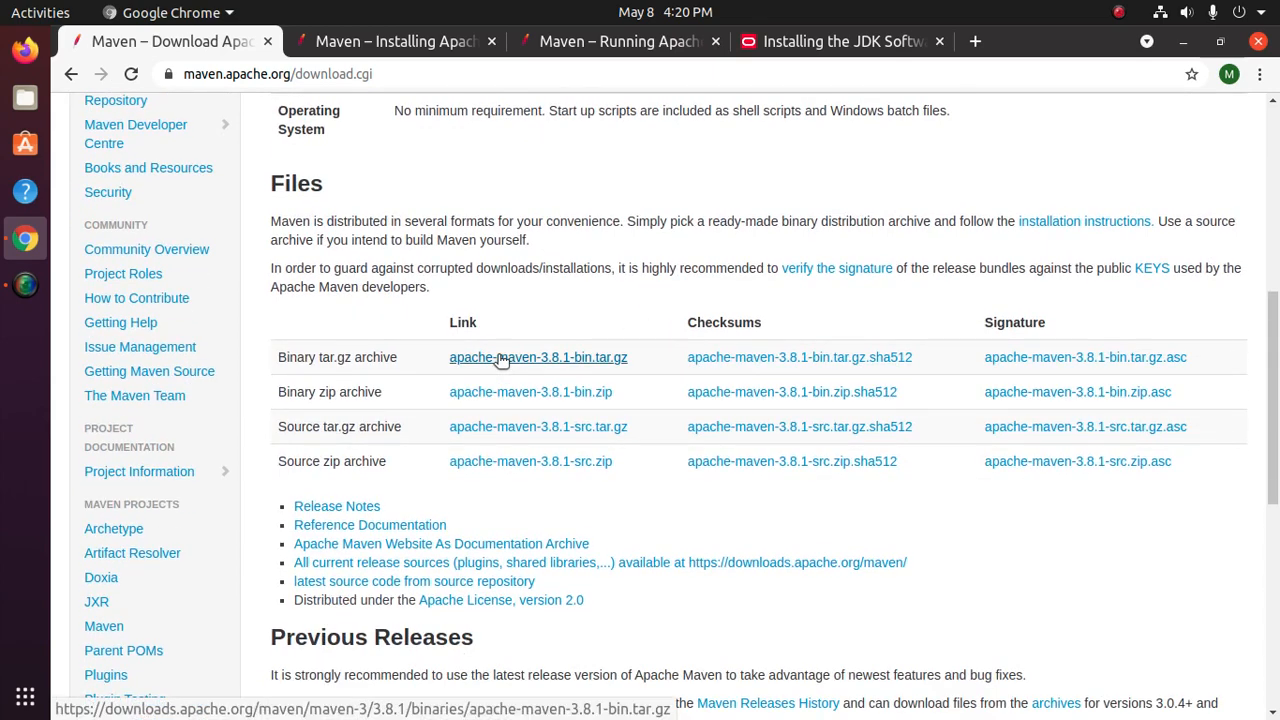
left_click(538, 357)
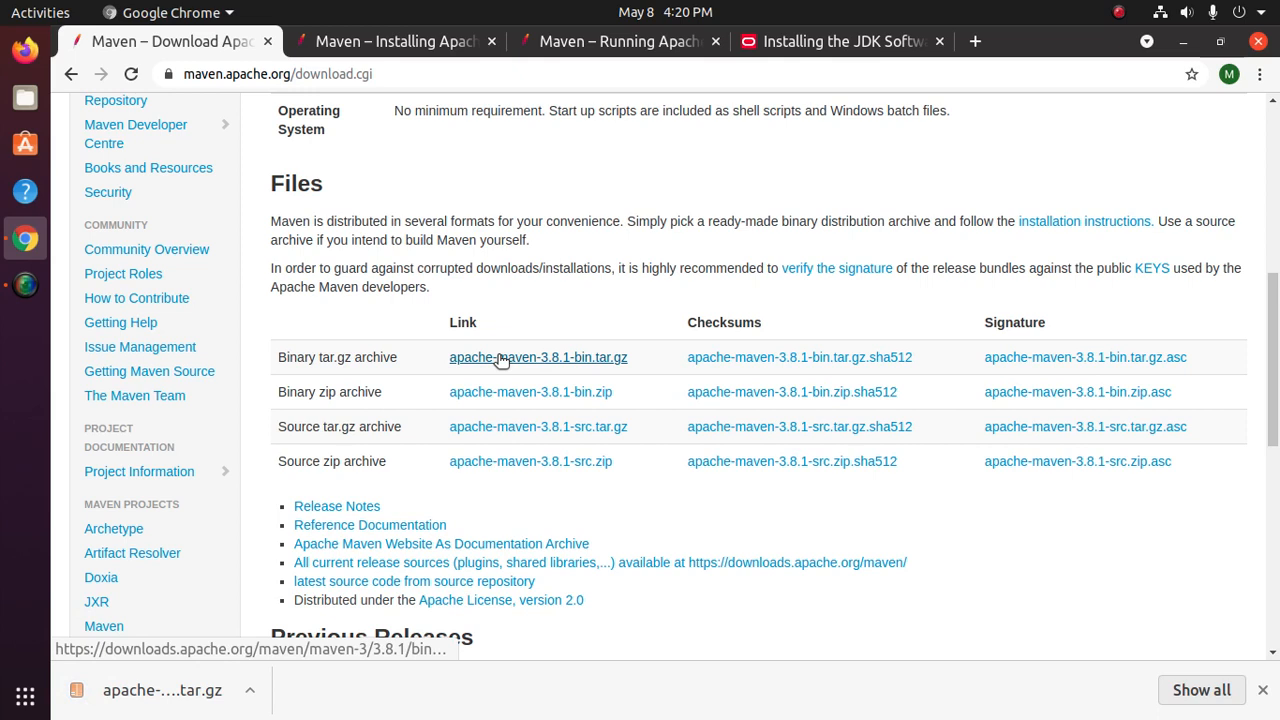
Step: Run java --version to confirm OpenJDK 11.0.11, then minimize the terminal
left_click(24, 331)
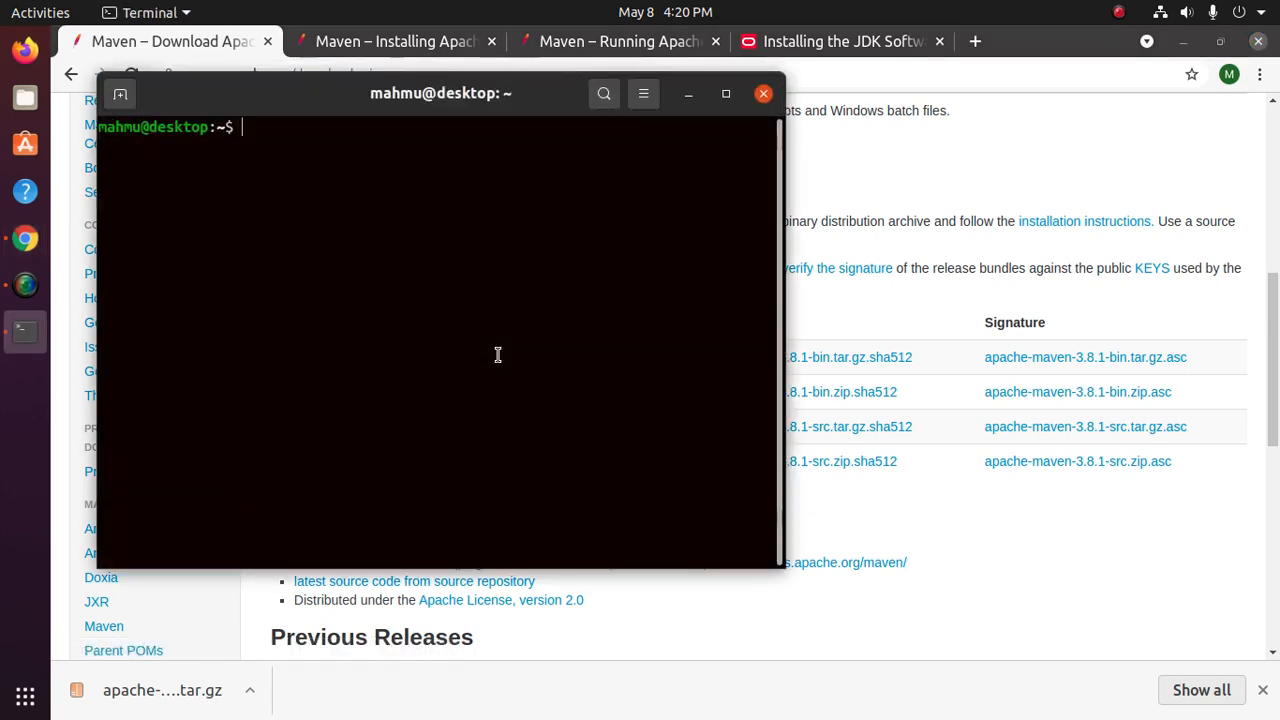
type("ja")
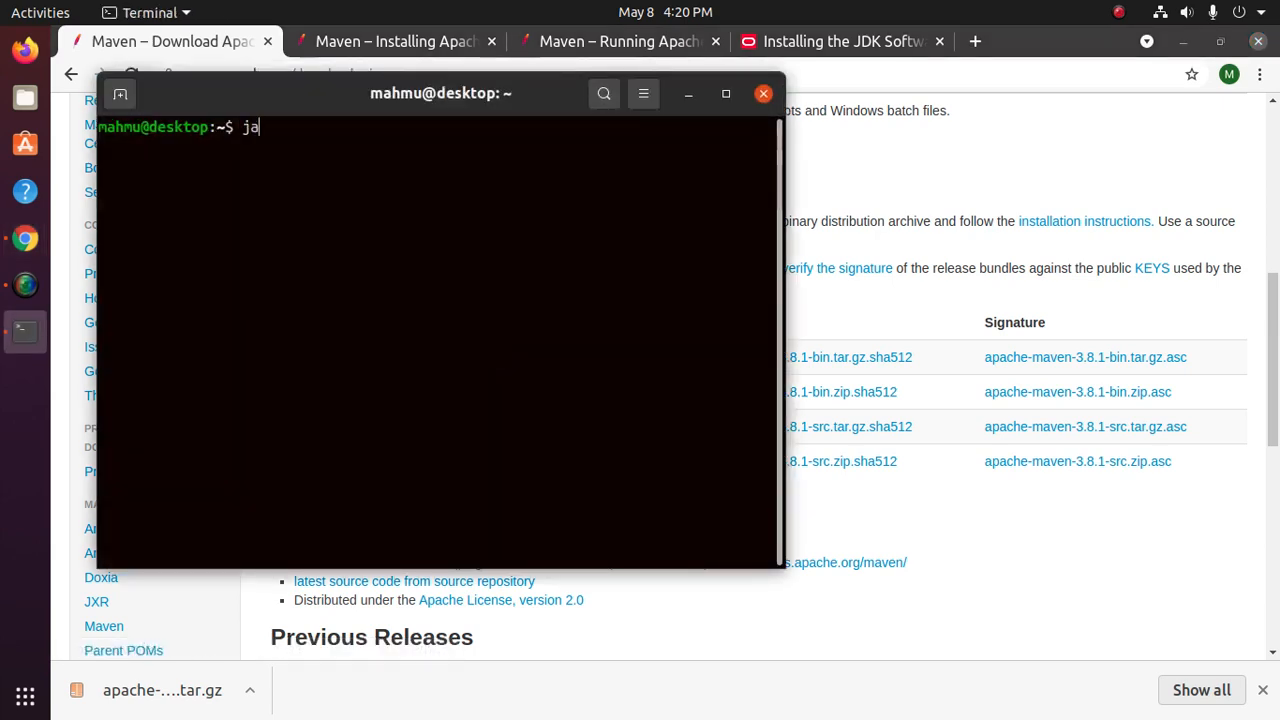
type("va --v")
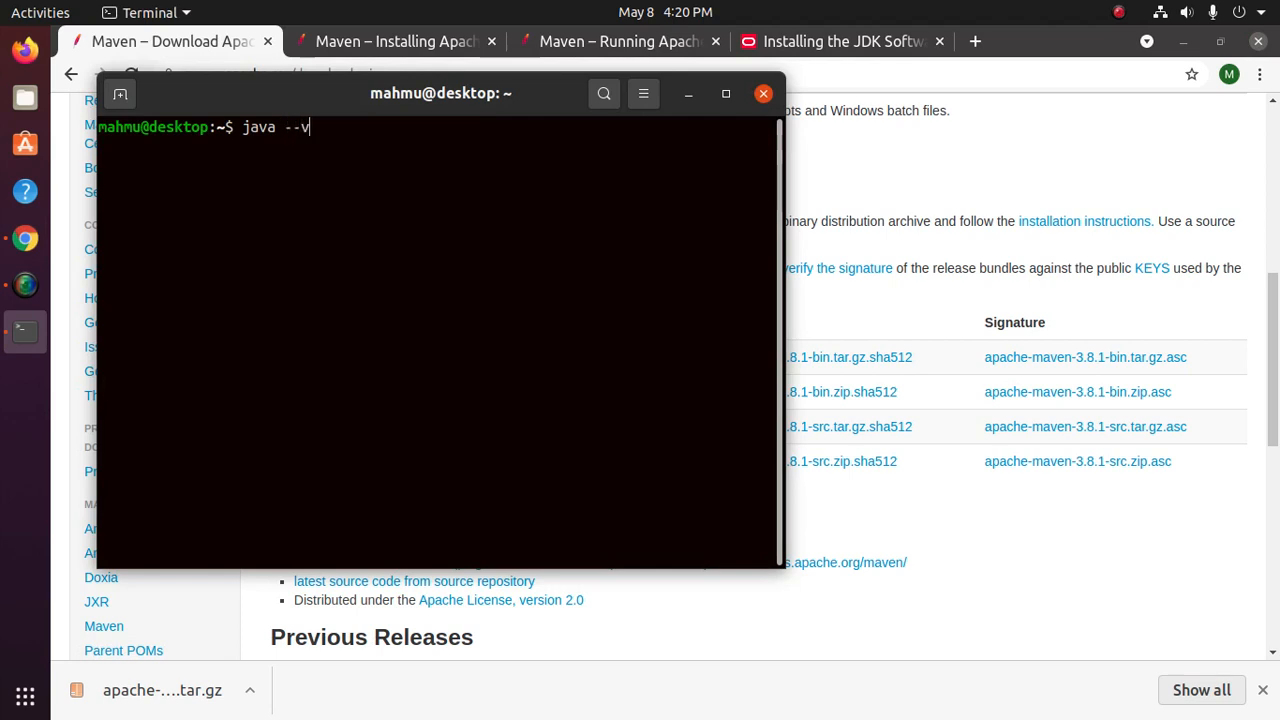
type("ersion")
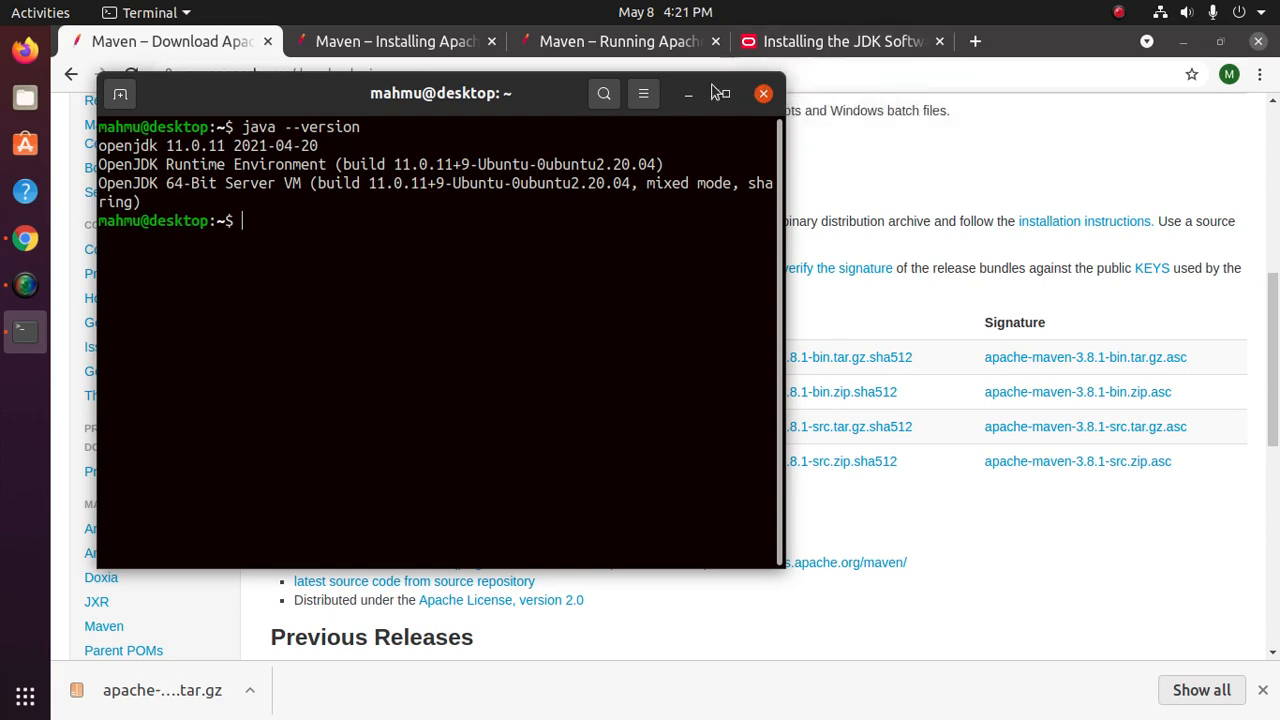
left_click(763, 93)
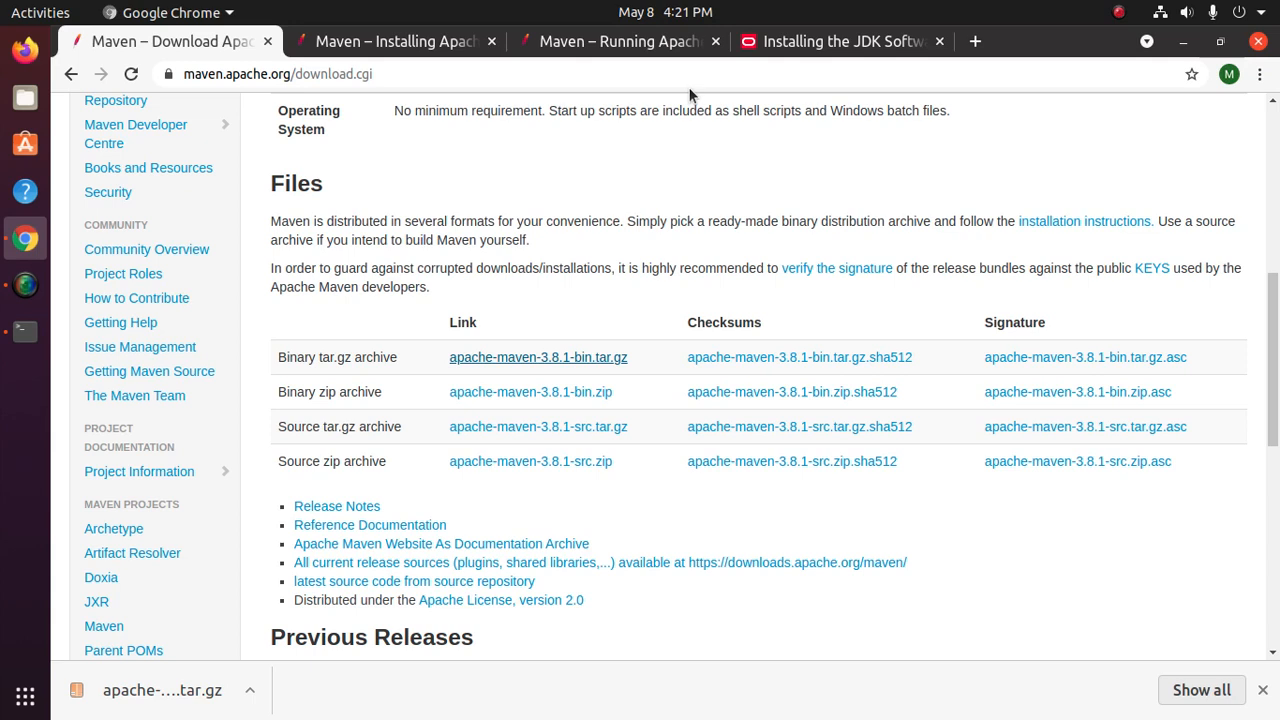
mouse_move(686, 170)
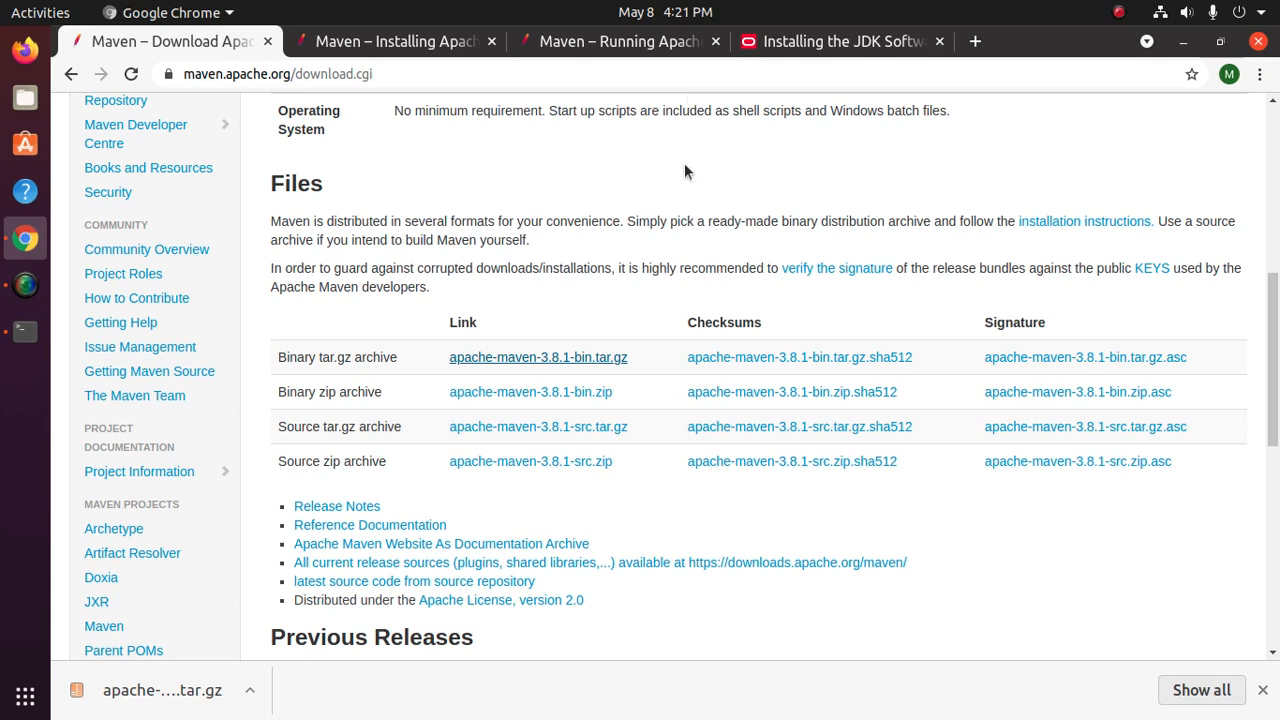
Step: Open ~/.profile in nano with the terminal window maximized
left_click(24, 331)
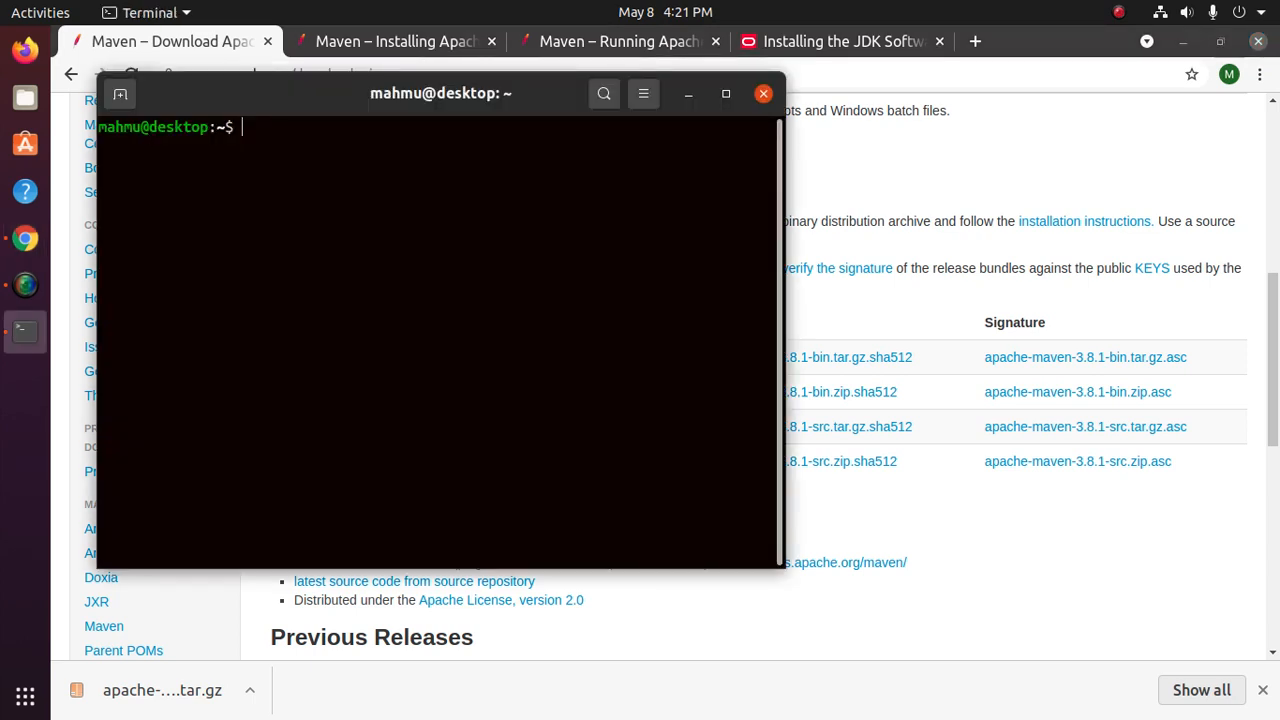
type(".pt")
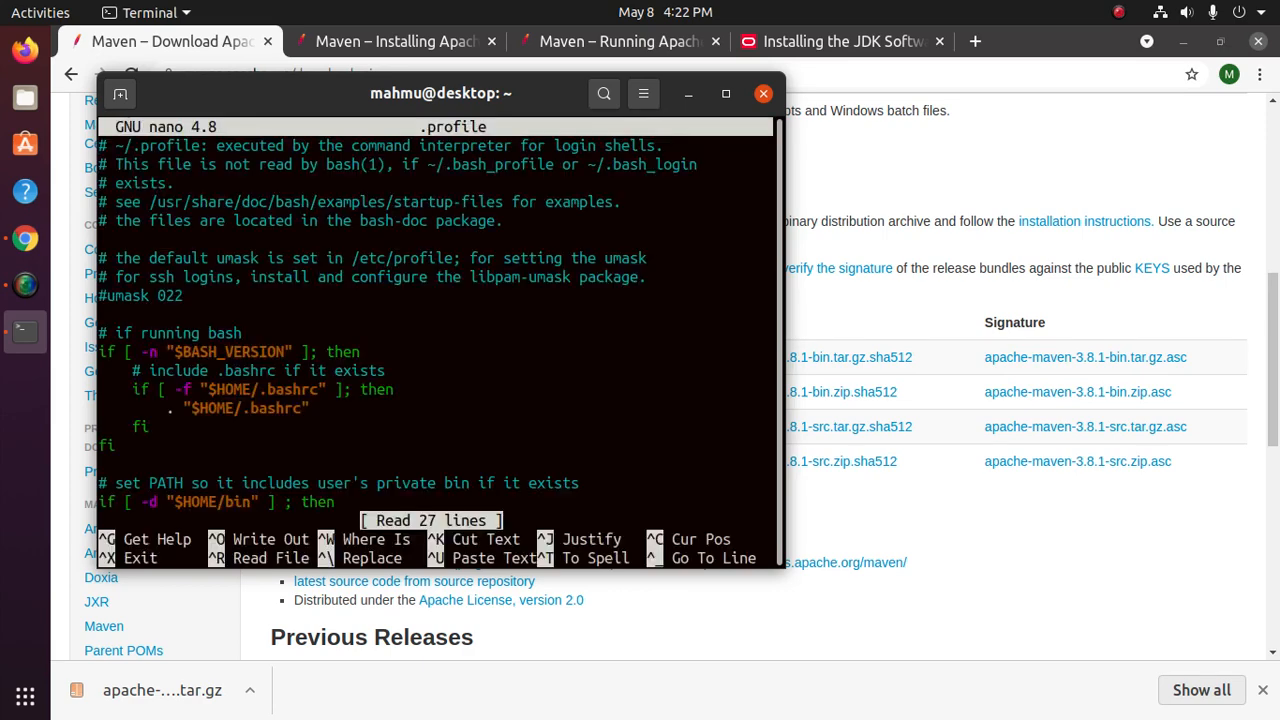
left_click(725, 93)
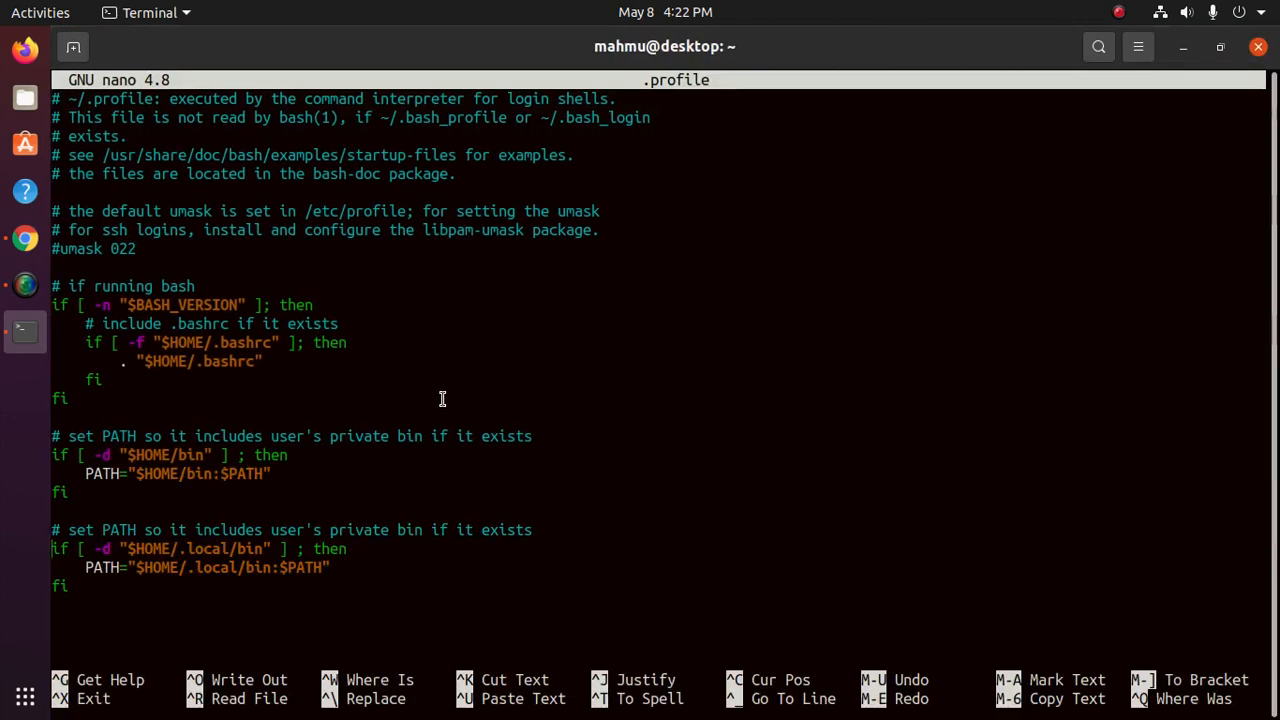
mouse_move(466, 378)
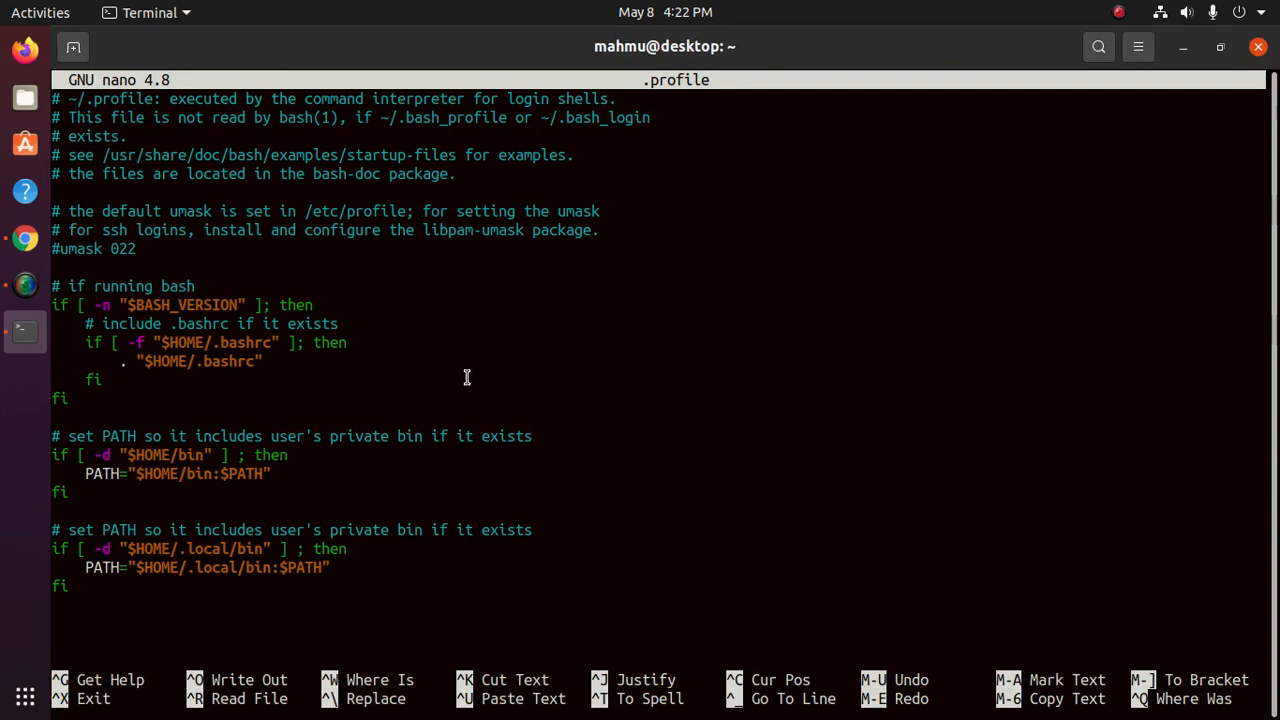
mouse_move(481, 380)
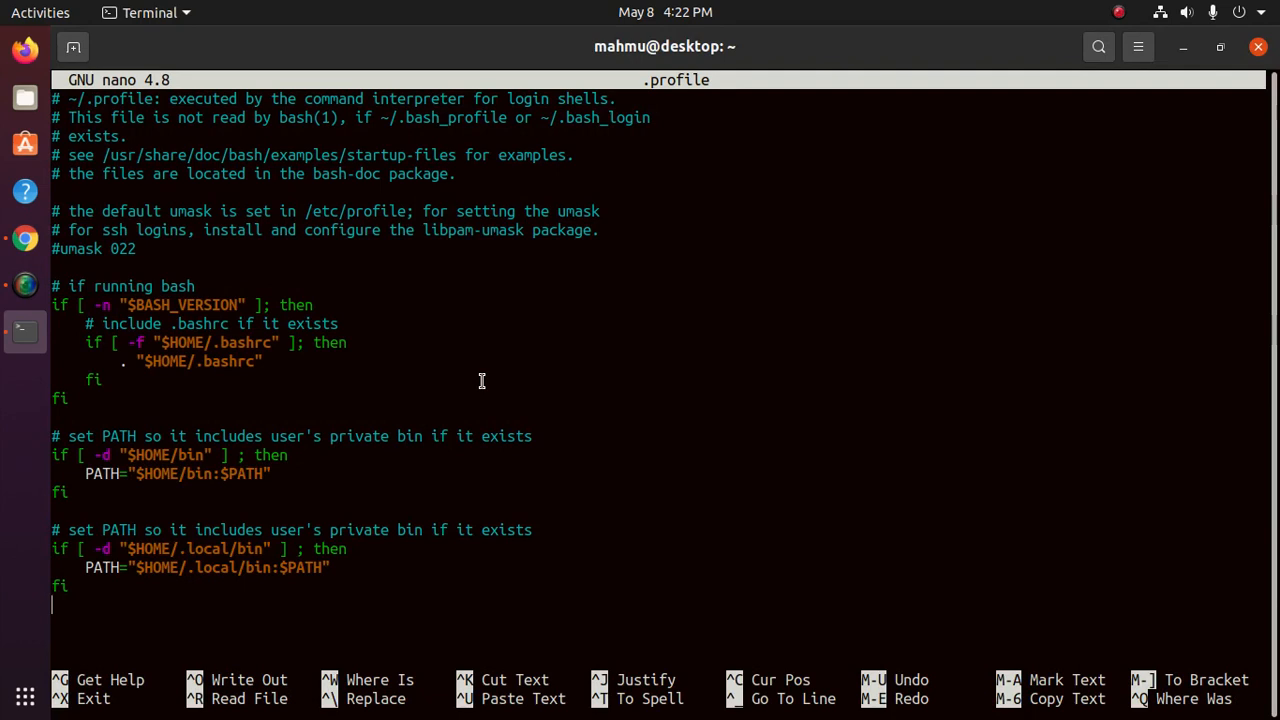
mouse_move(472, 378)
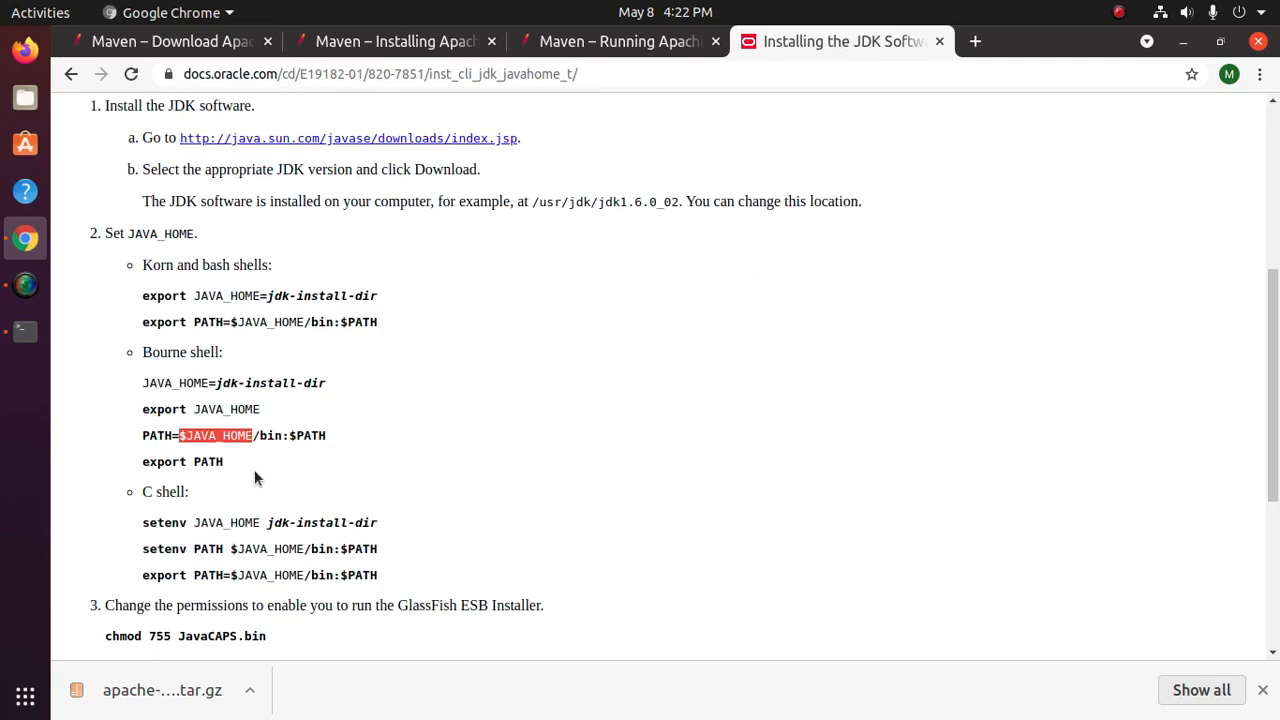
Step: Paste Oracle's Bourne-shell JAVA_HOME and PATH export lines at the end of .profile
left_click_drag(142, 383, 224, 461)
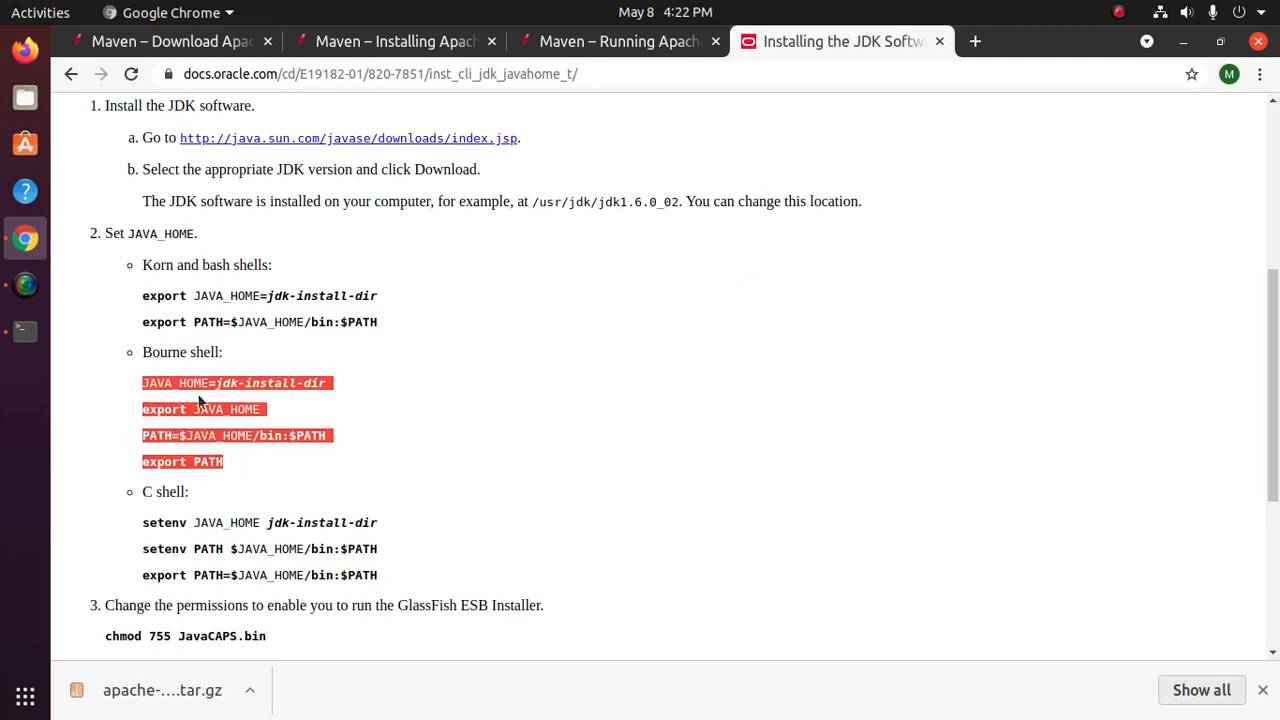
mouse_move(24, 332)
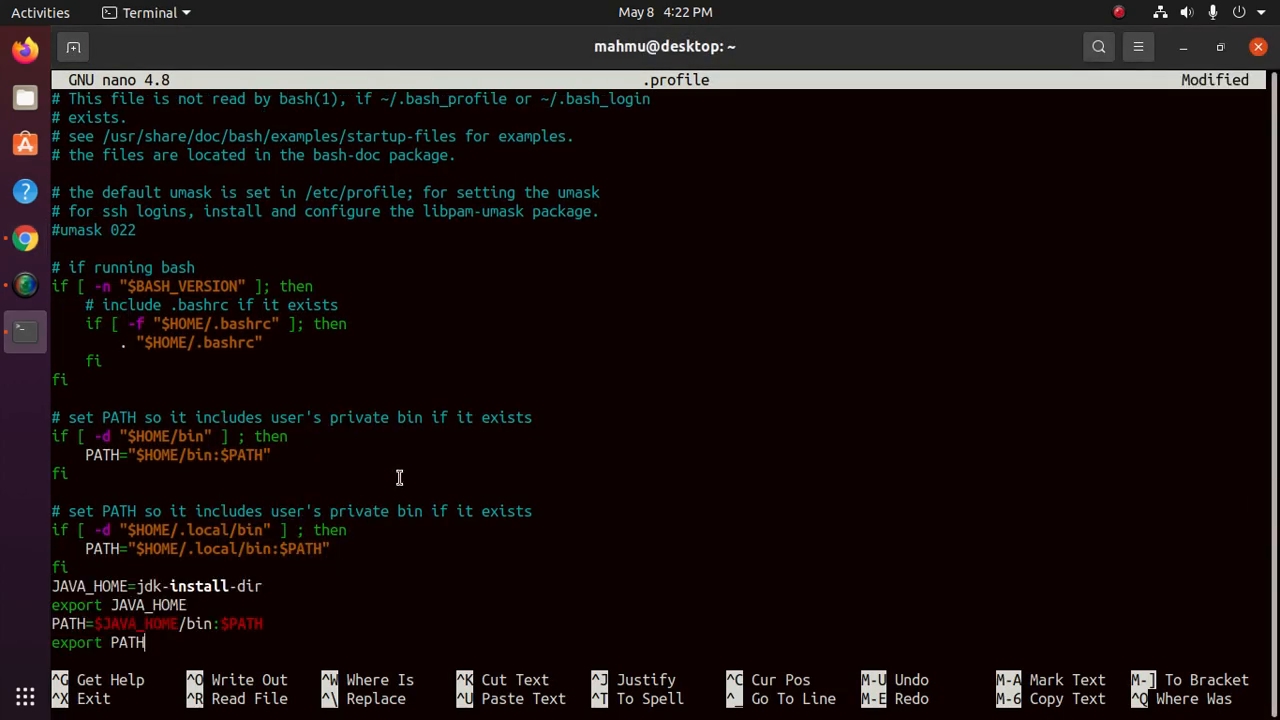
left_click(140, 586)
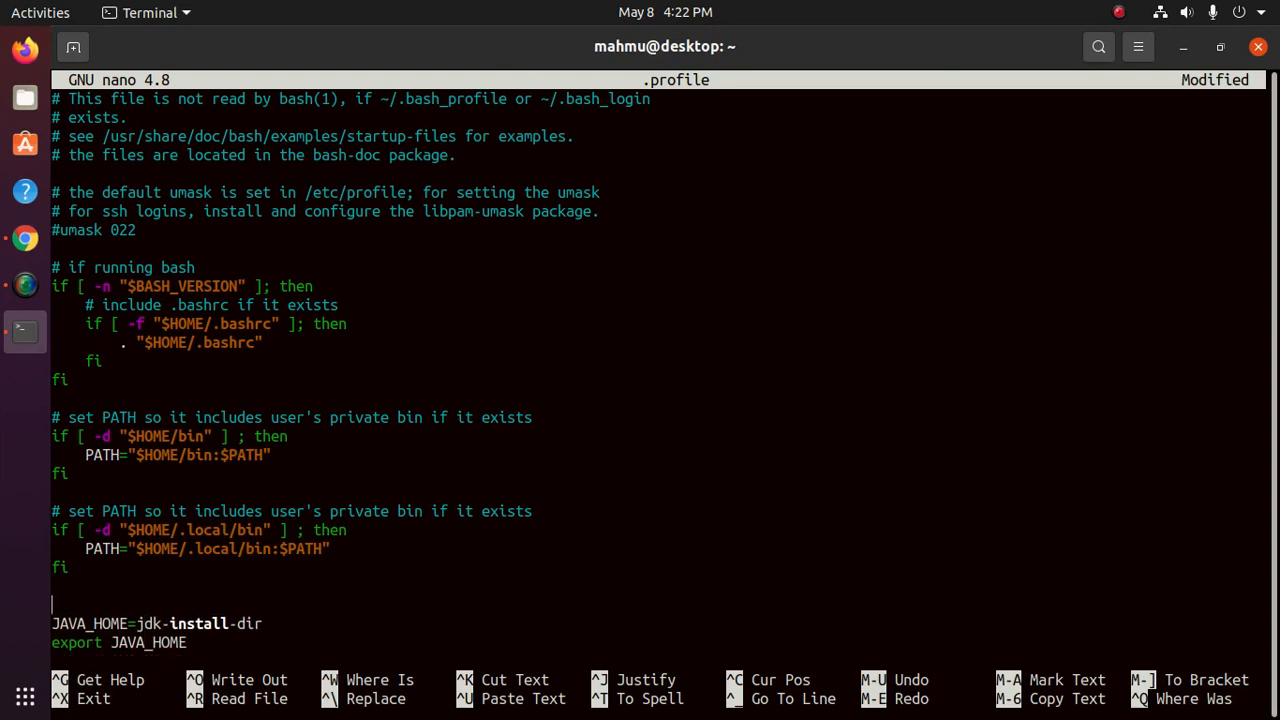
type("PATH=$JAVA_HOME/bin:$PATH")
type("export PATH")
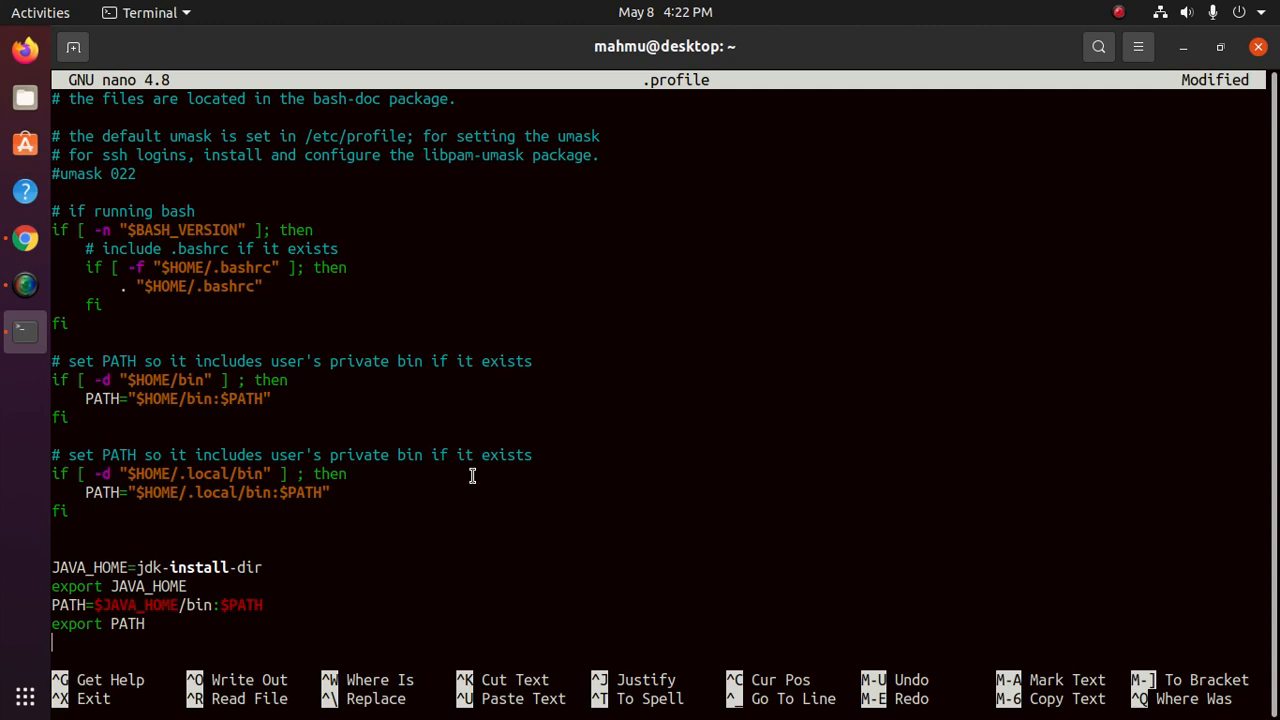
mouse_move(182, 527)
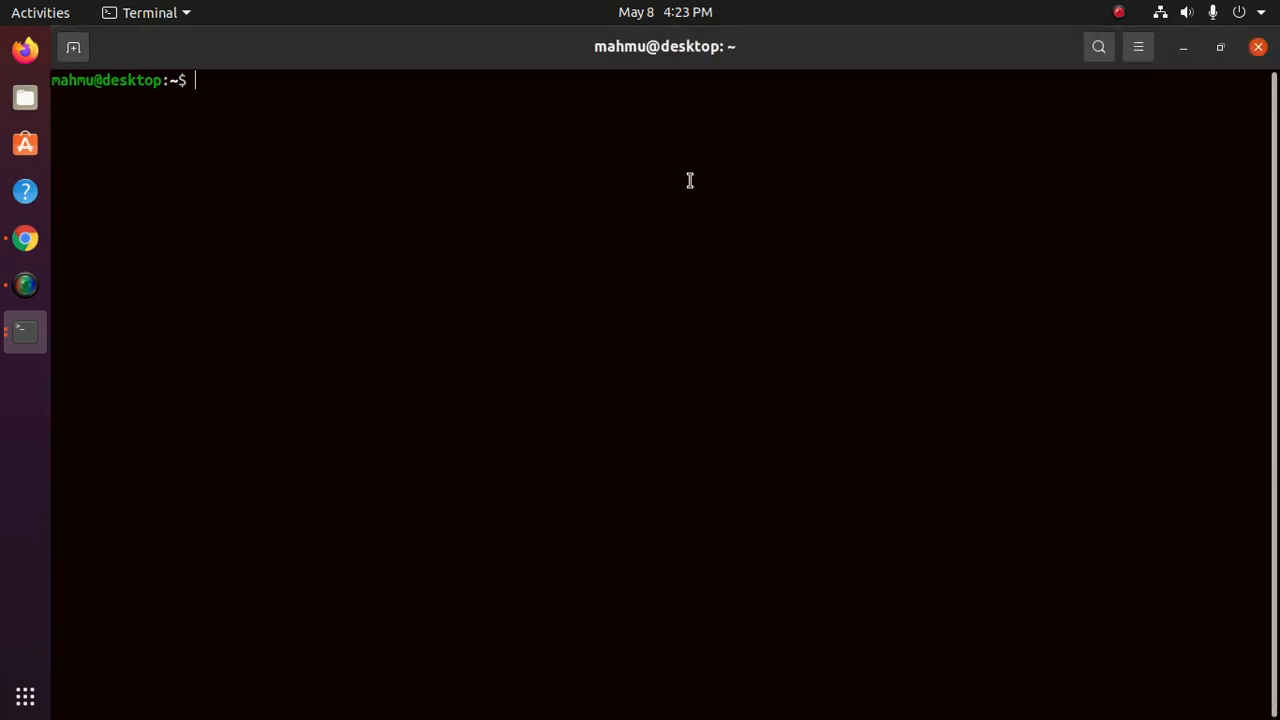
Step: Find the JVM directory and set JAVA_HOME to /usr/lib/jvm/java-11-openjdk-amd64
type("whereis jv")
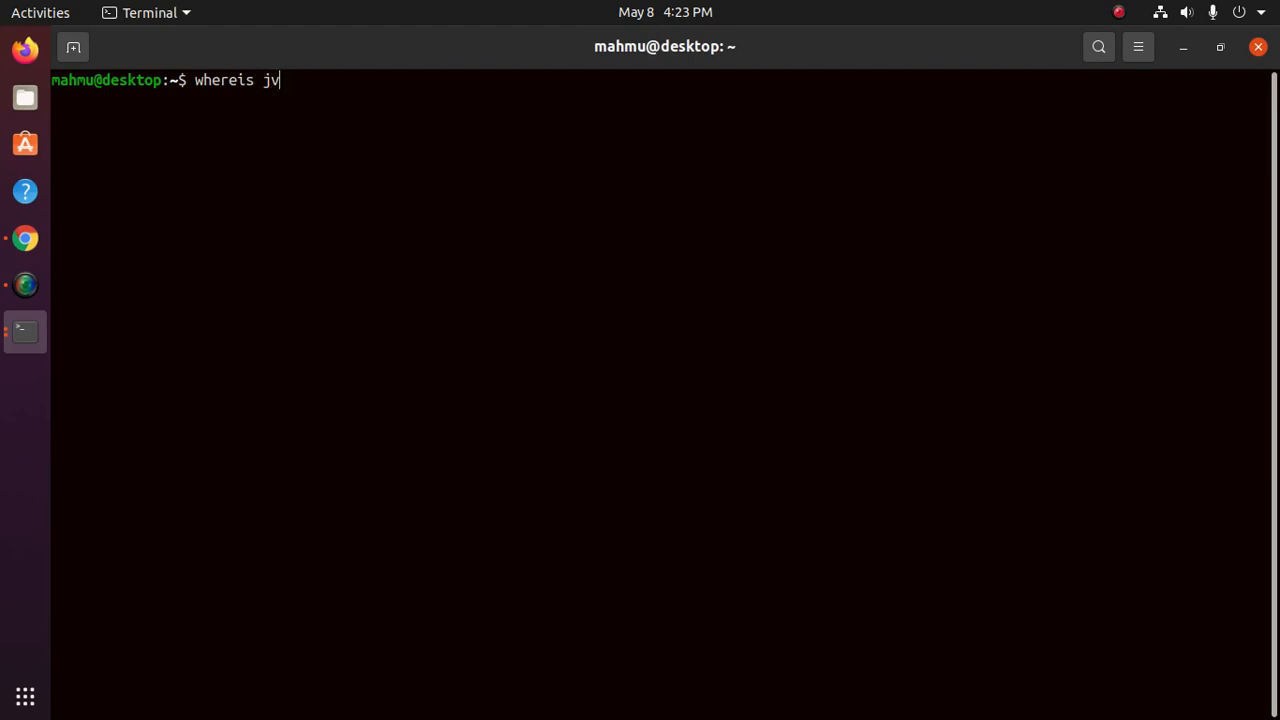
key("Return")
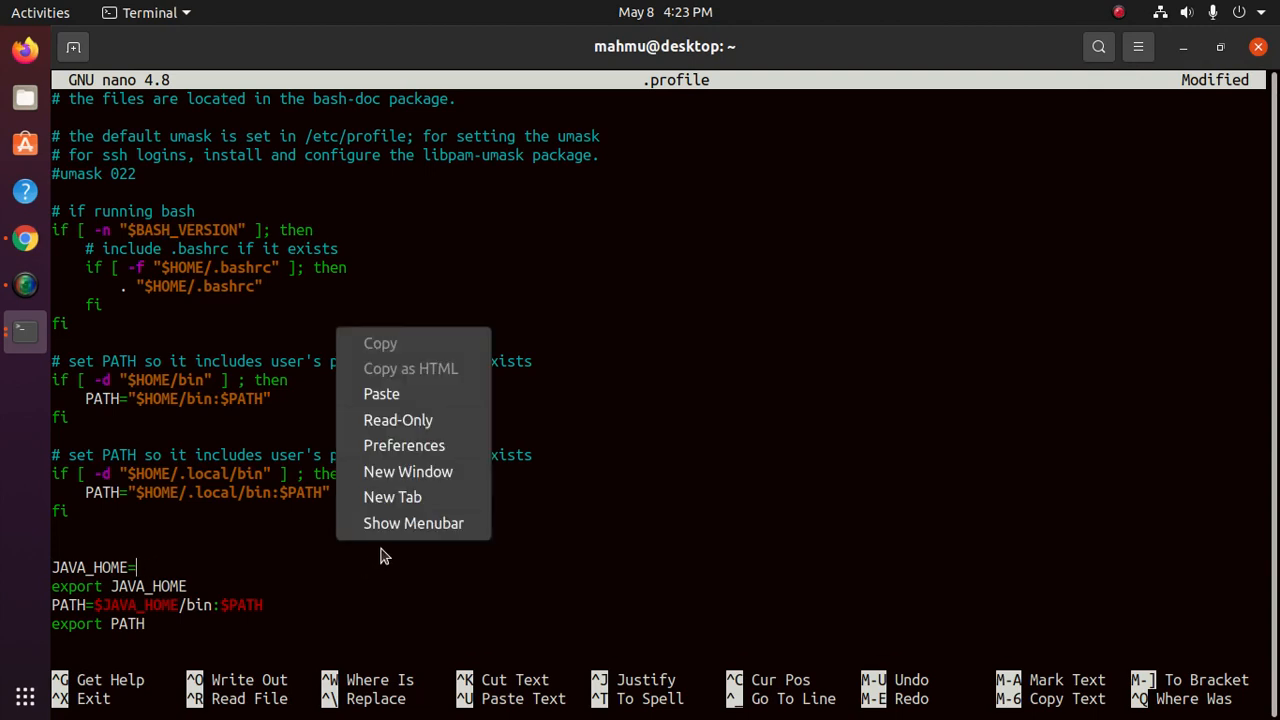
type("/usr/lib/jvm")
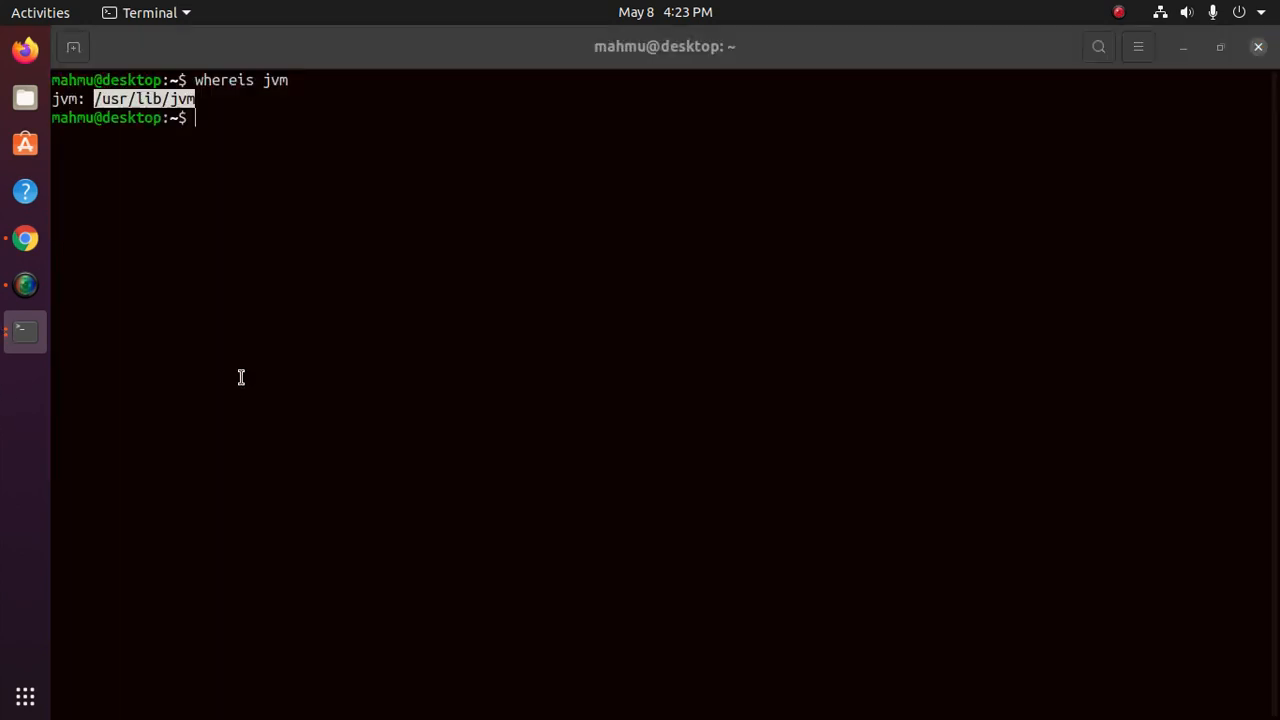
type("cd")
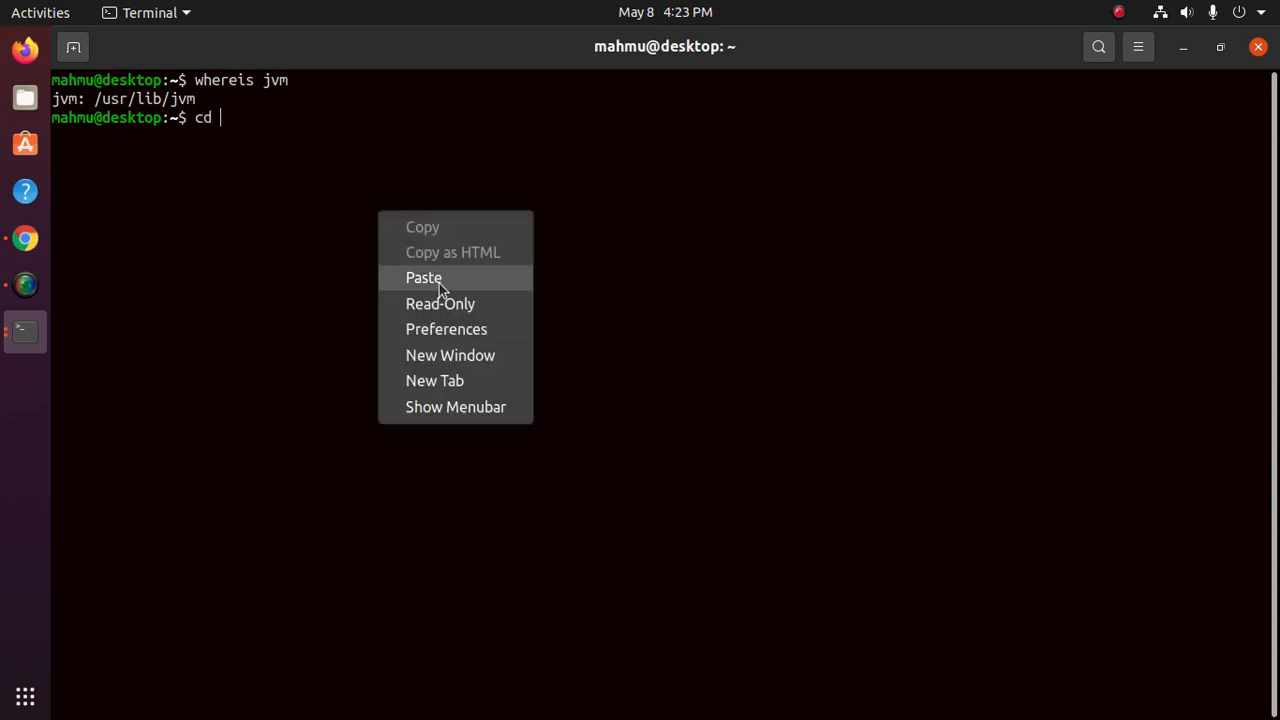
left_click(424, 278)
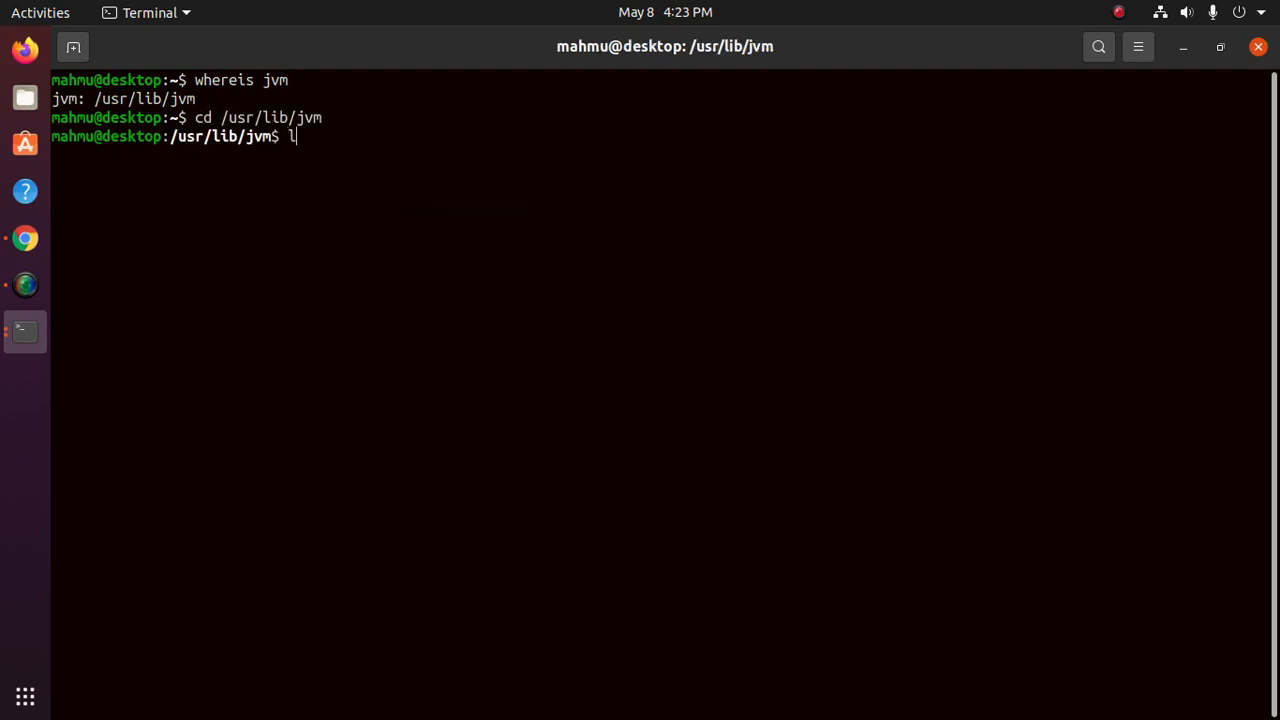
key("Return")
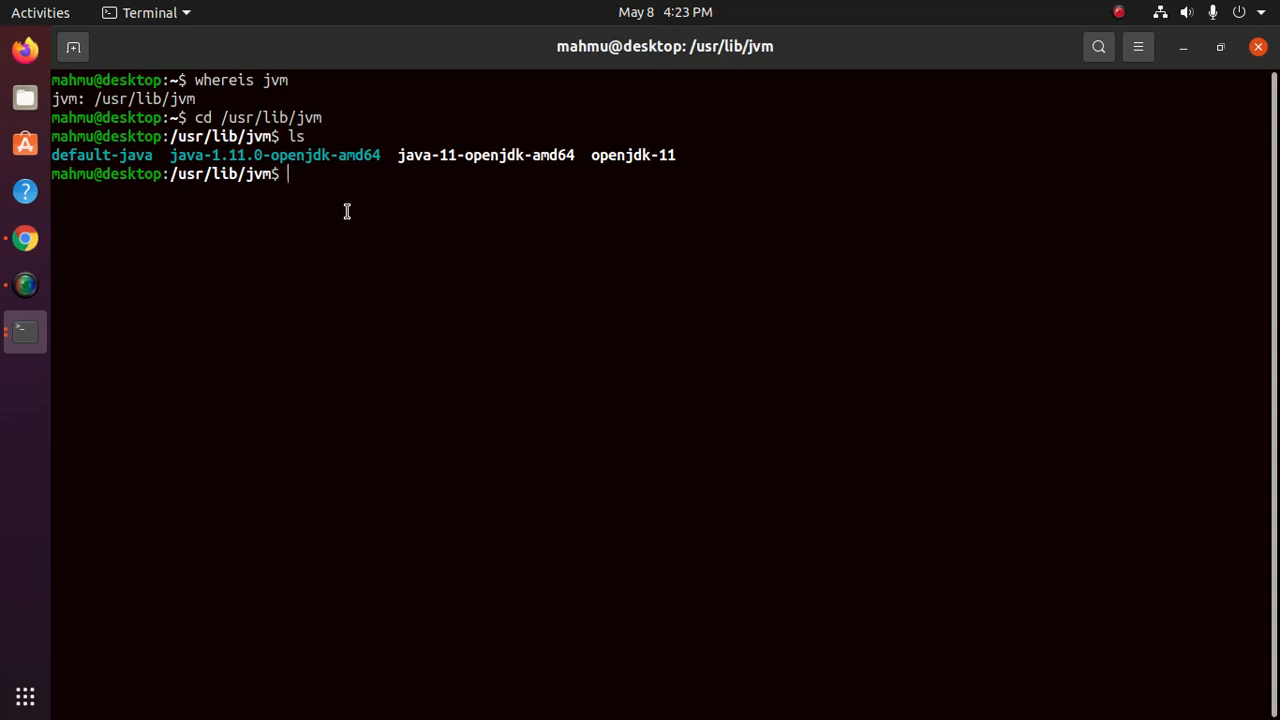
double_click(485, 155)
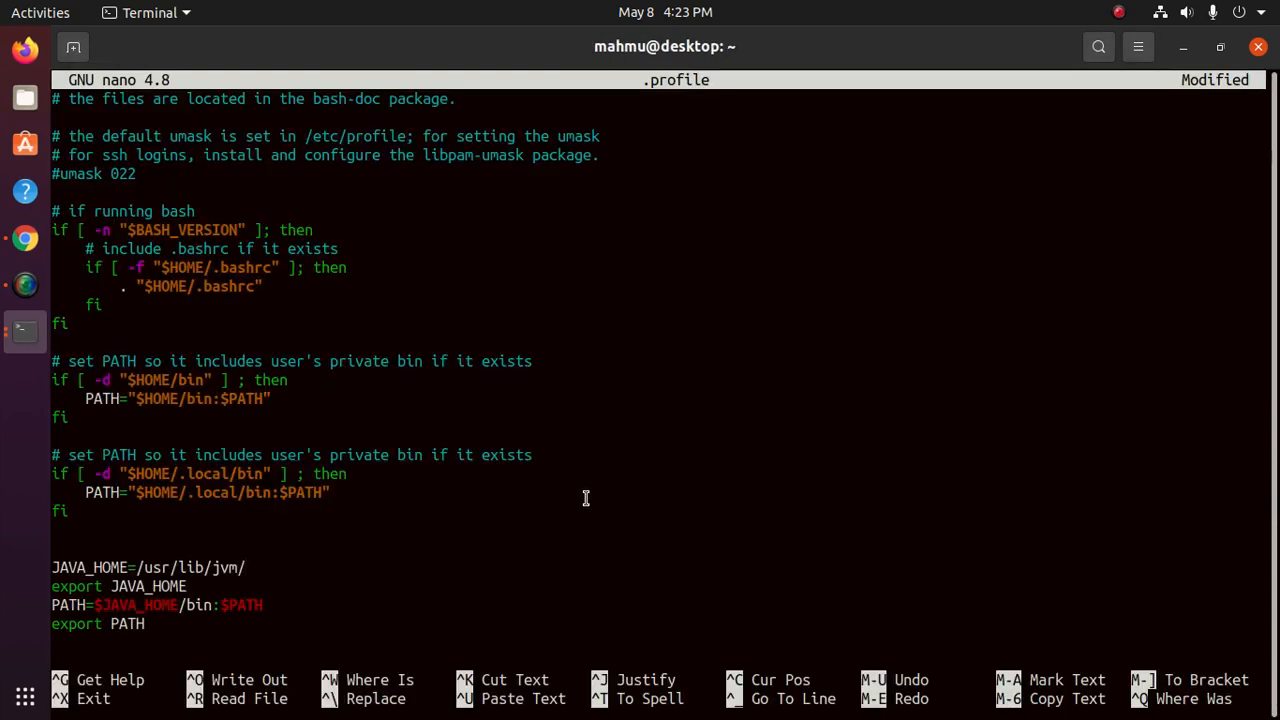
type("java-11-openjdk-amd64")
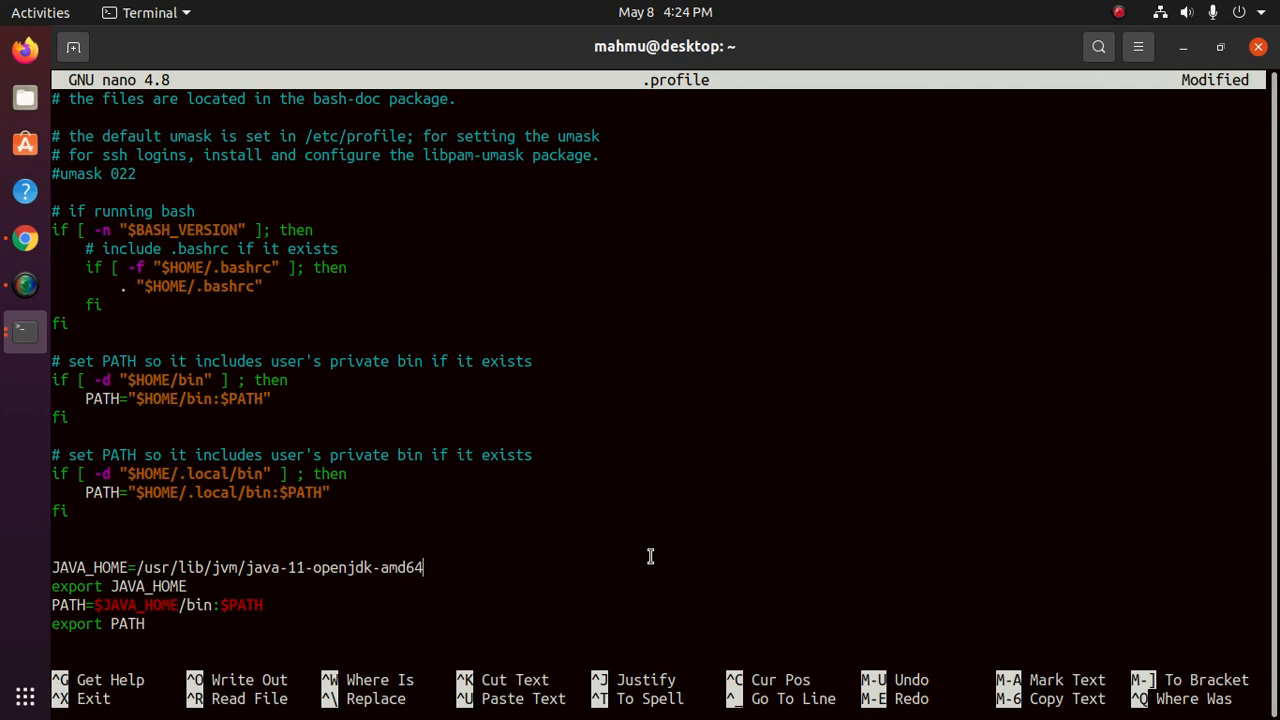
Step: Save .profile and reload it with '. .profile'
key("ctrl+o")
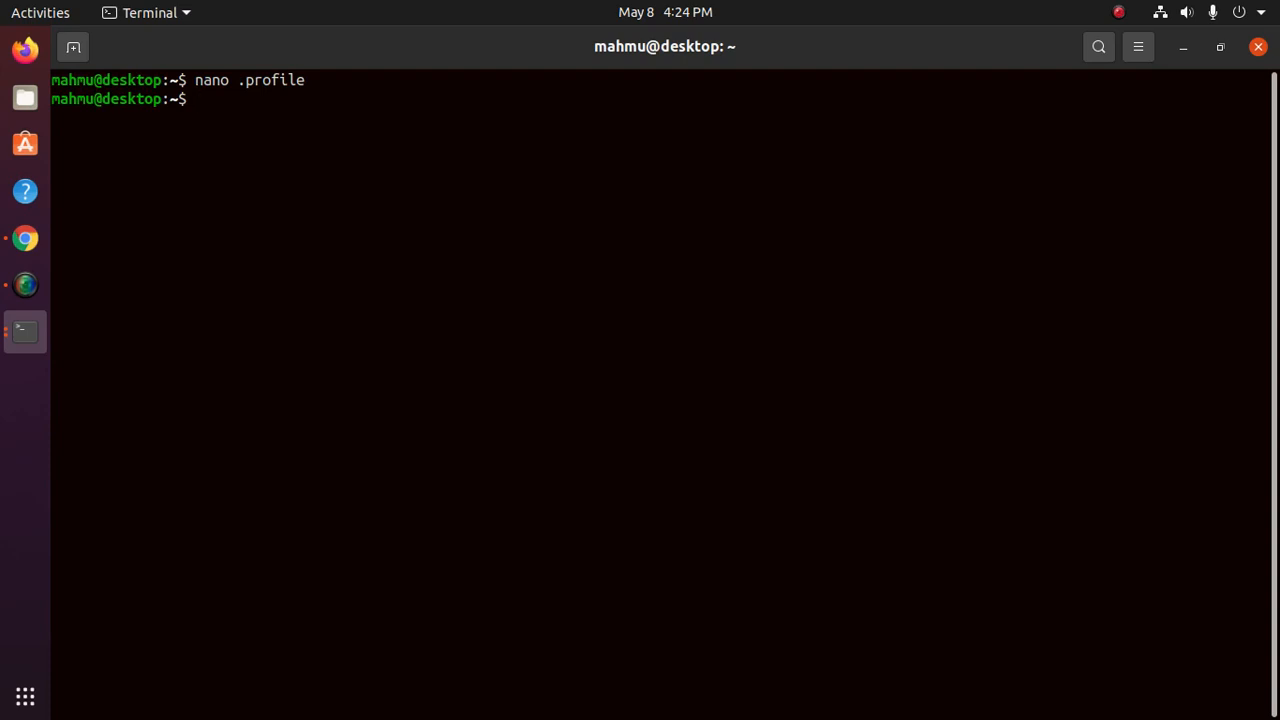
type(".")
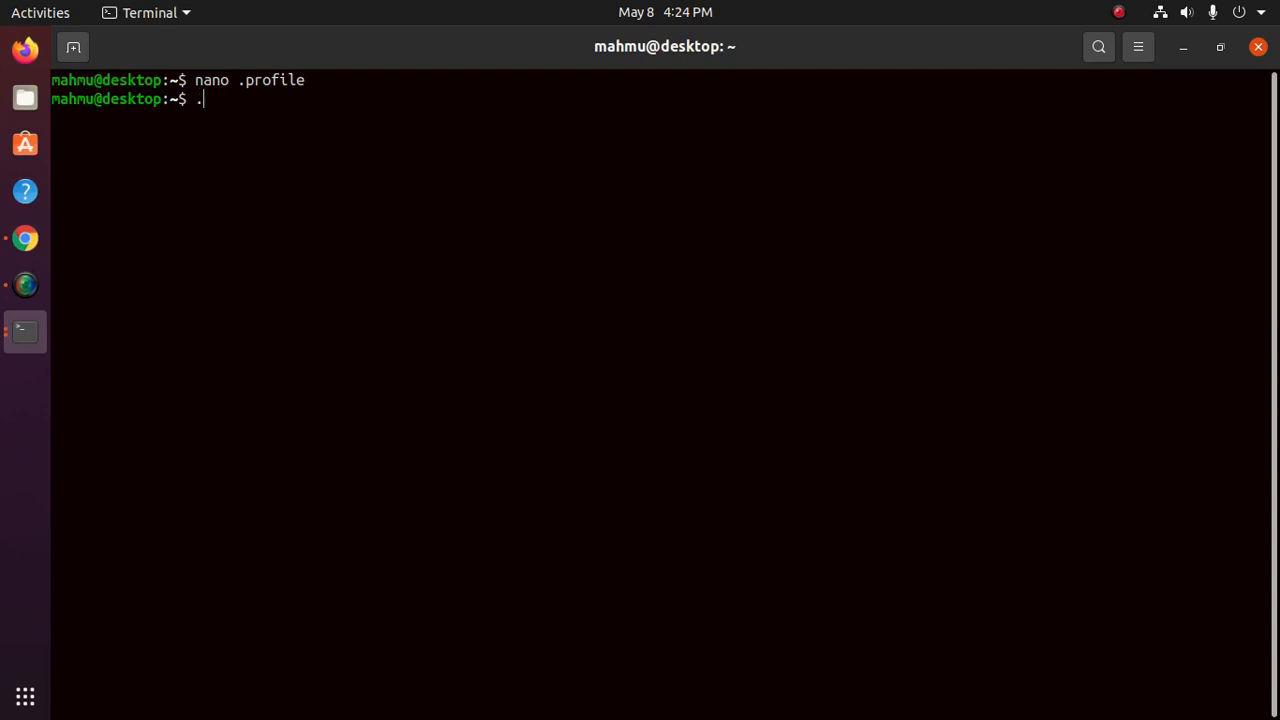
type("prof")
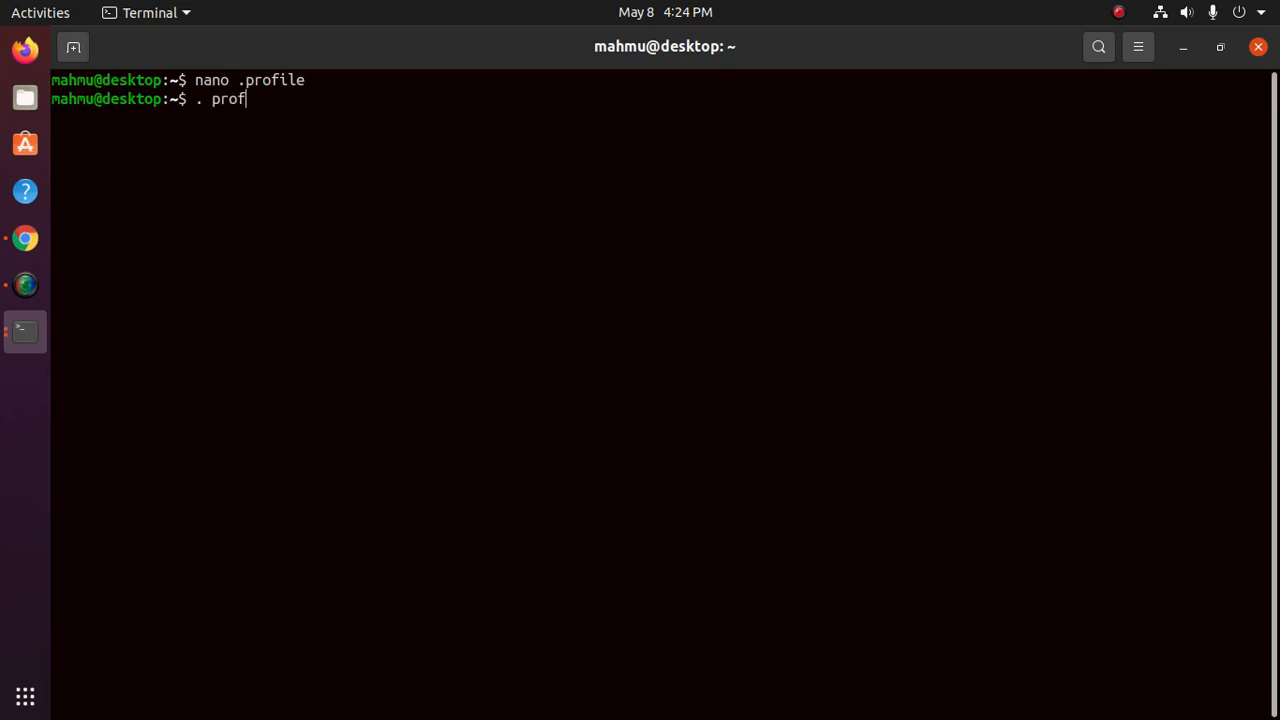
type("ile")
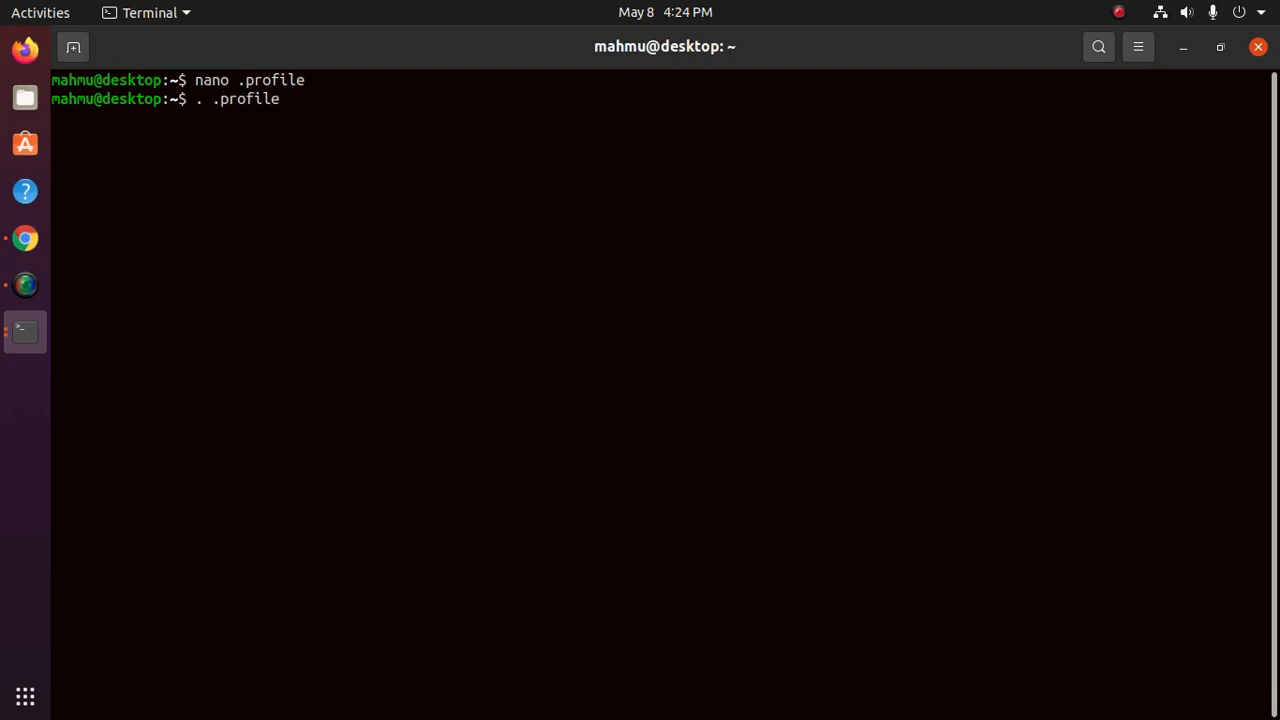
key("Return")
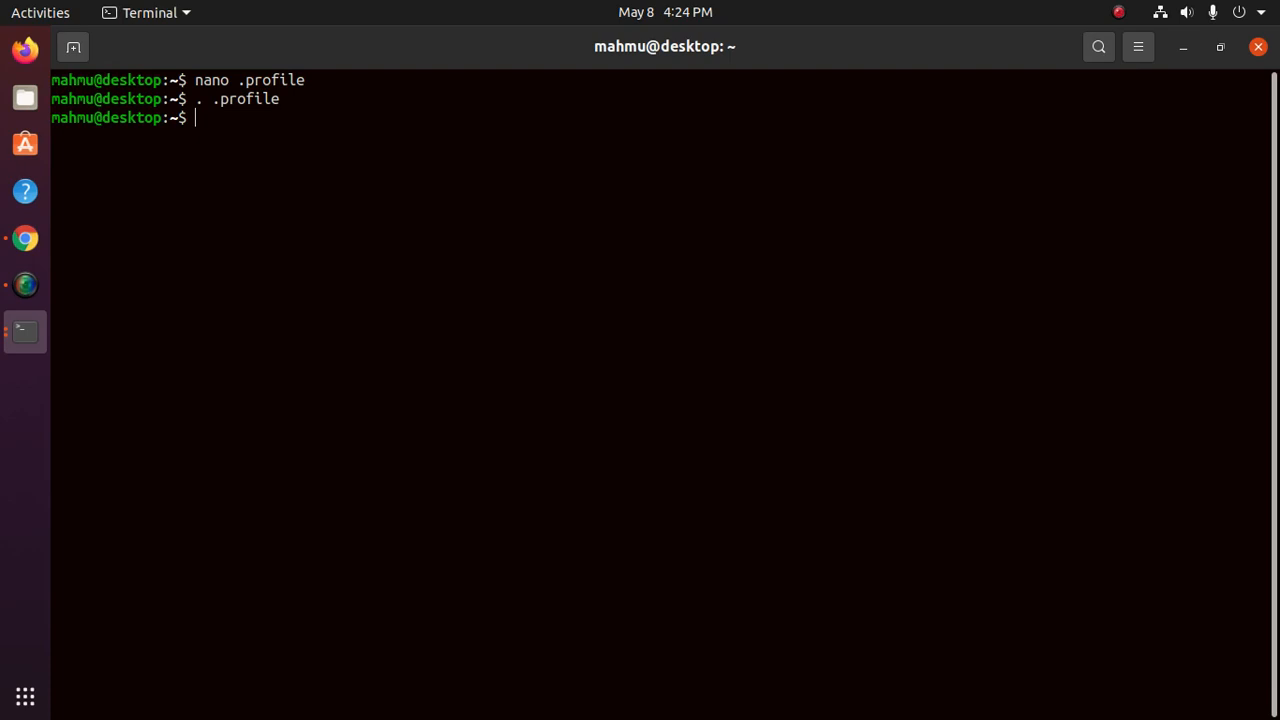
Step: Echo $JAVA_HOME to confirm /usr/lib/jvm/java-11-openjdk-amd64
type("echo")
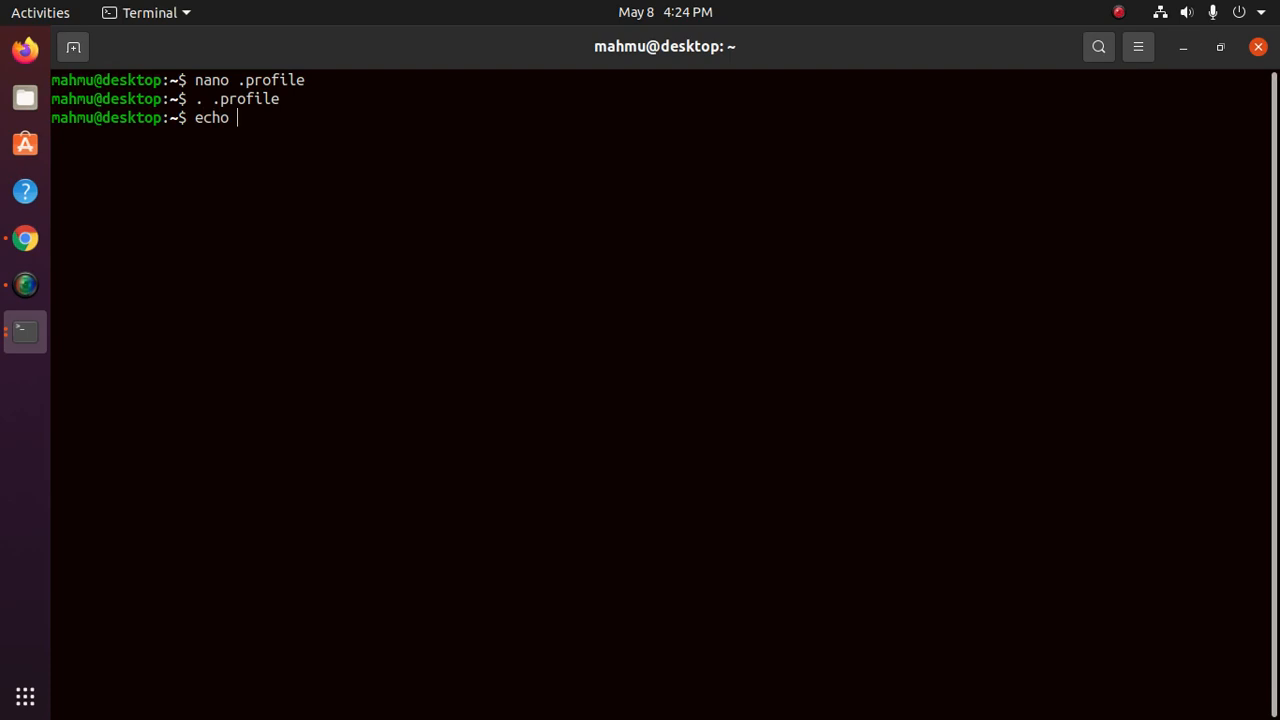
type("$")
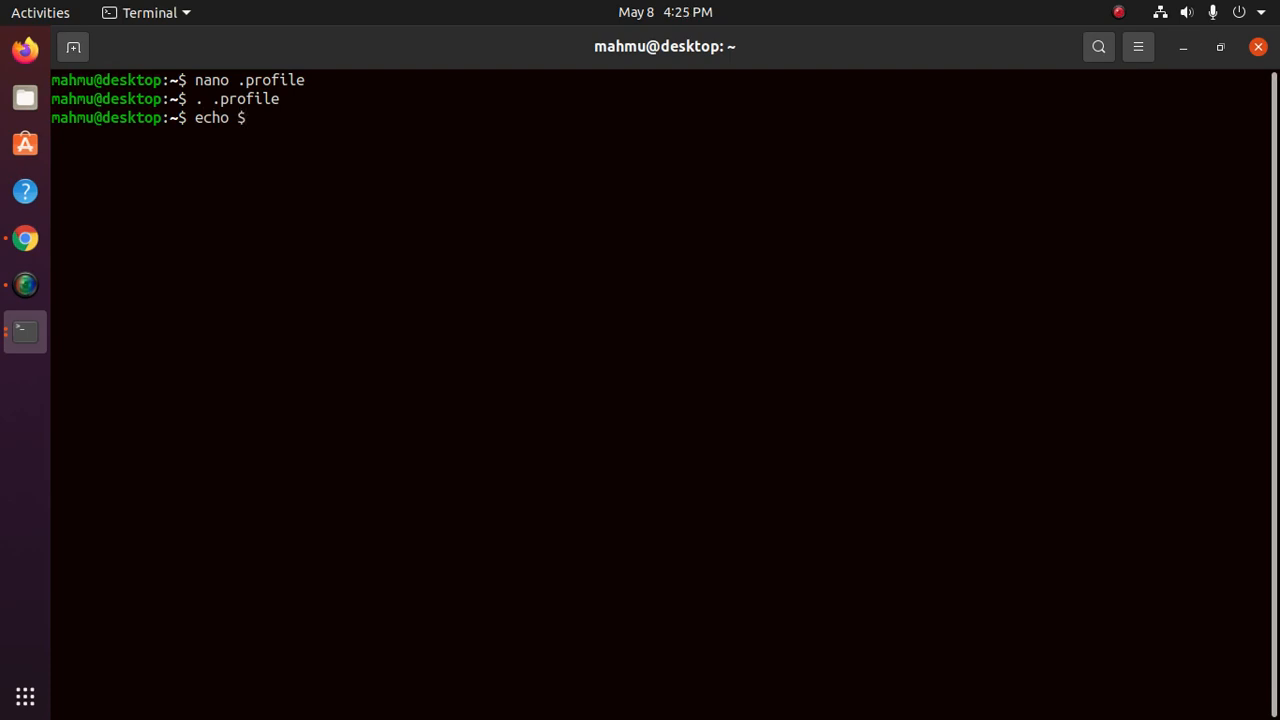
type("JAVA_HOME")
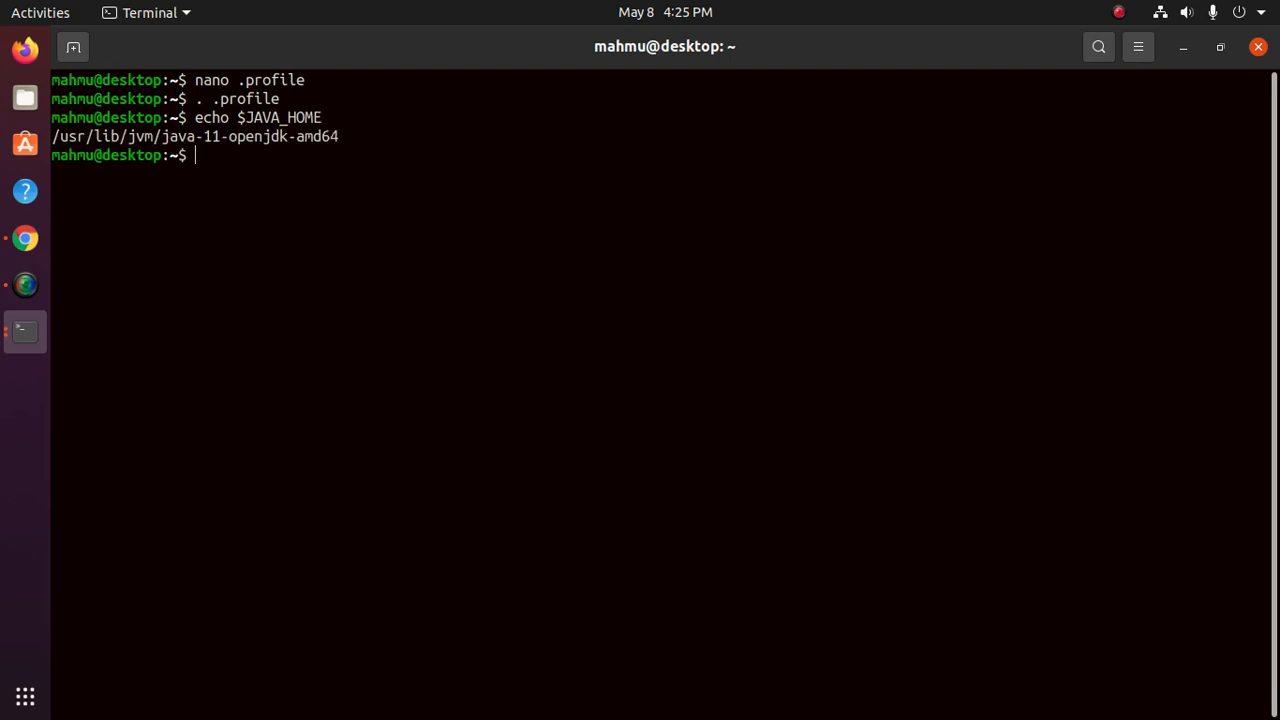
mouse_move(335, 133)
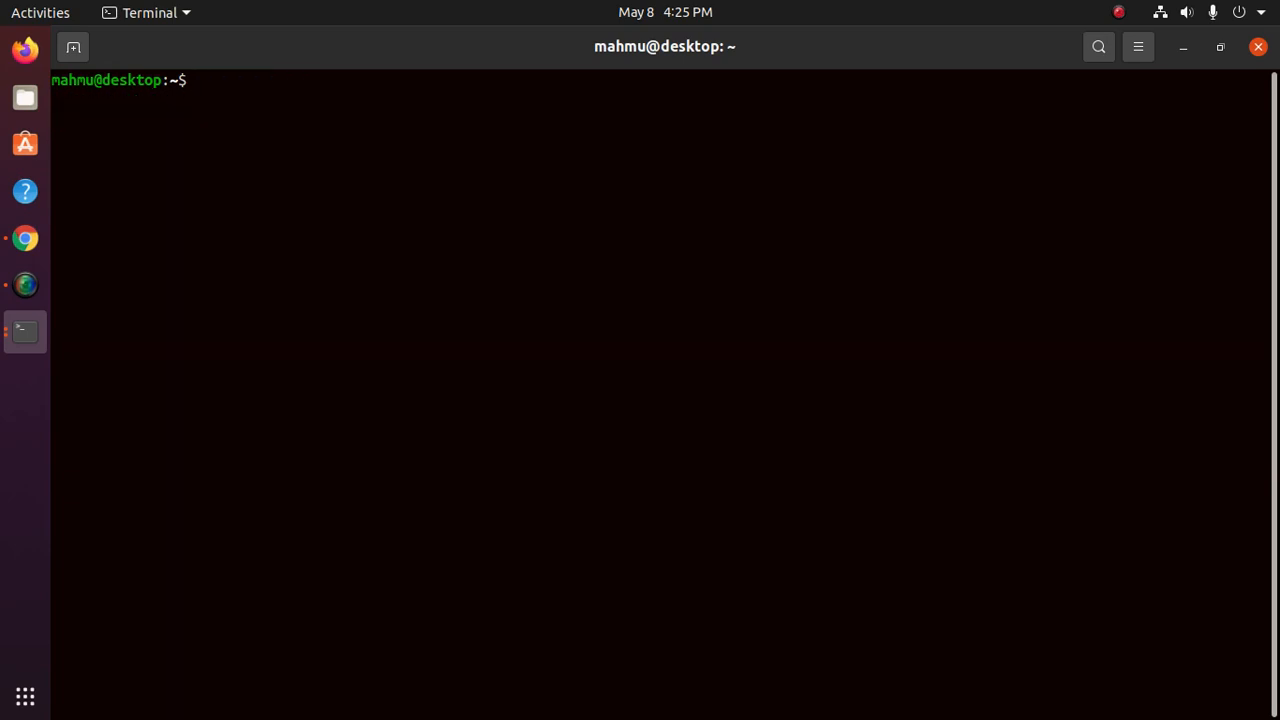
Step: Change into the Downloads folder and list its contents
type("cd DO")
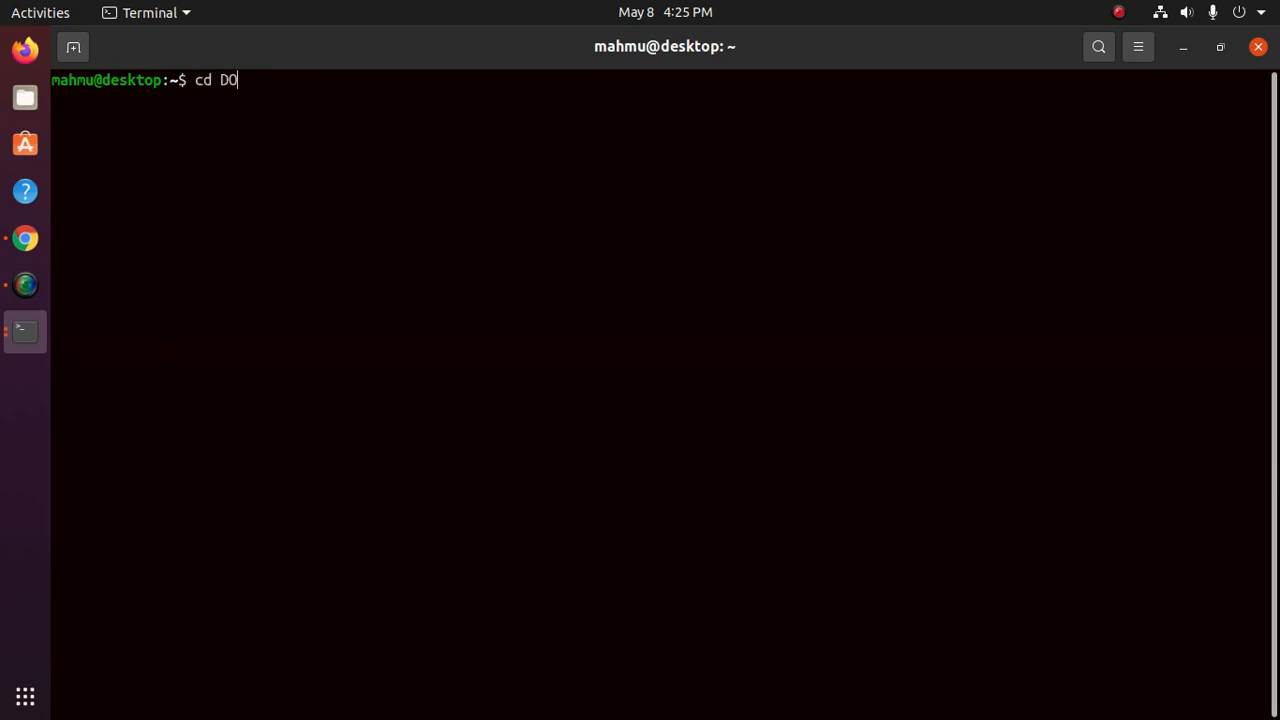
key("BackSpace")
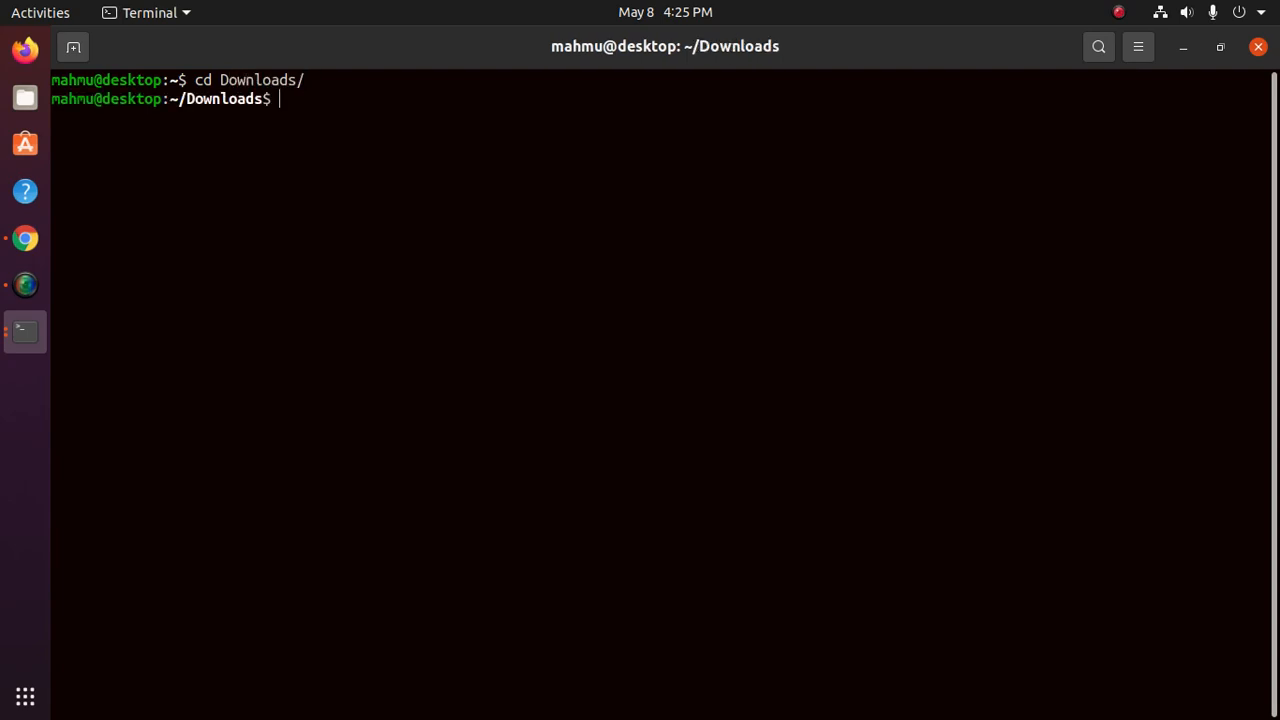
type("ls")
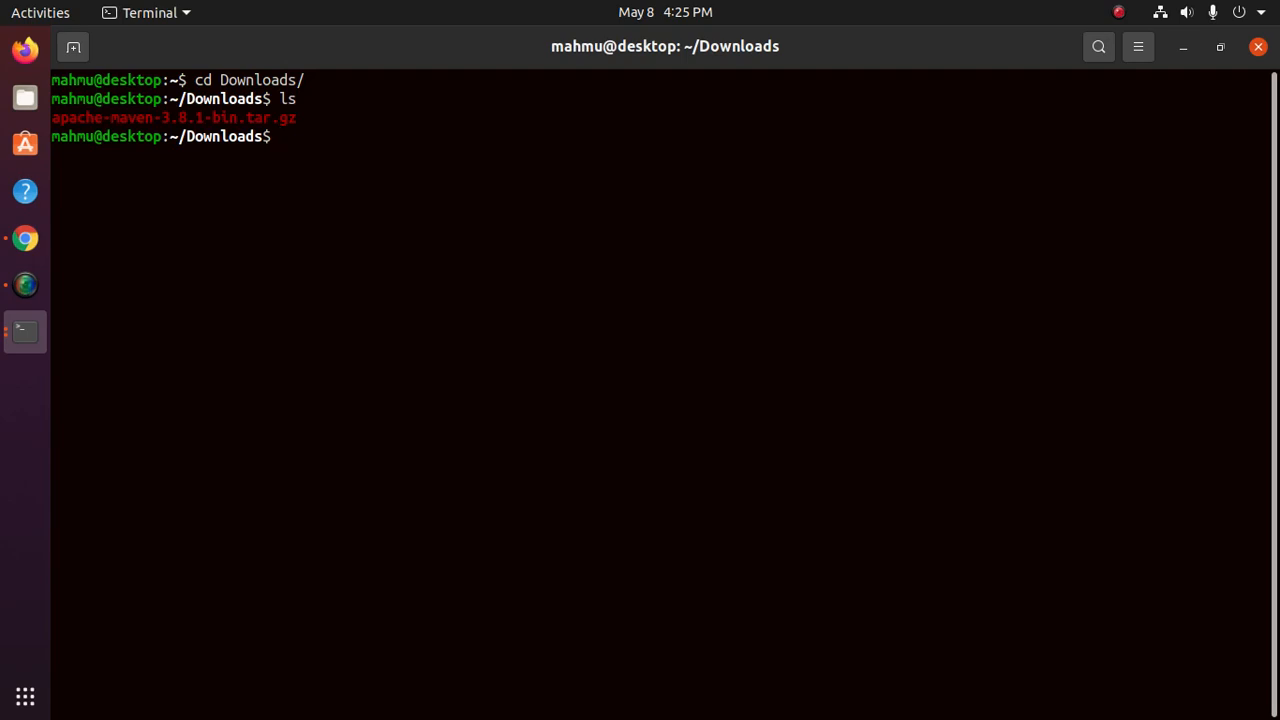
Step: Extract apache-maven-3.8.1-bin.tar.gz into /opt/ with sudo tar xzvf and the password
type("sudo")
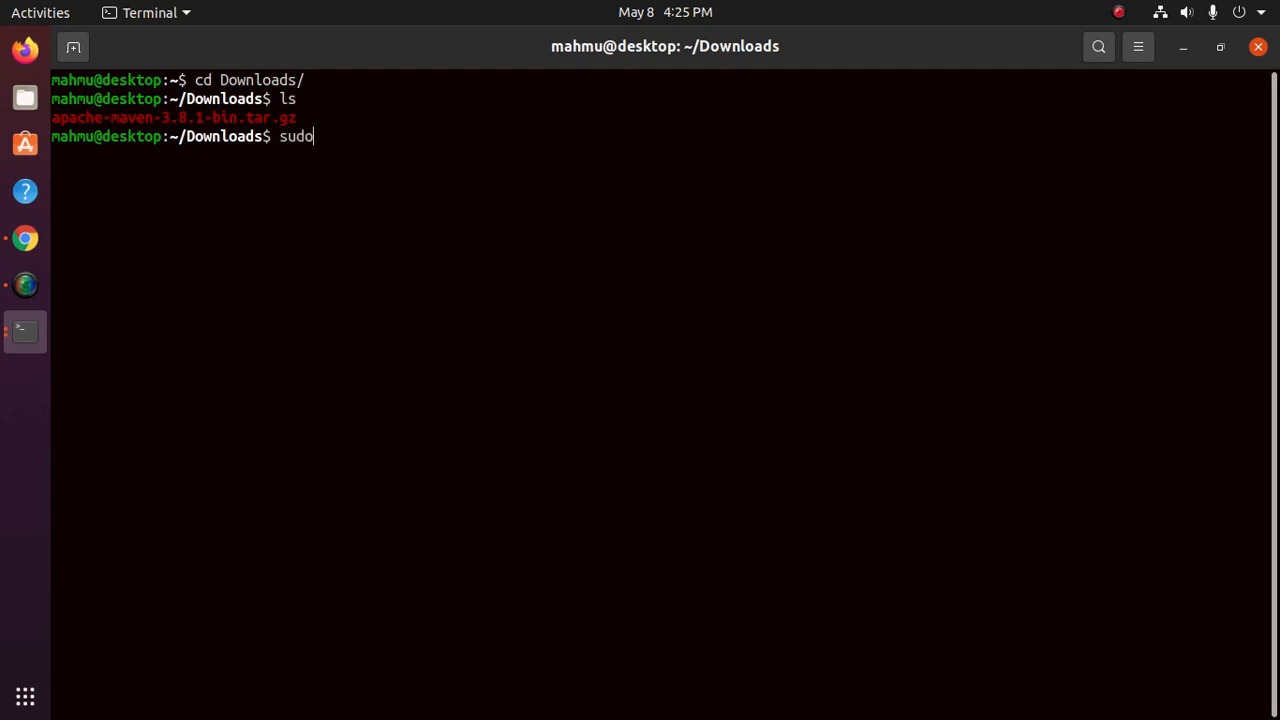
type("tar")
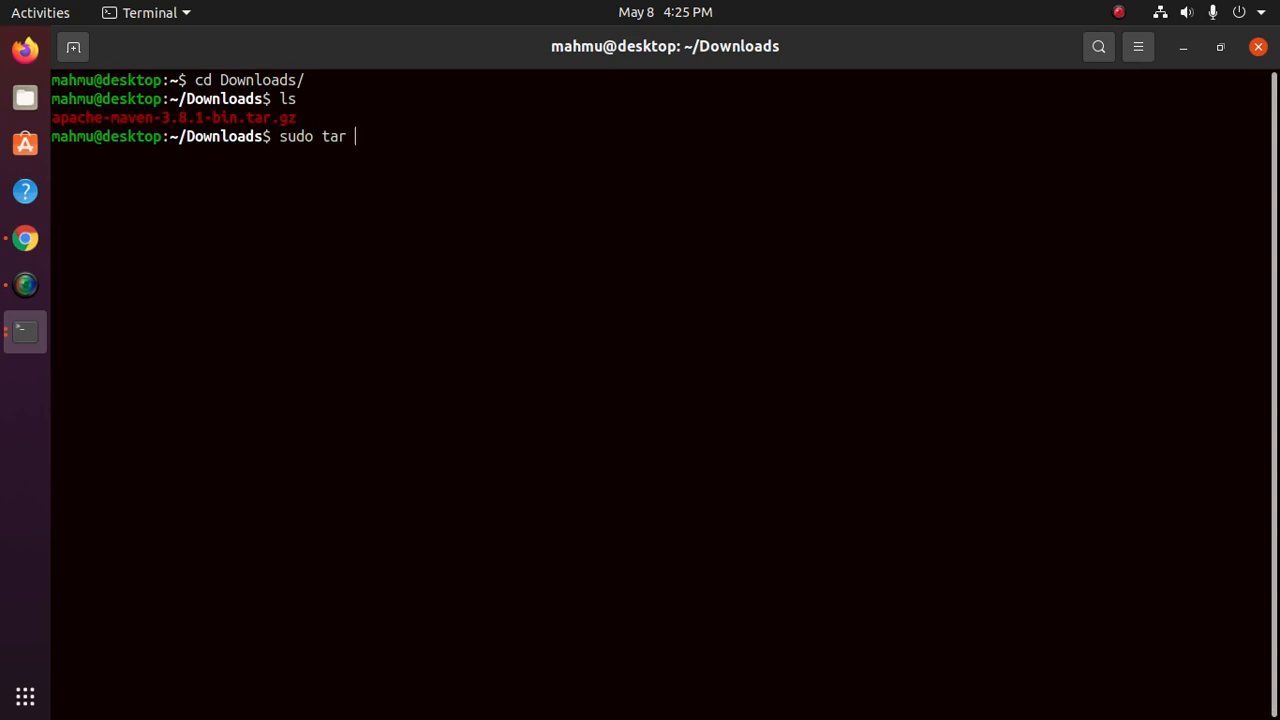
type("xz")
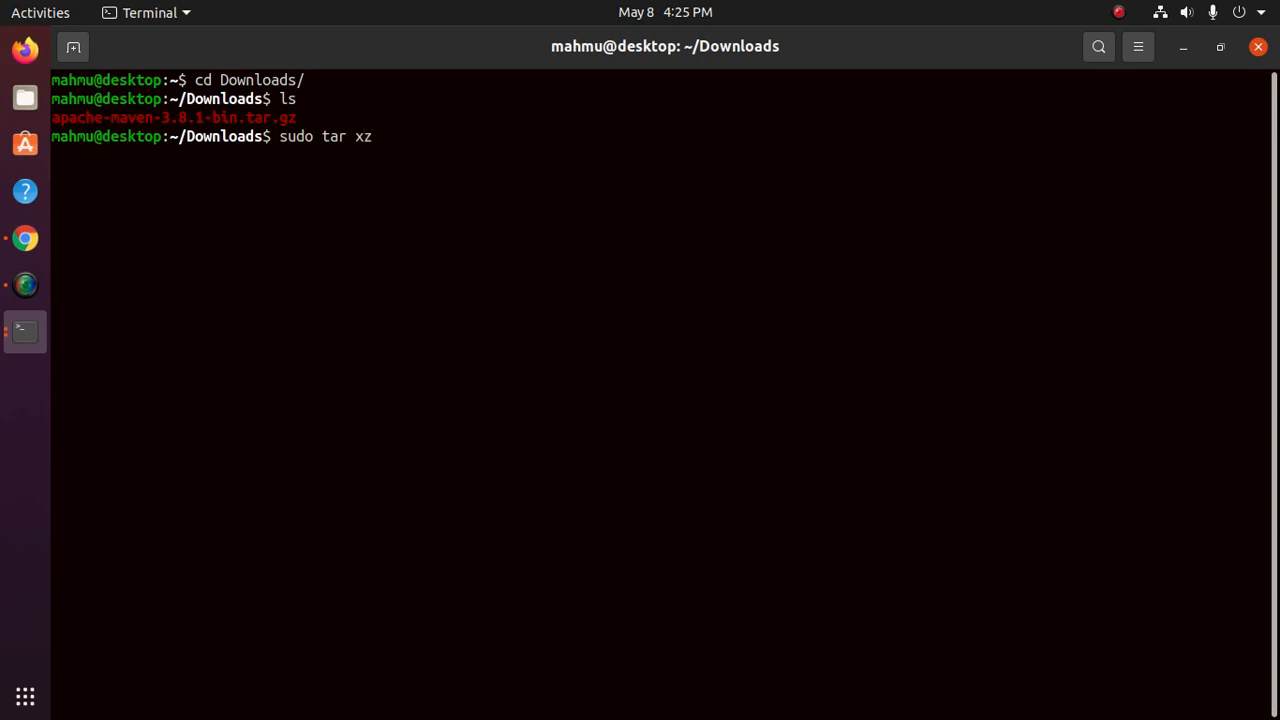
type("vf apache-maven-3.8.1-bin.tar.gz")
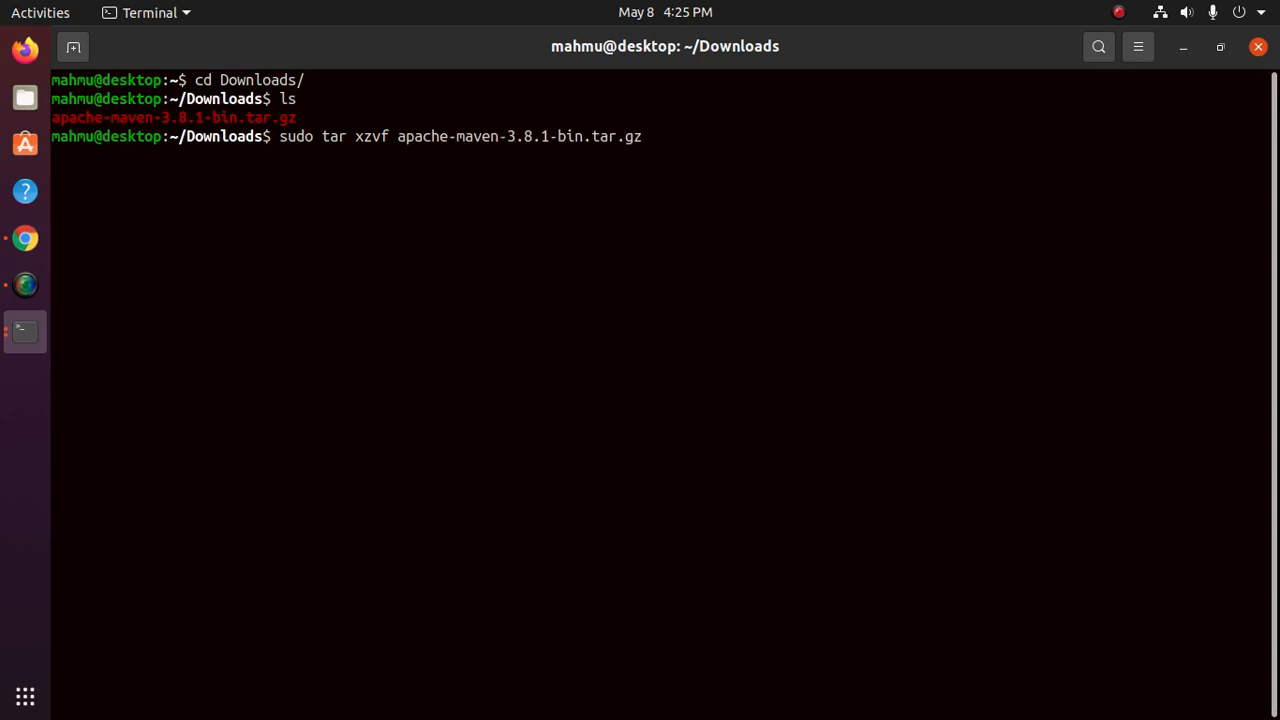
type("-C")
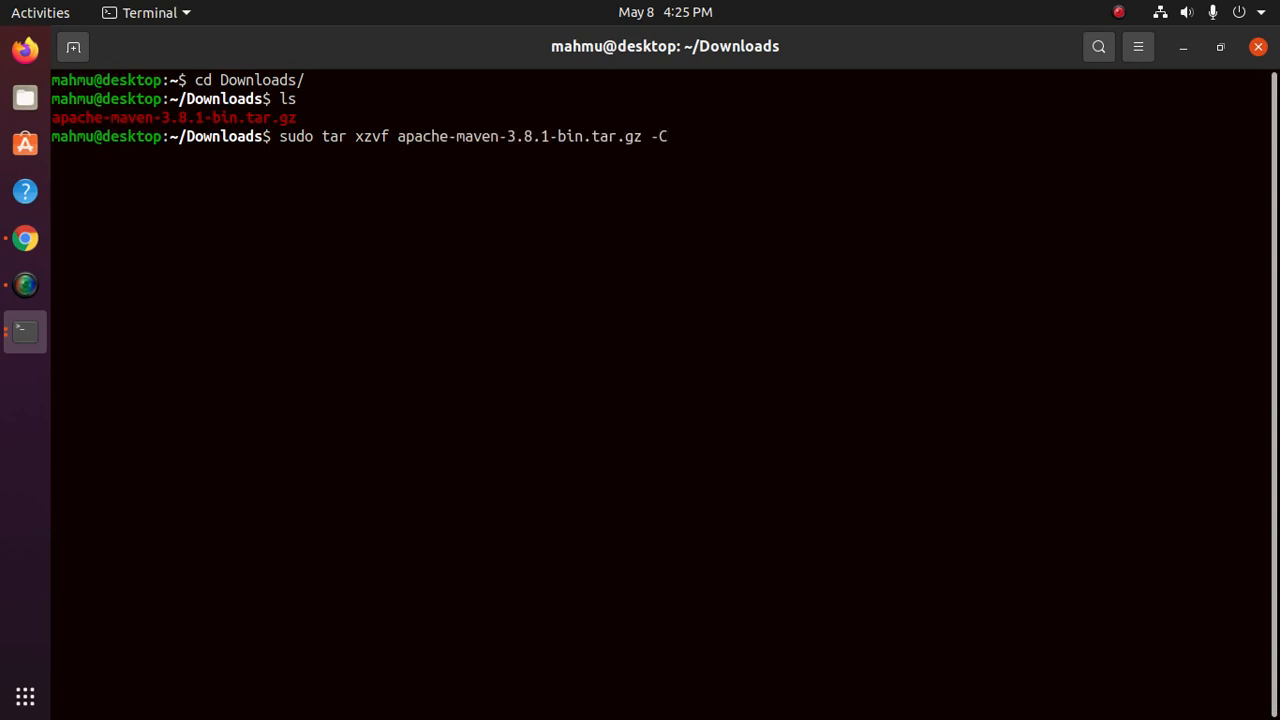
type("/op")
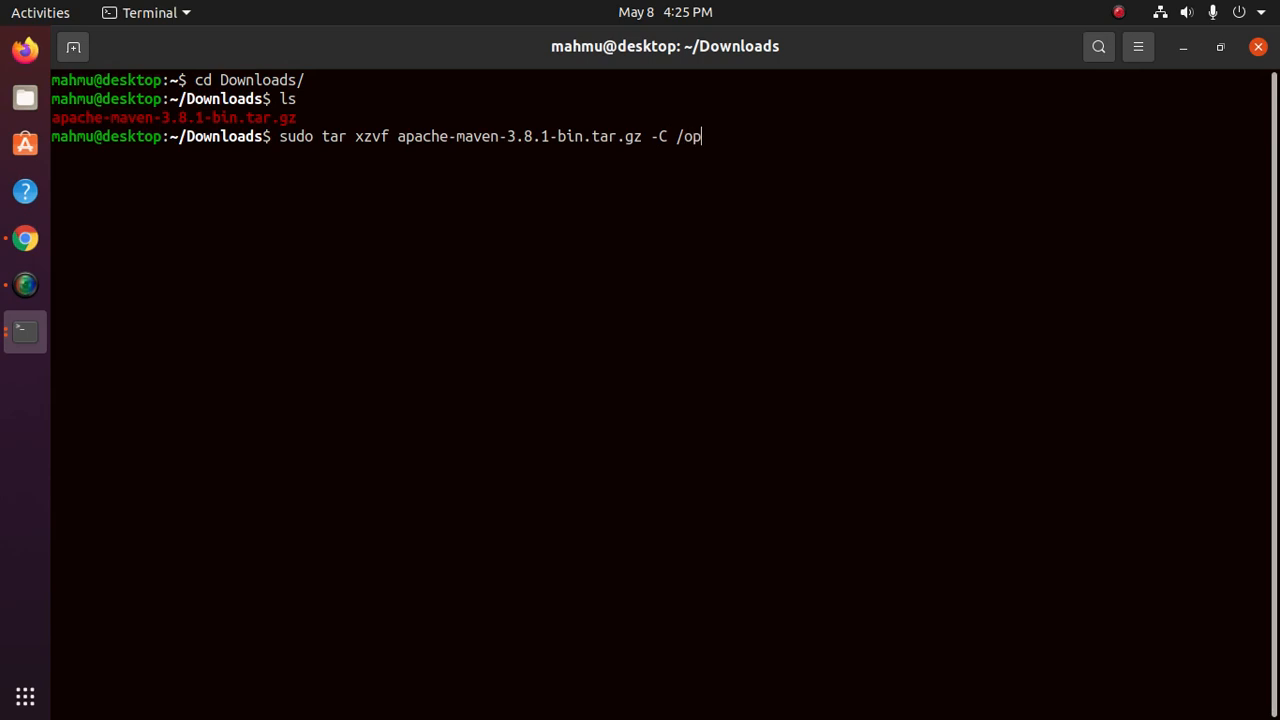
type("/")
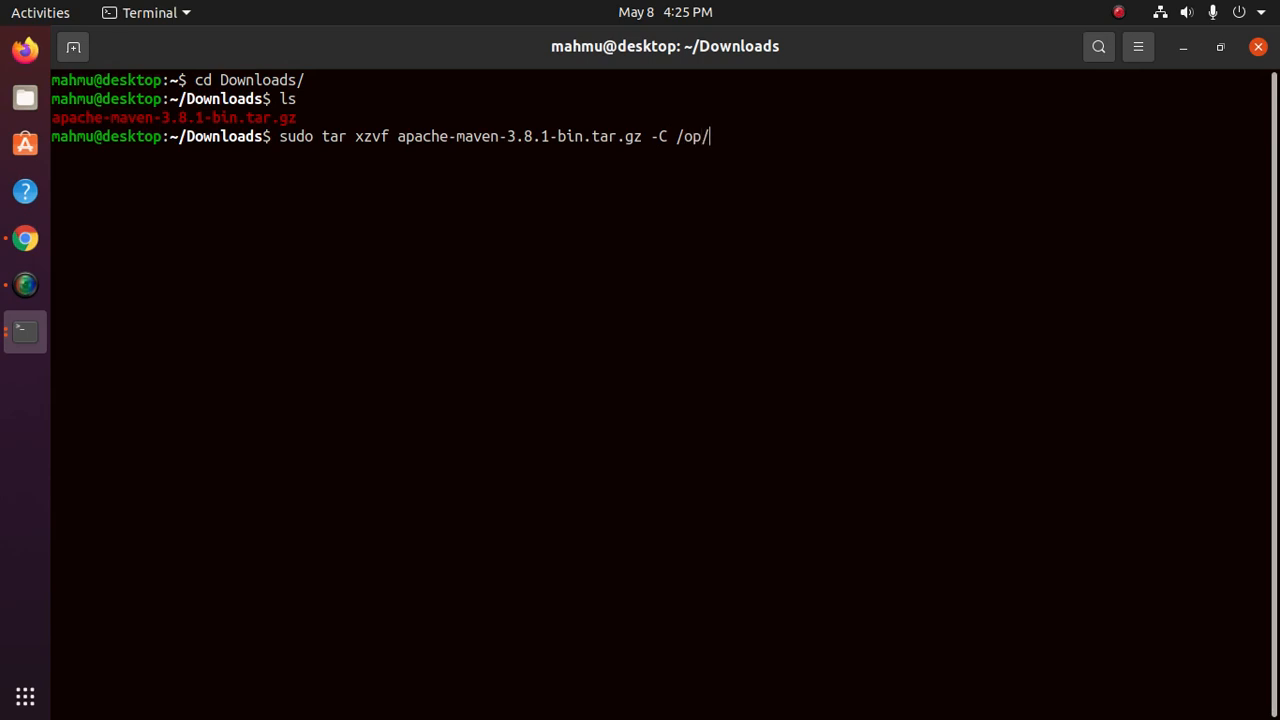
type("t")
key("Return")
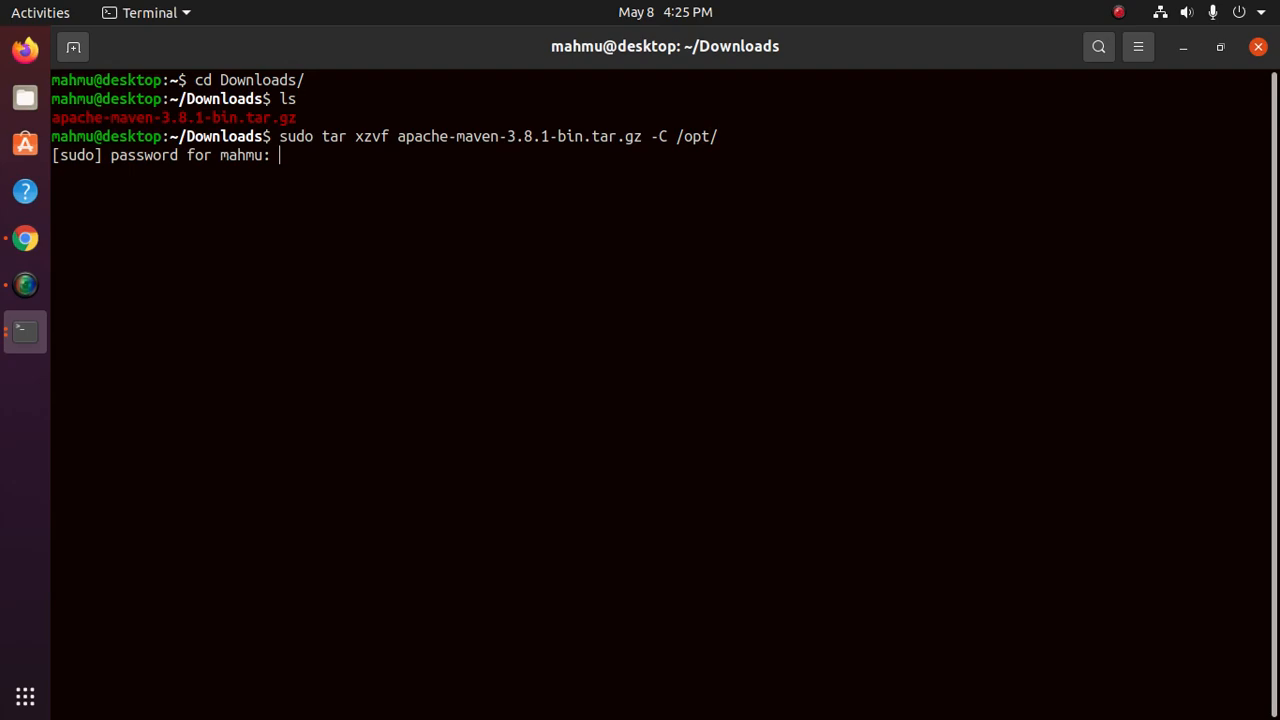
key("Return")
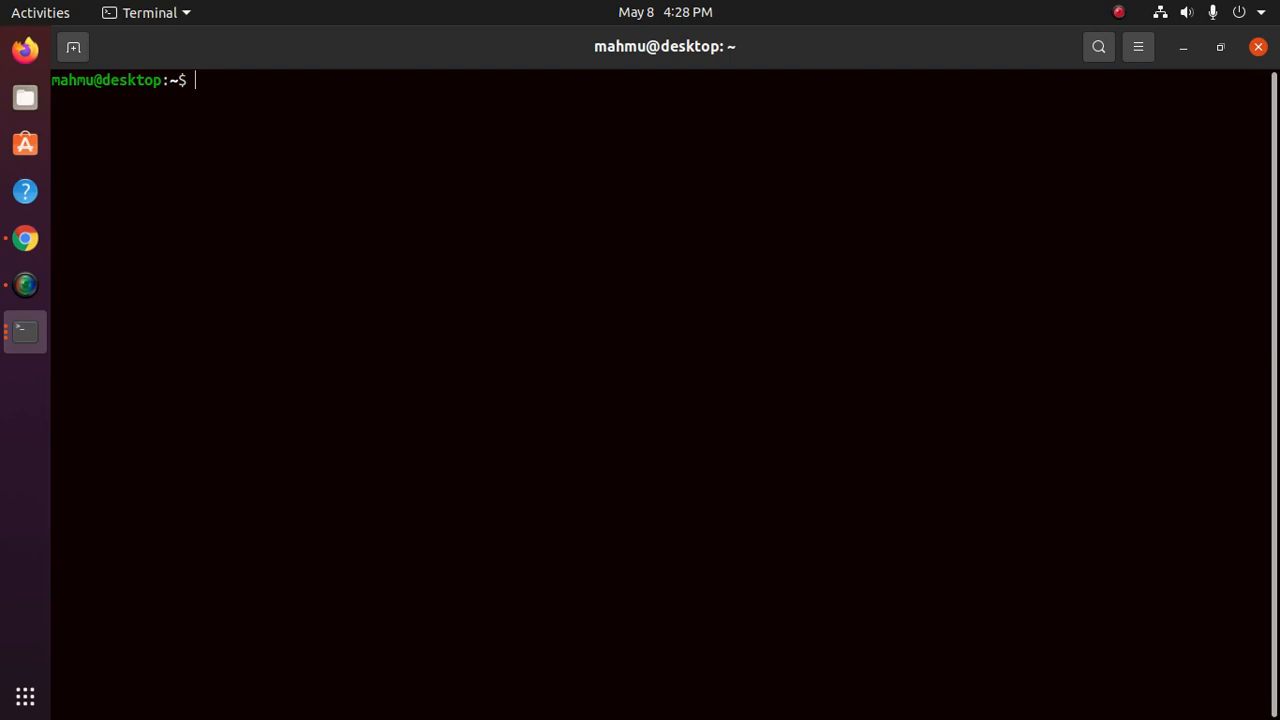
Step: Reopen .profile in nano and add a blank line below export JAVA_HOME
type("nano .profile")
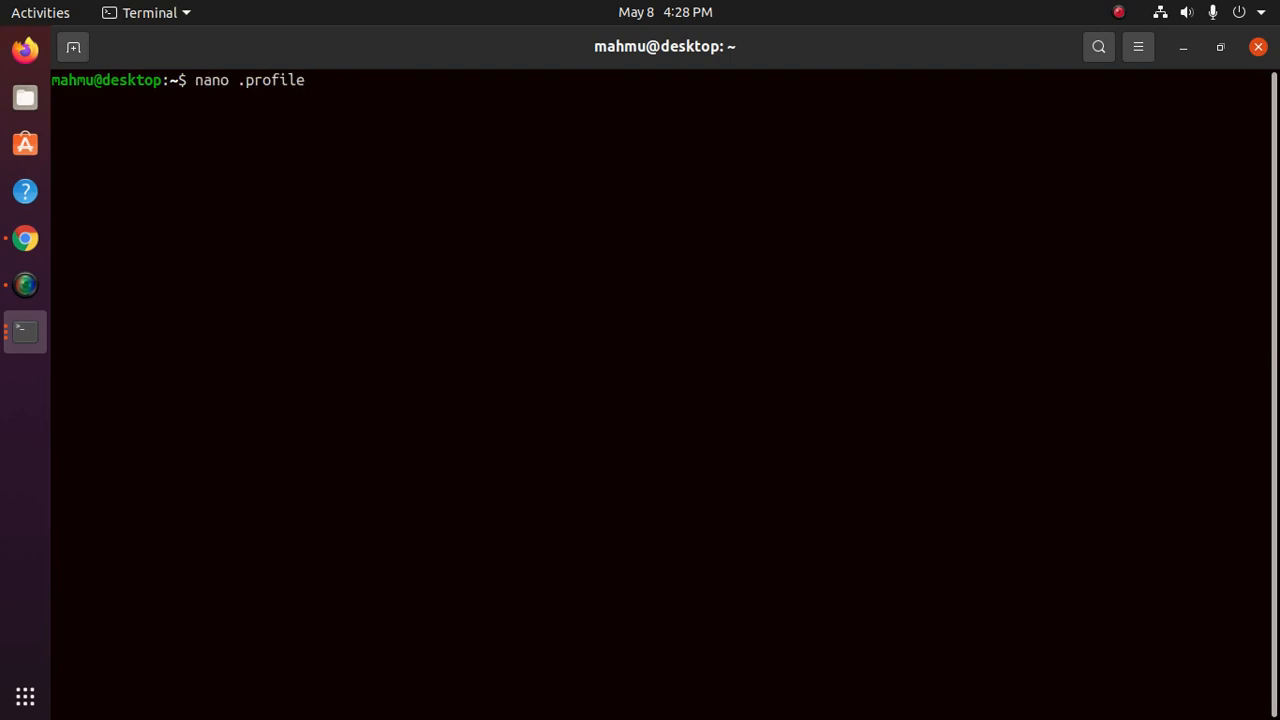
key("Return")
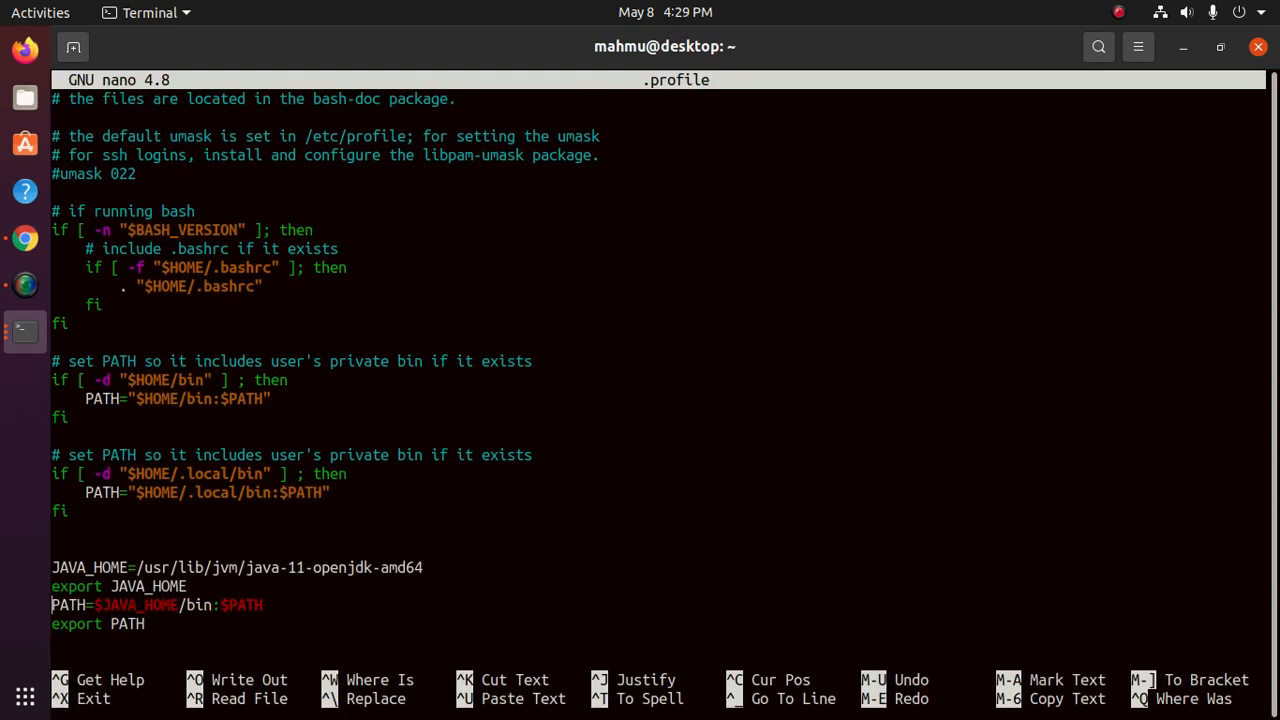
key("Return")
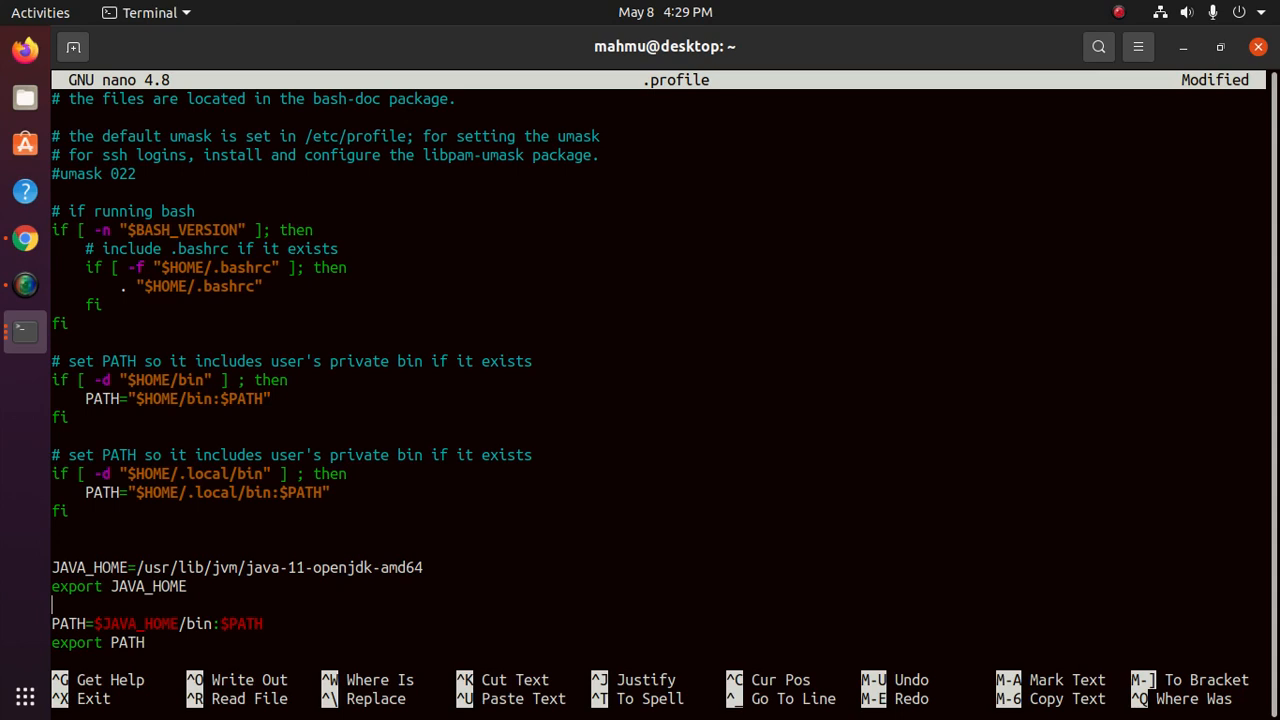
Step: Type MAVEN_HOME=/opt/ on the new line
type("M")
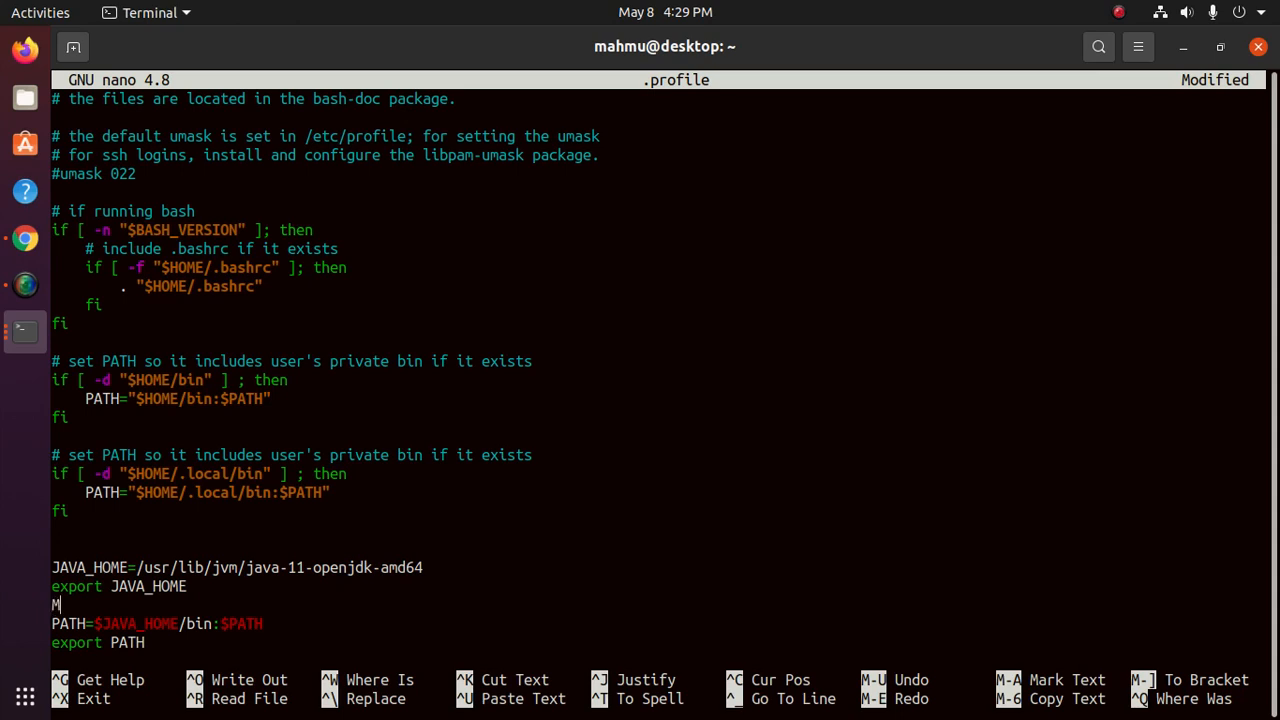
type("A")
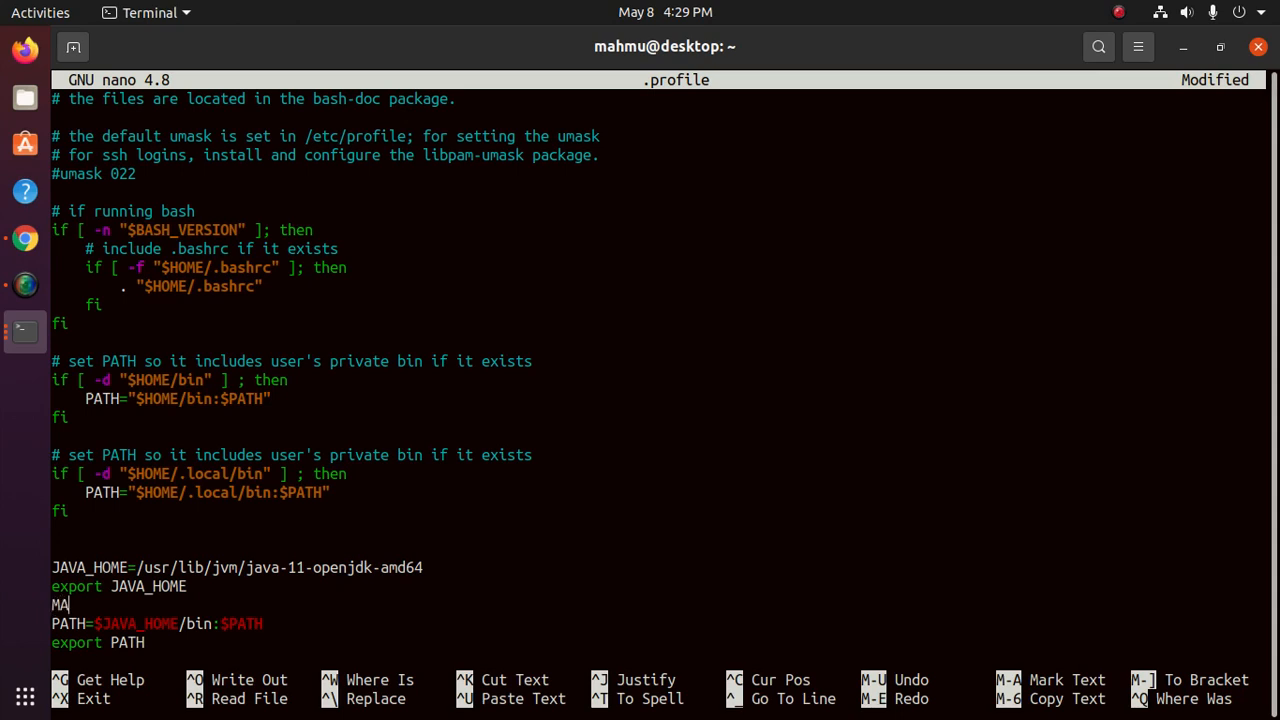
type("VEN")
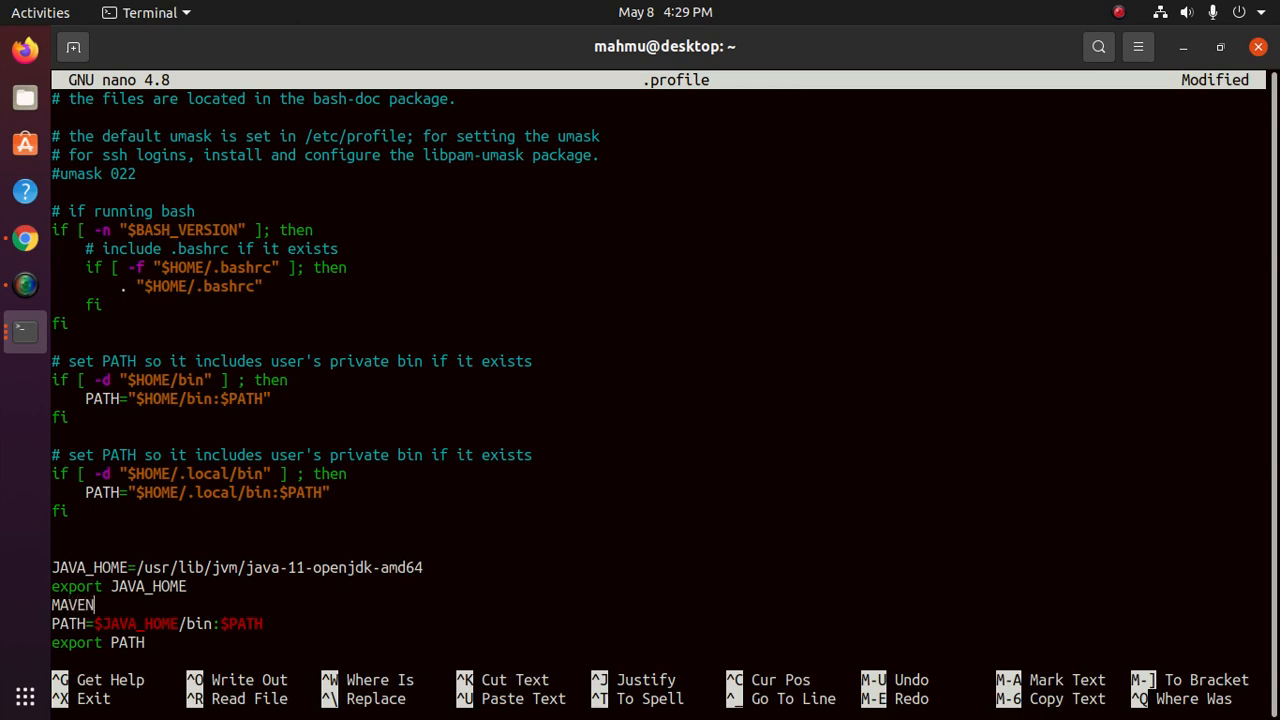
type("_HOME")
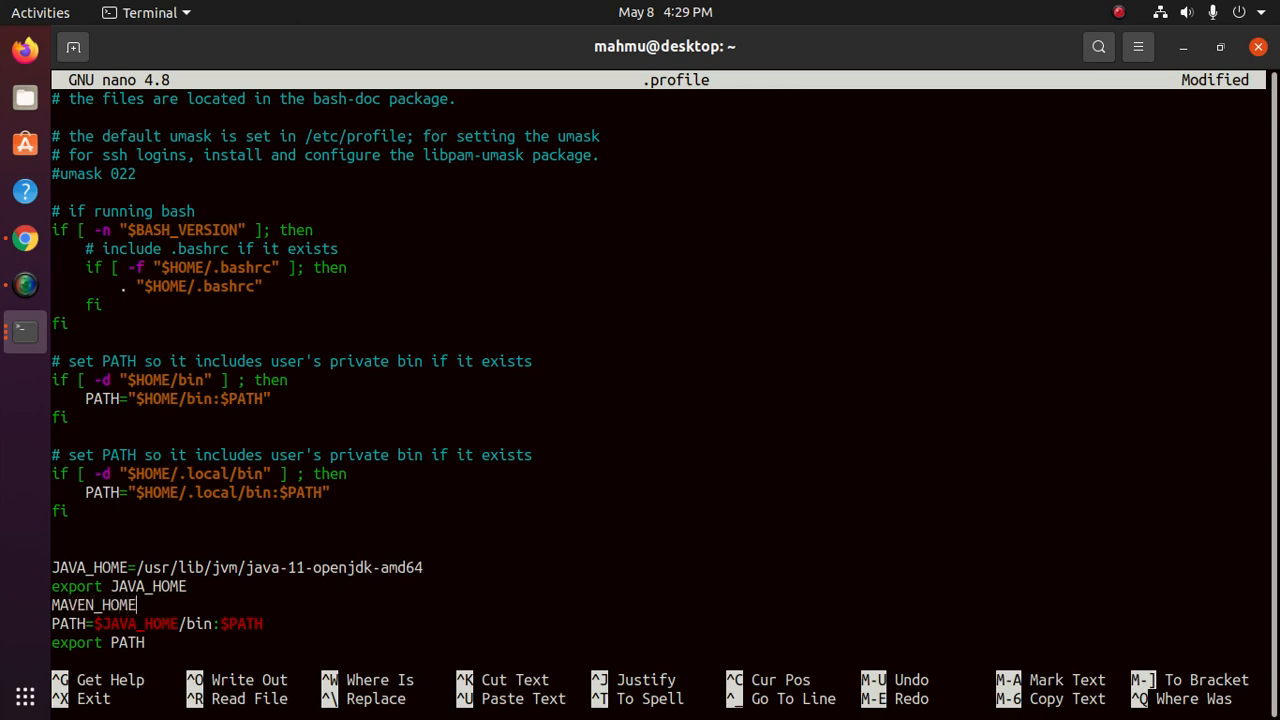
type("=")
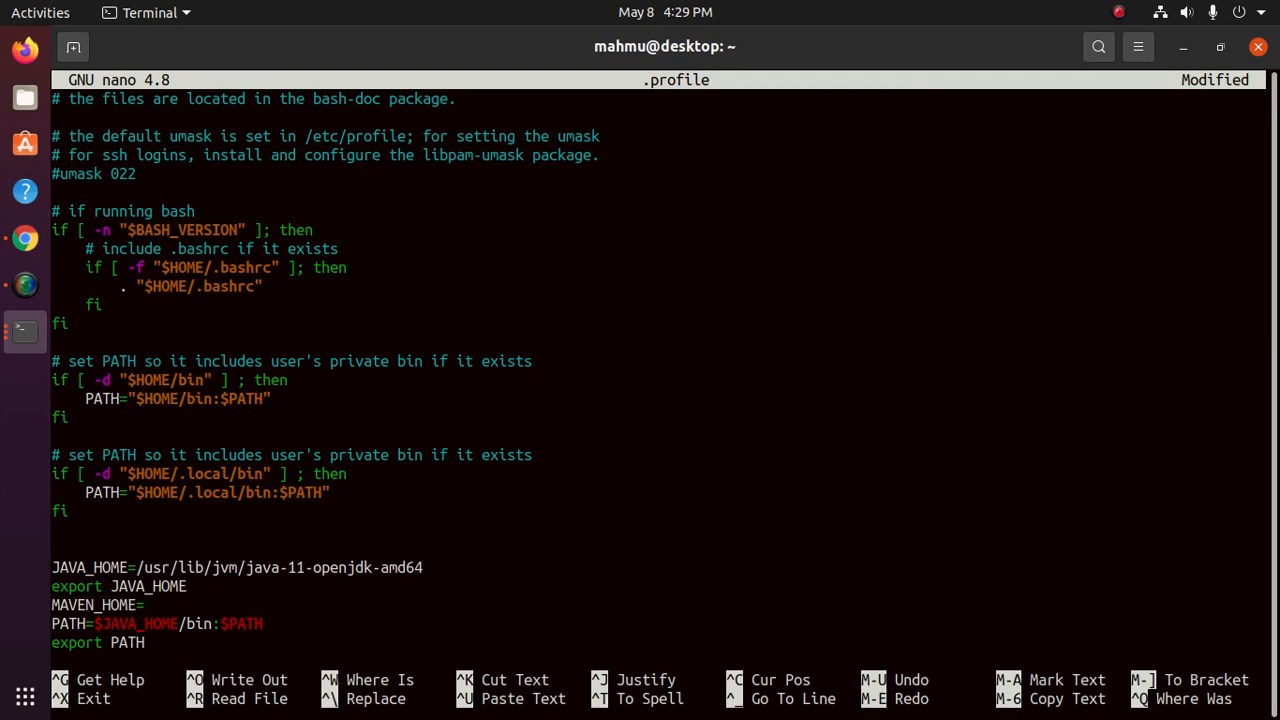
type("/")
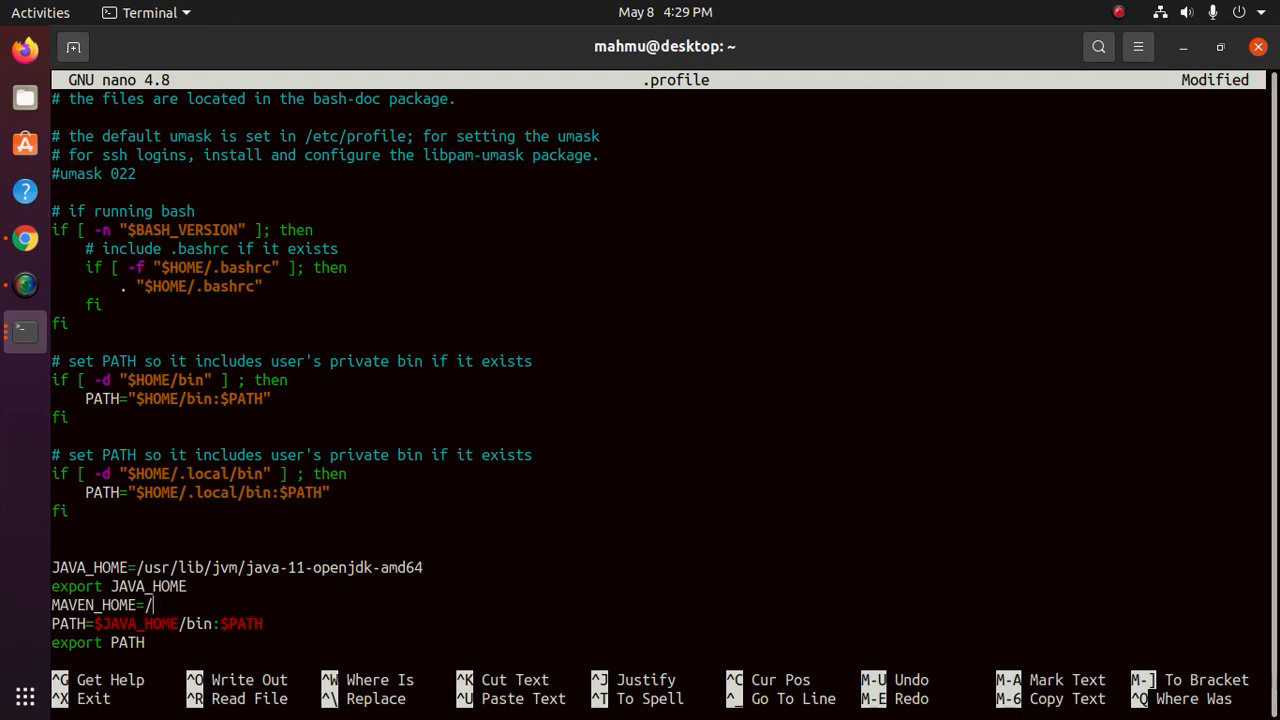
type("opt/")
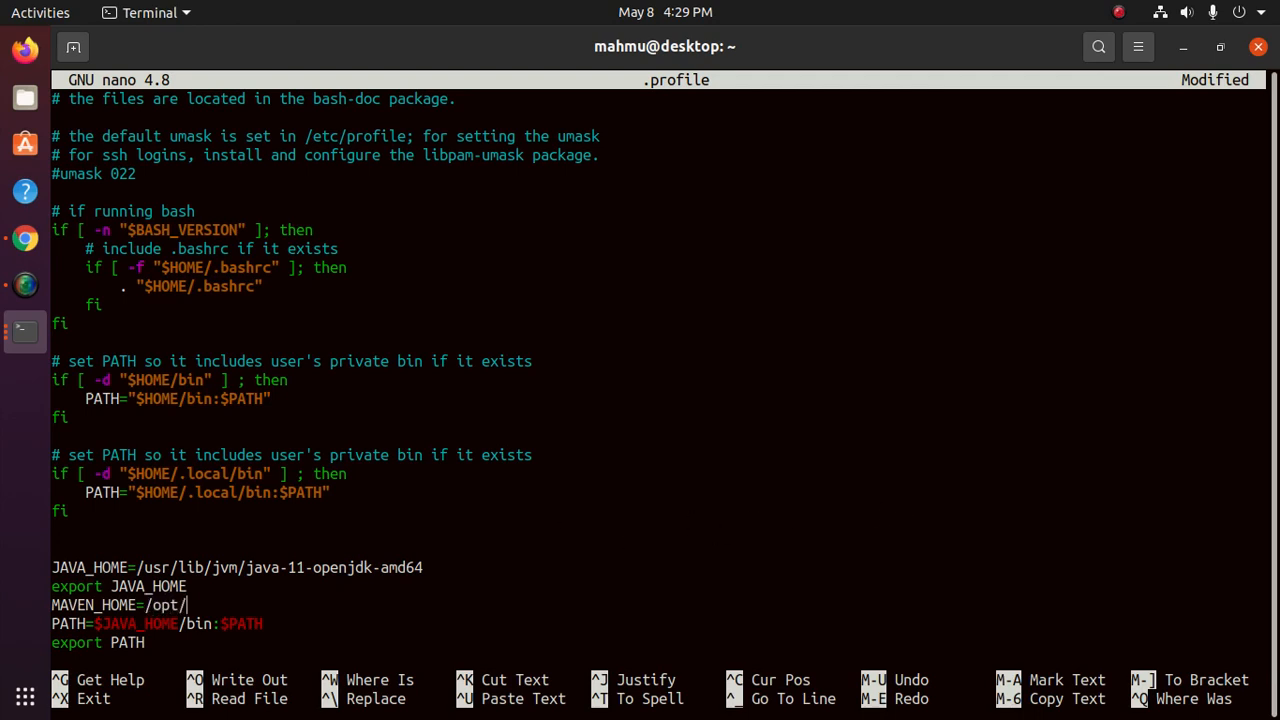
Step: Paste apache-maven-3.8.1 after /opt/ and close the extra terminal window
right_click(680, 420)
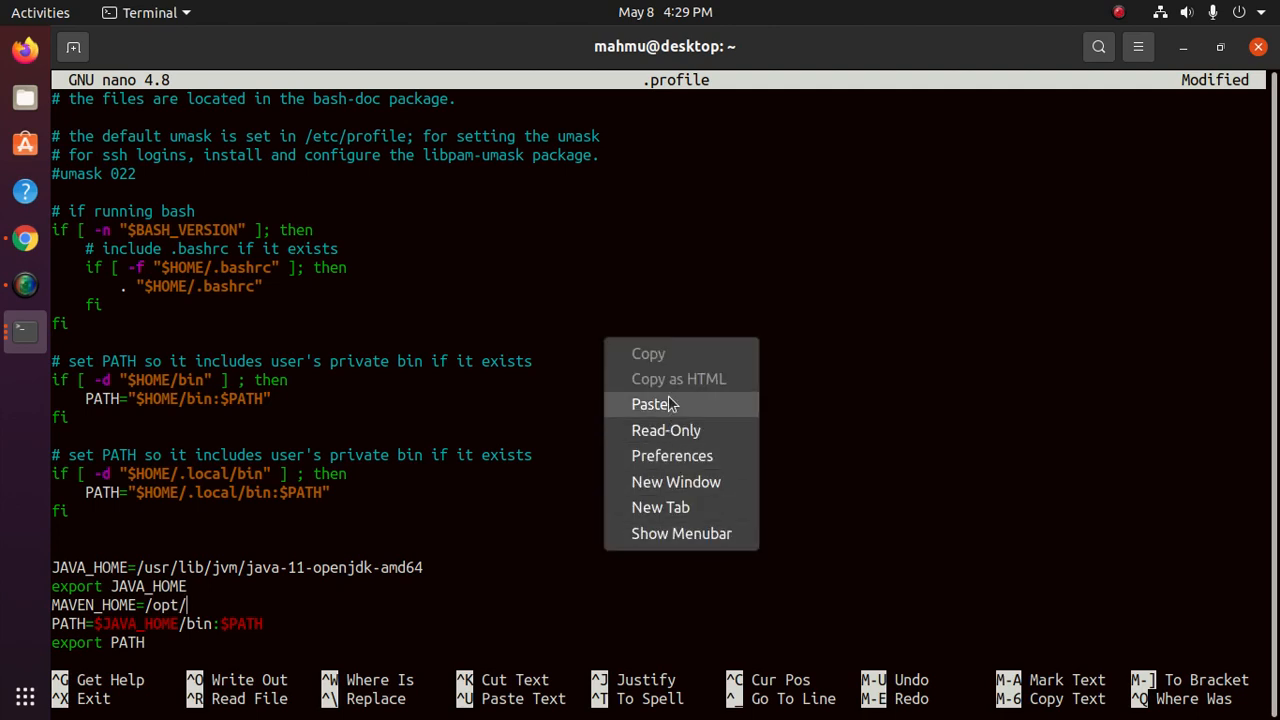
left_click(650, 404)
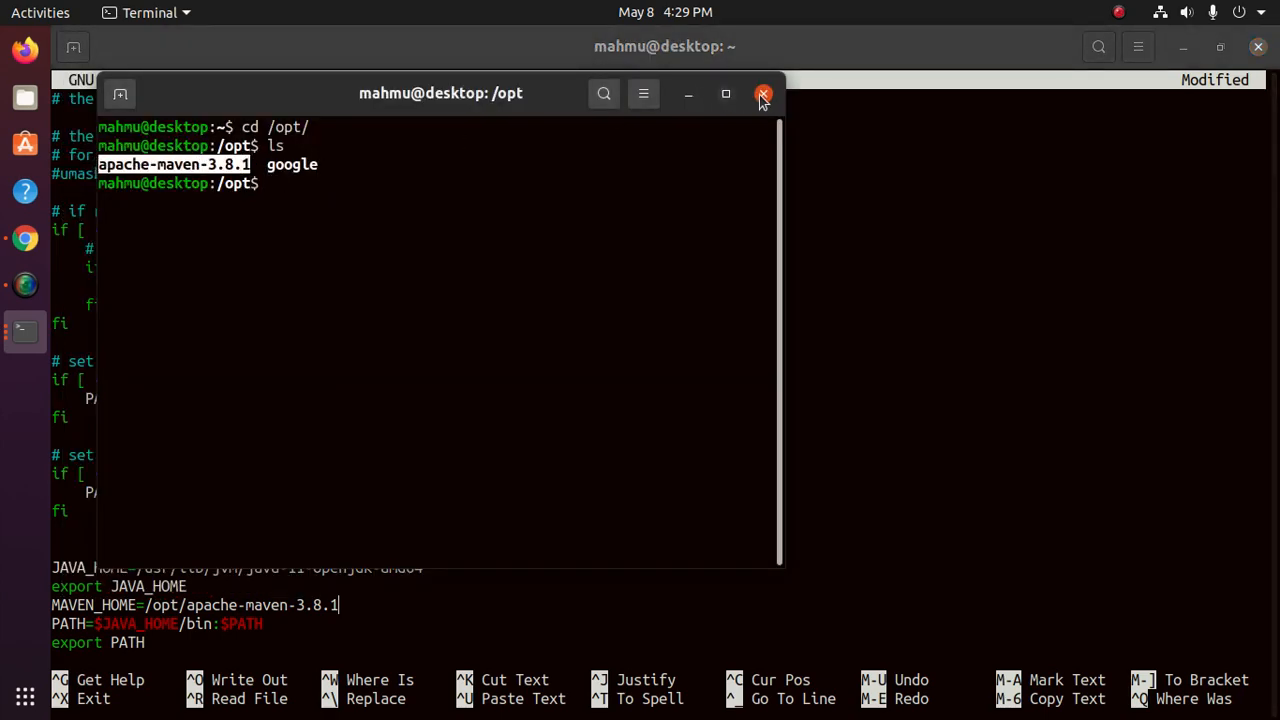
left_click(763, 93)
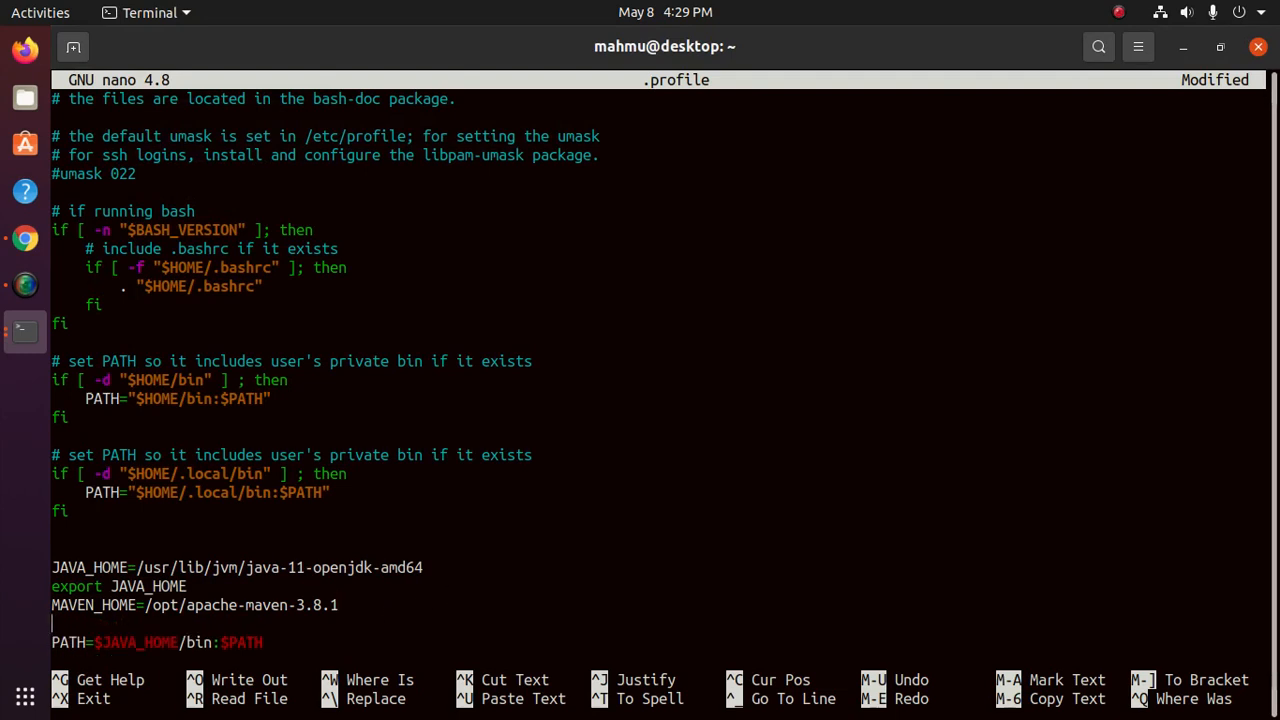
Step: Add an export MAVEN_HOME line to .profile
type("export")
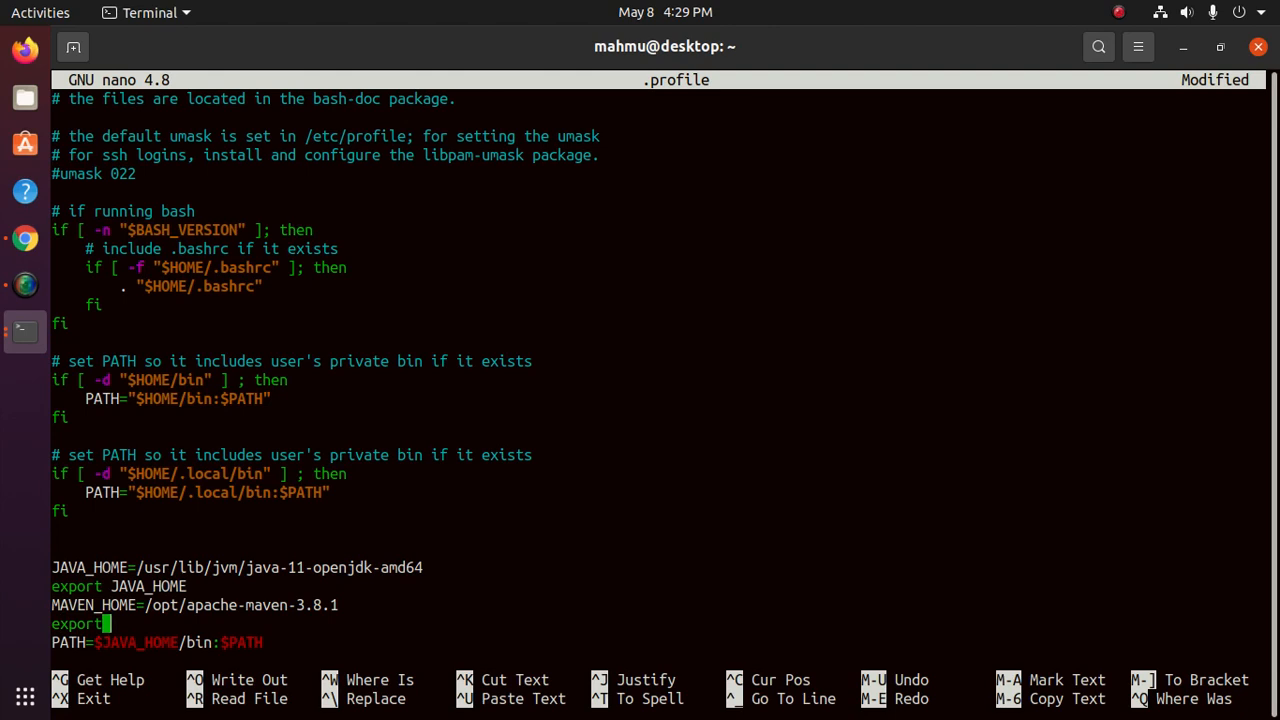
type("MAVEN")
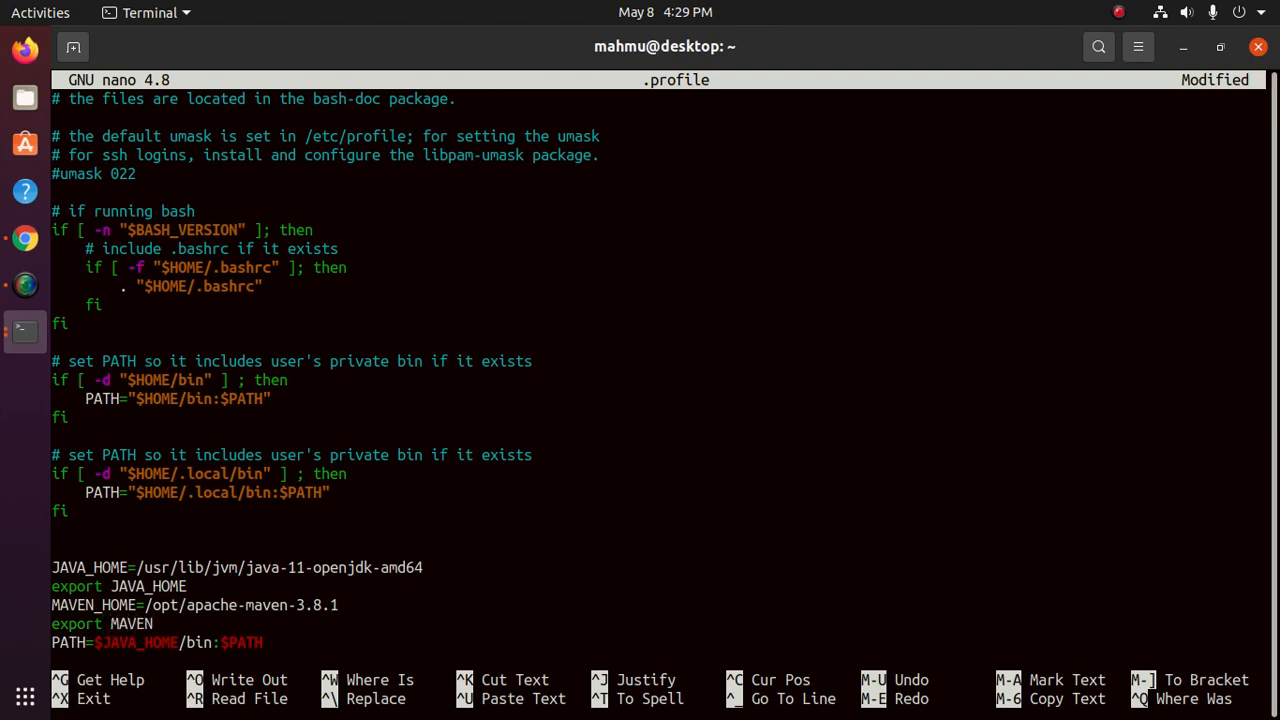
type("_HOM")
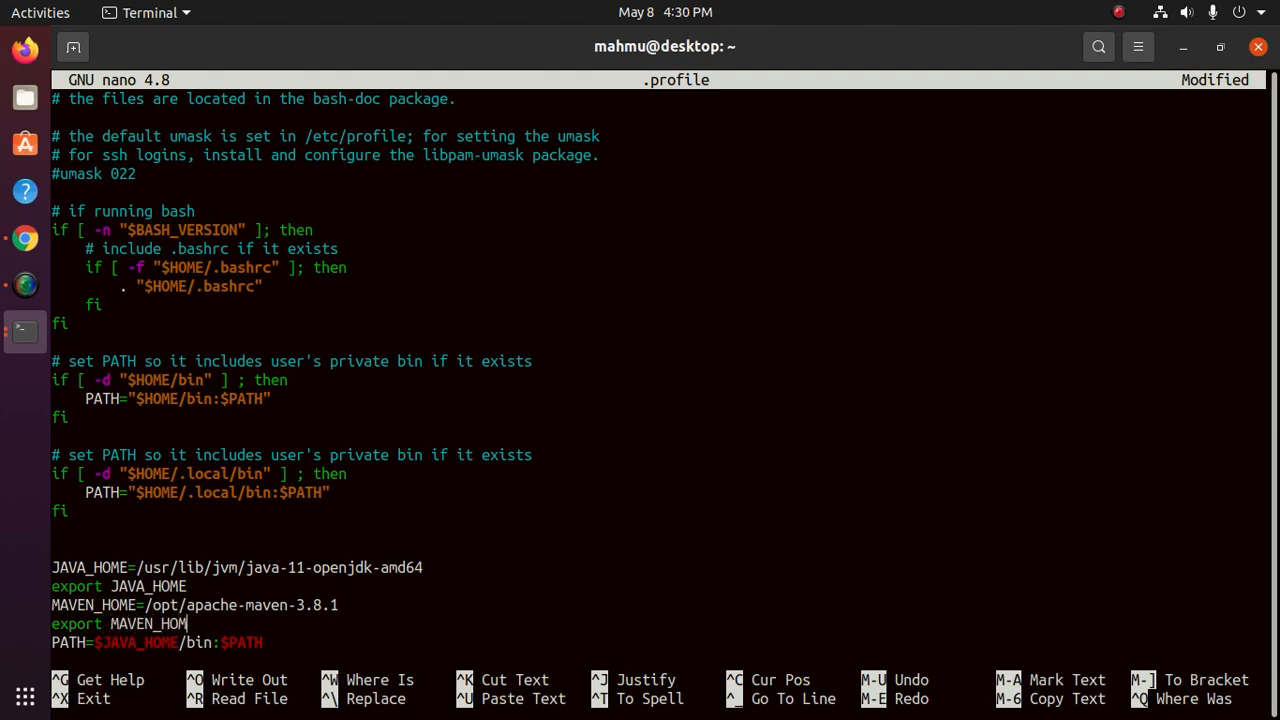
type("E")
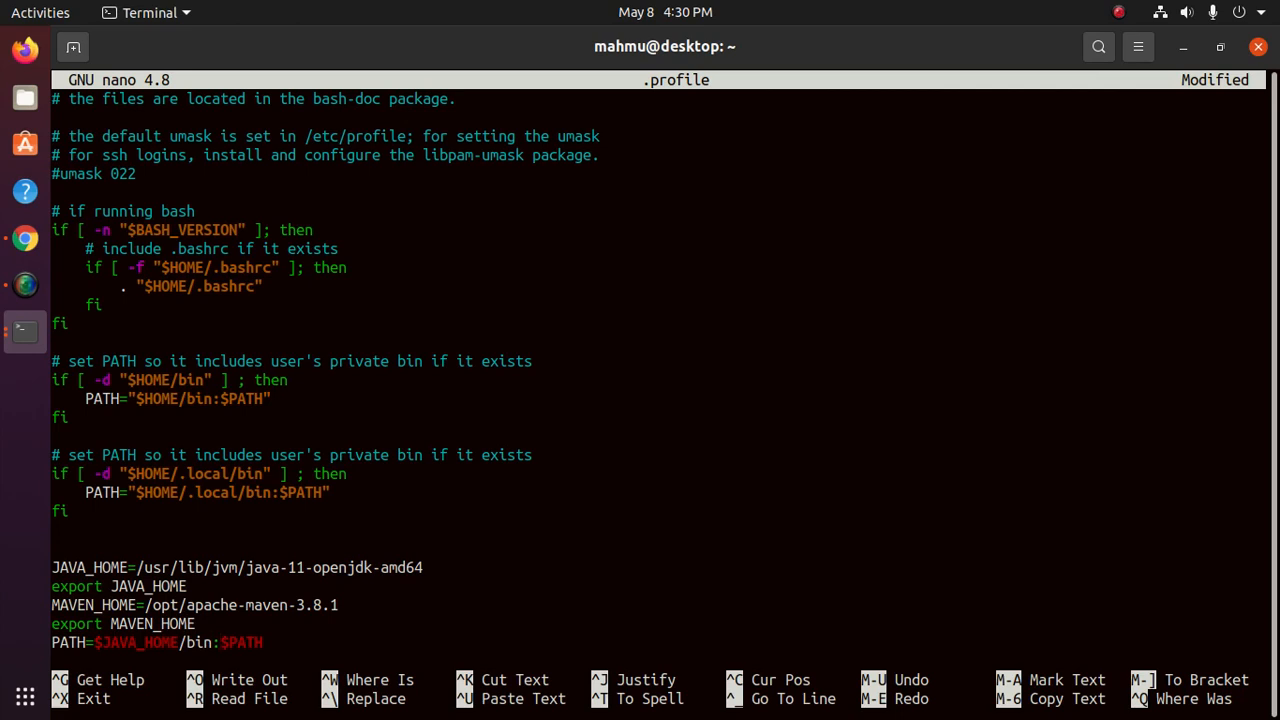
Step: Change PATH to $JAVA_HOME/bin:$MAVEN_HOME/bin:$PATH and add export PATH
type("$")
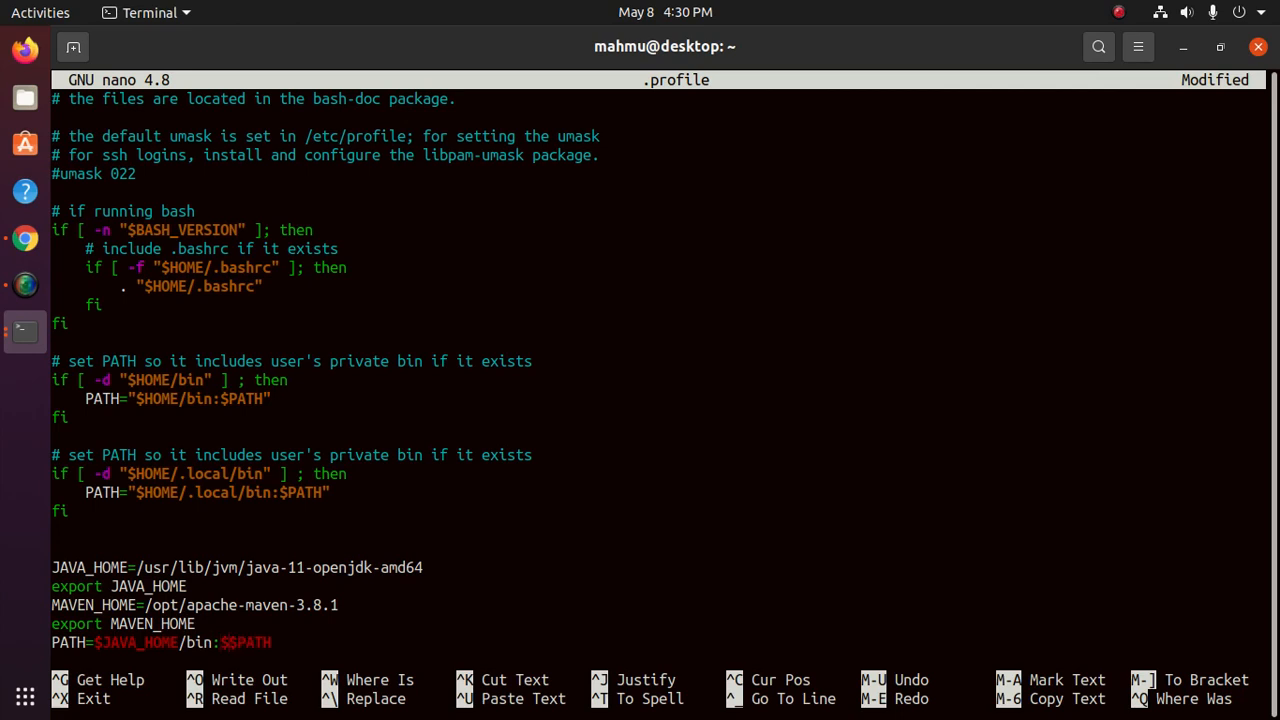
type("MAVEN_HOME")
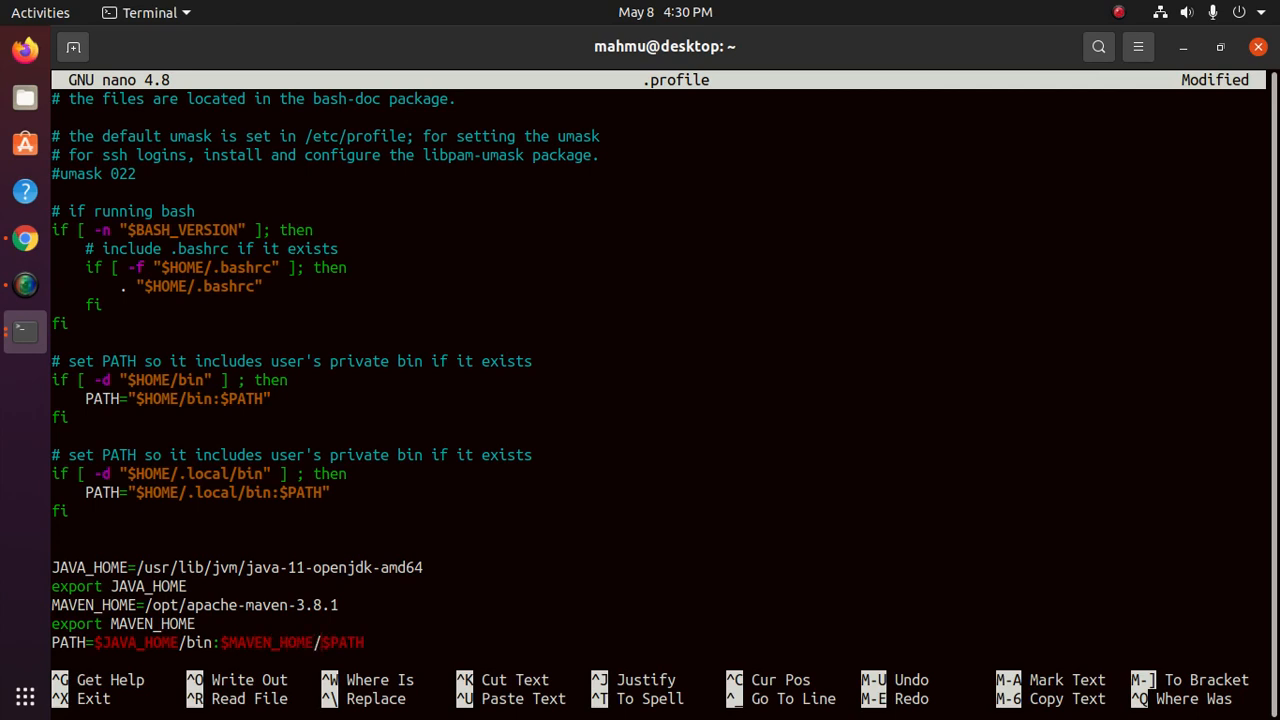
type("/bin:$PATH")
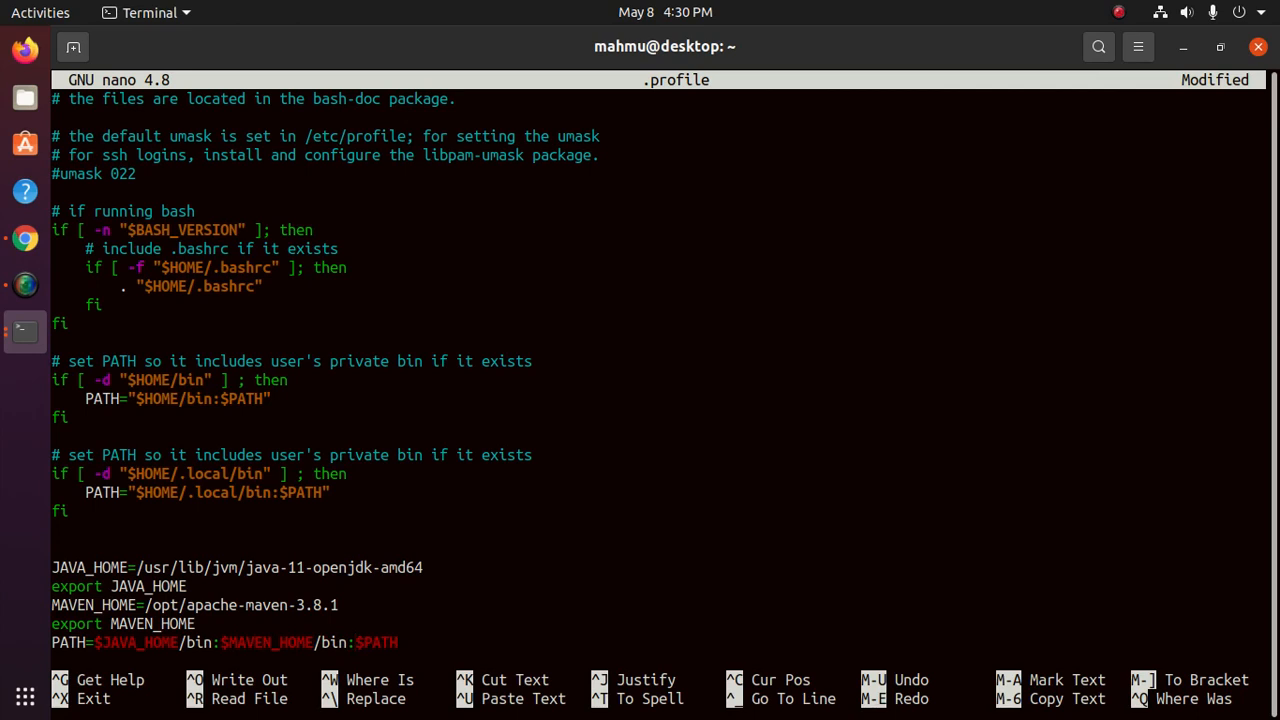
type("export PATH")
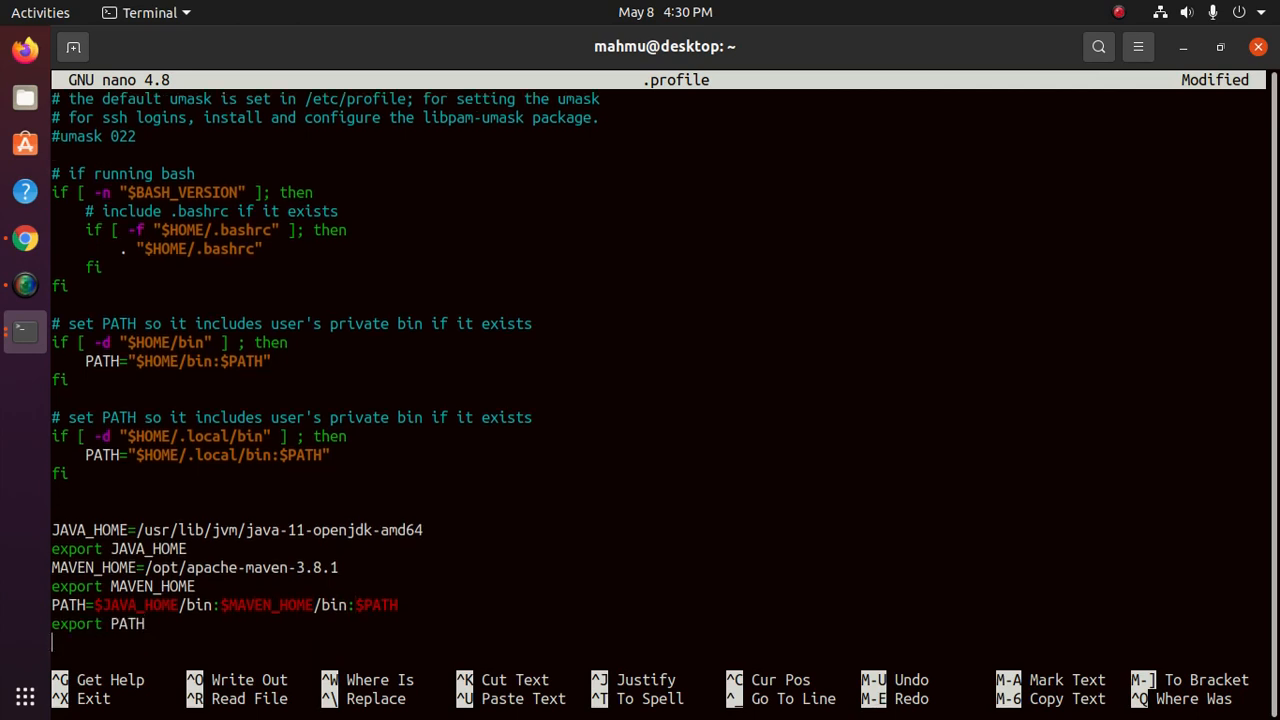
Step: Save the edited ~/.profile in nano and source it with '. .profile'
key("ctrl+o")
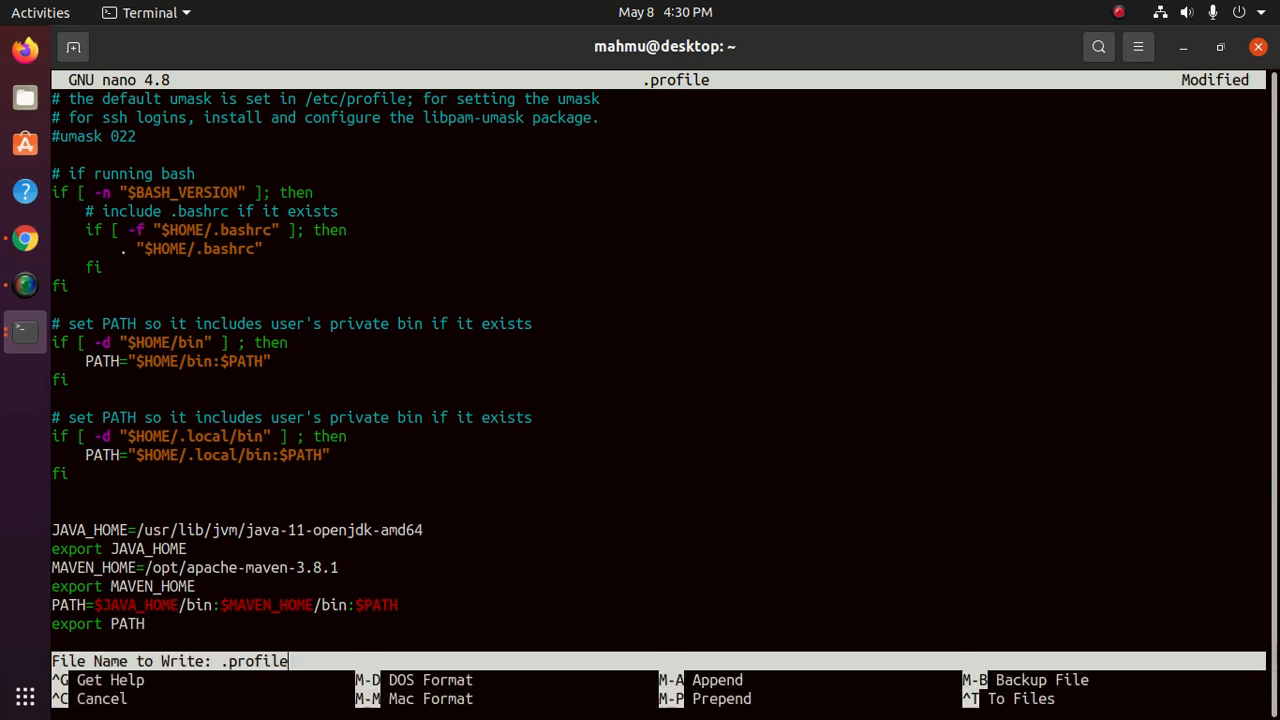
key("Enter")
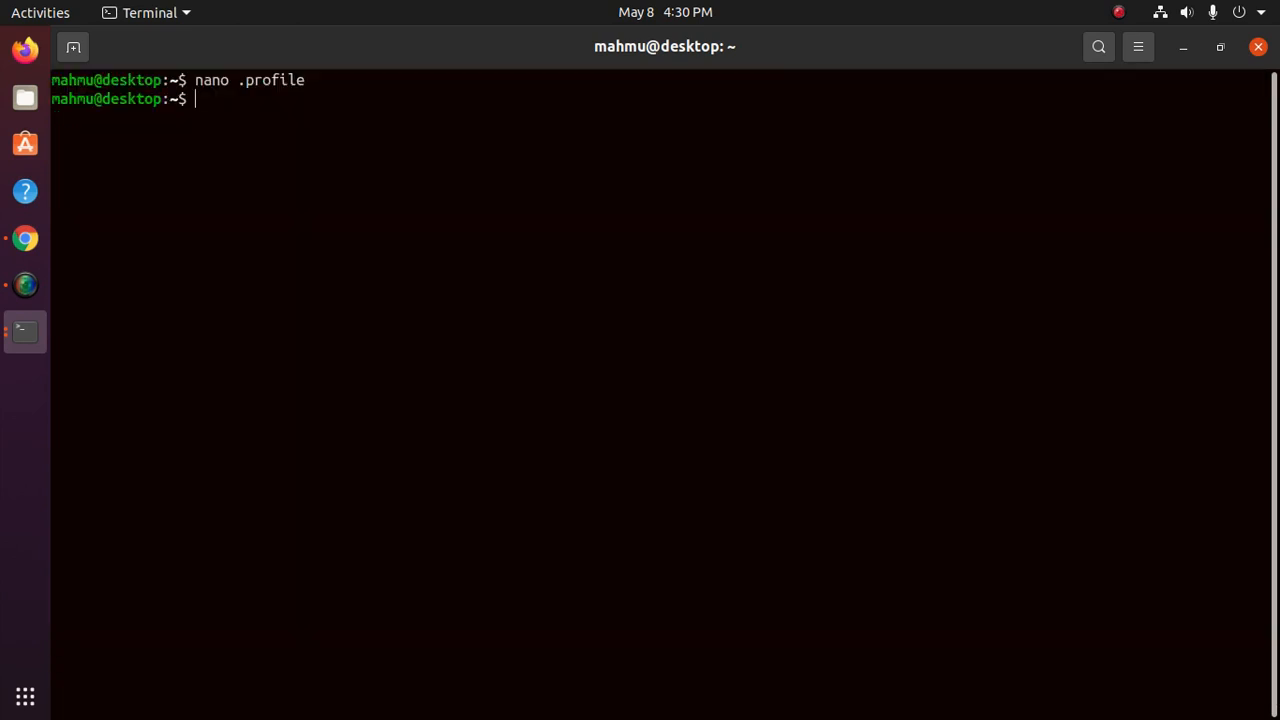
type(". .pr")
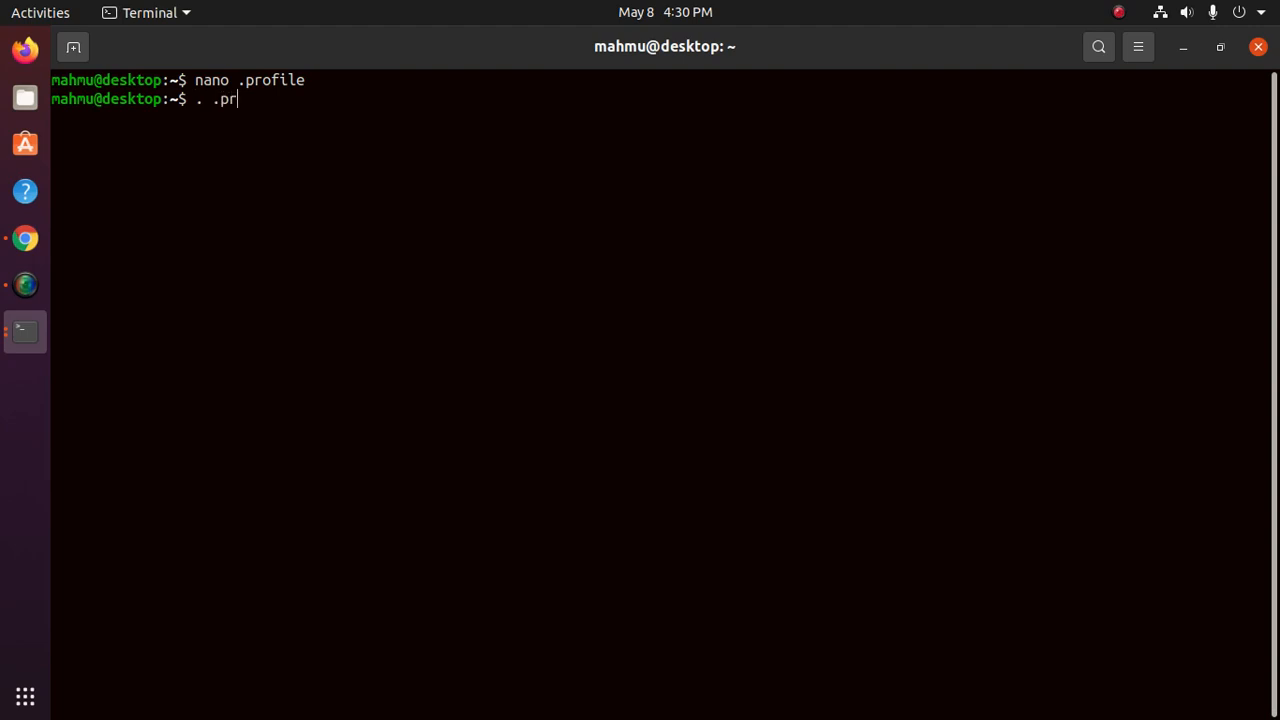
key("Return")
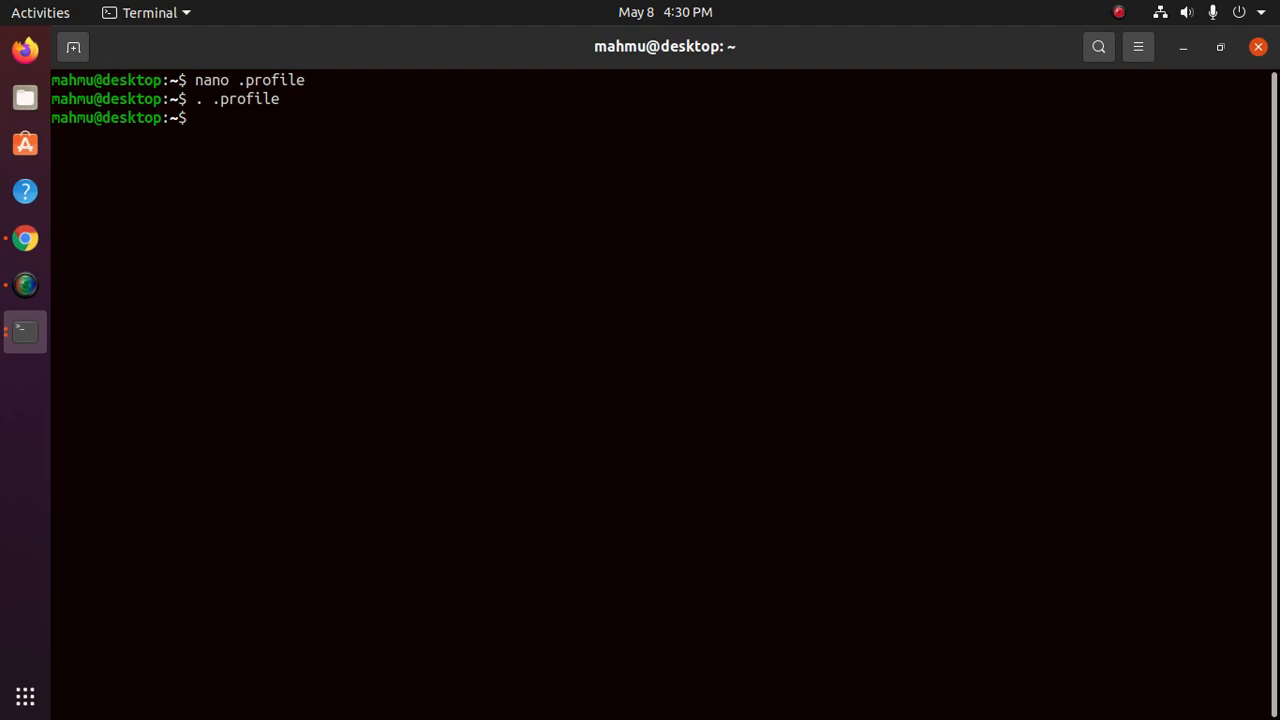
Step: Run 'mvn -h' to list Maven's help options
type("mvn")
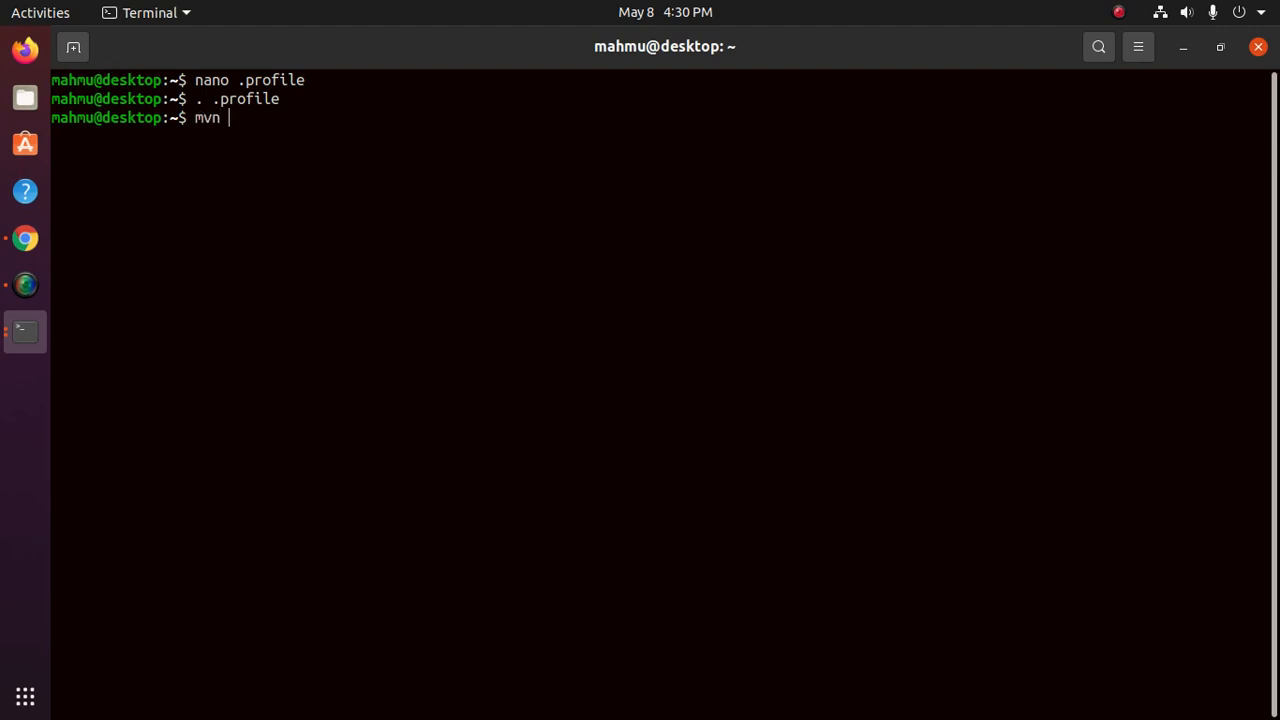
type("-h")
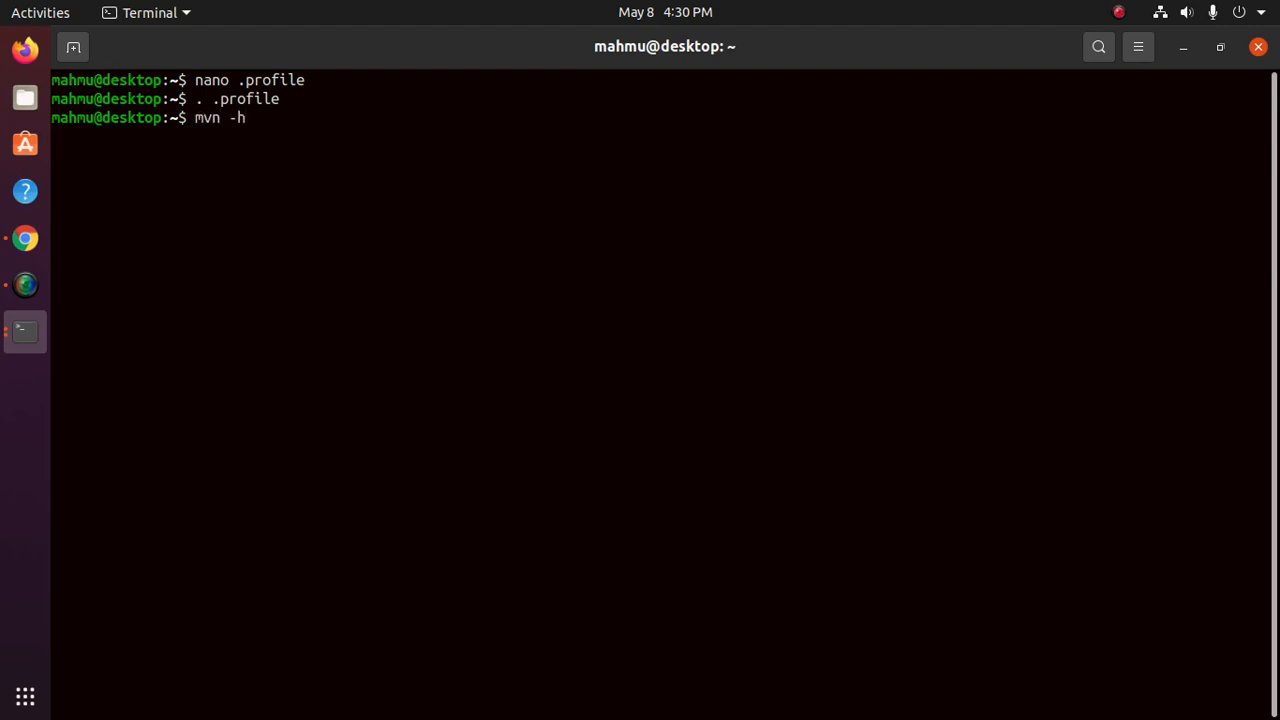
key("Return")
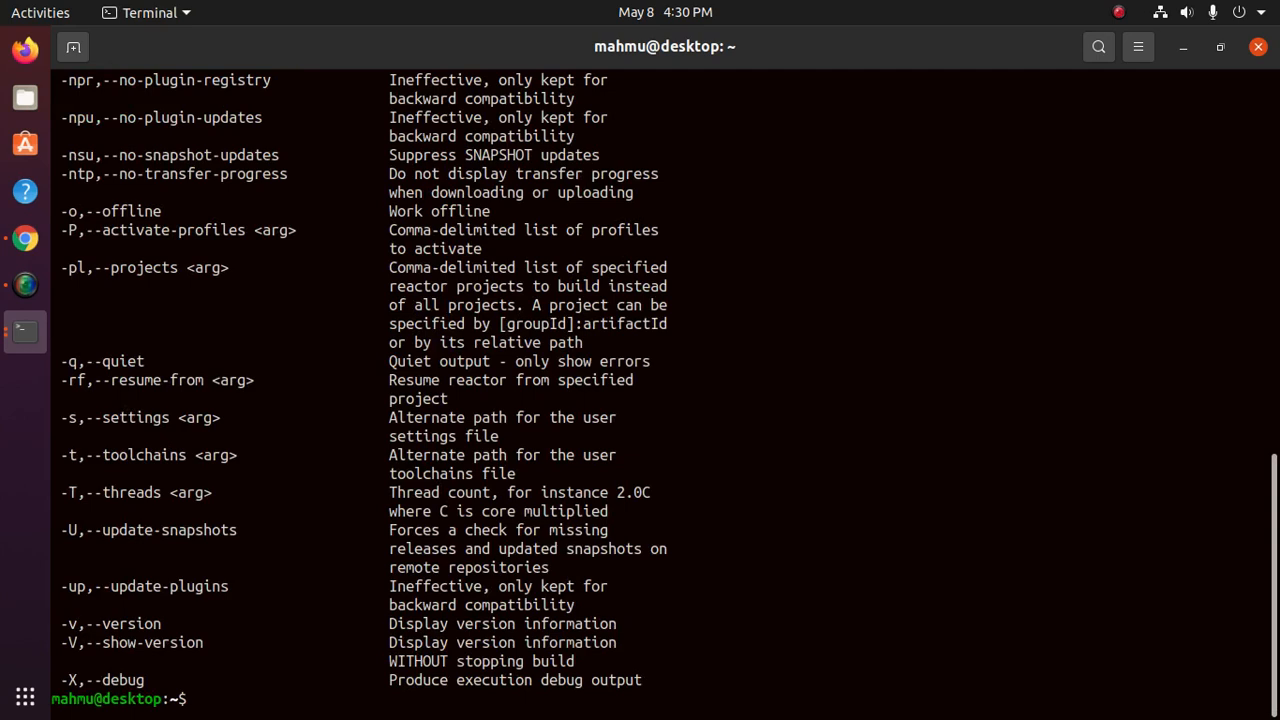
Step: Run 'mvn -v', confirming Apache Maven 3.8.1 with Java 11.0.11
type("mvn -h")
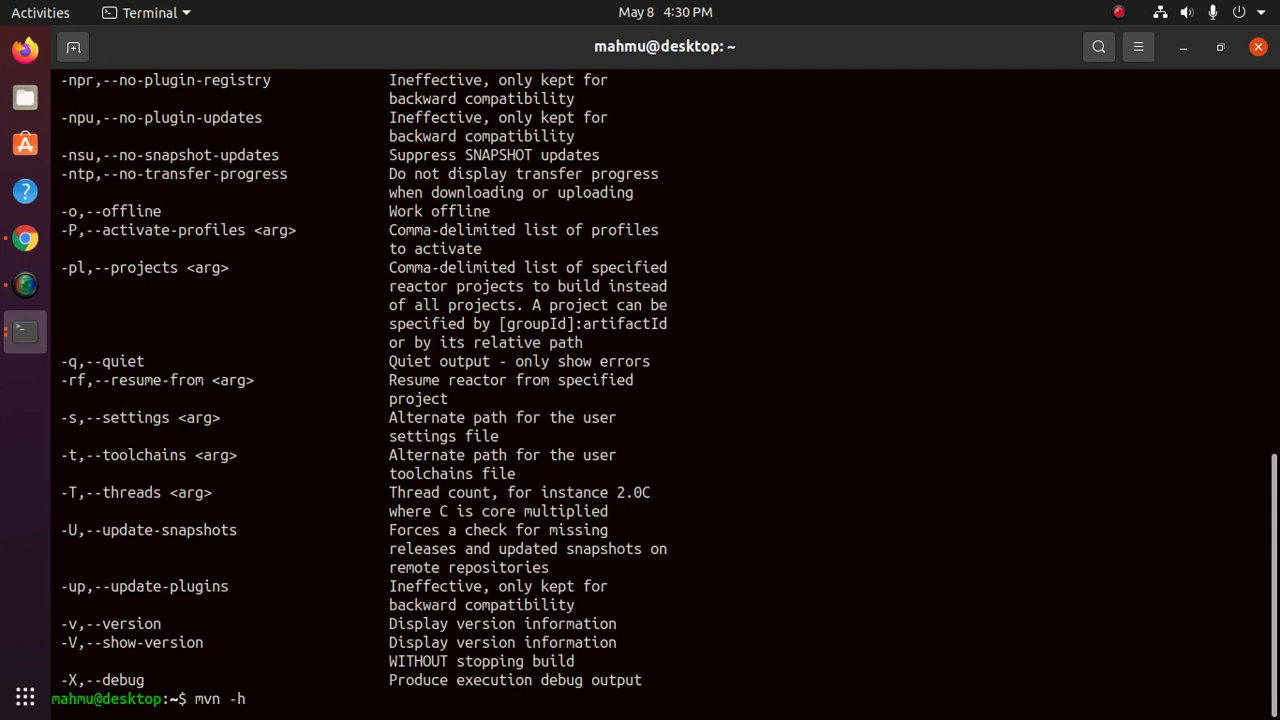
key("BackSpace")
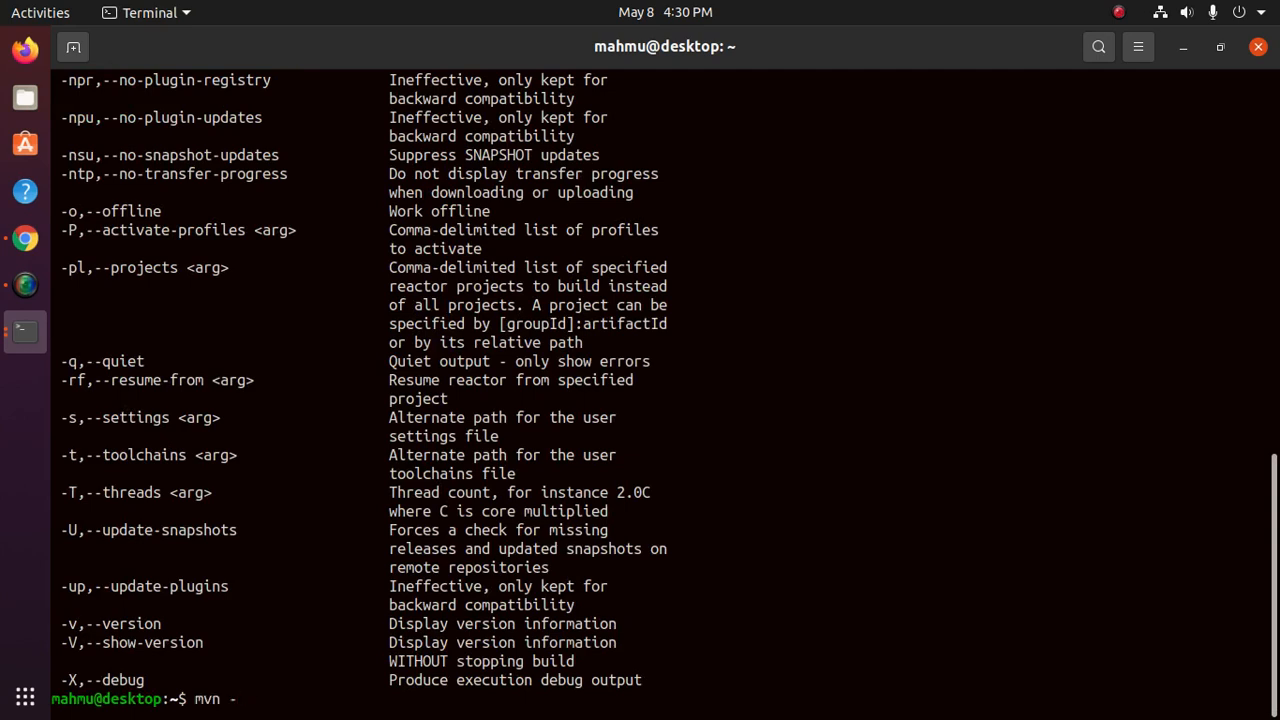
type("v")
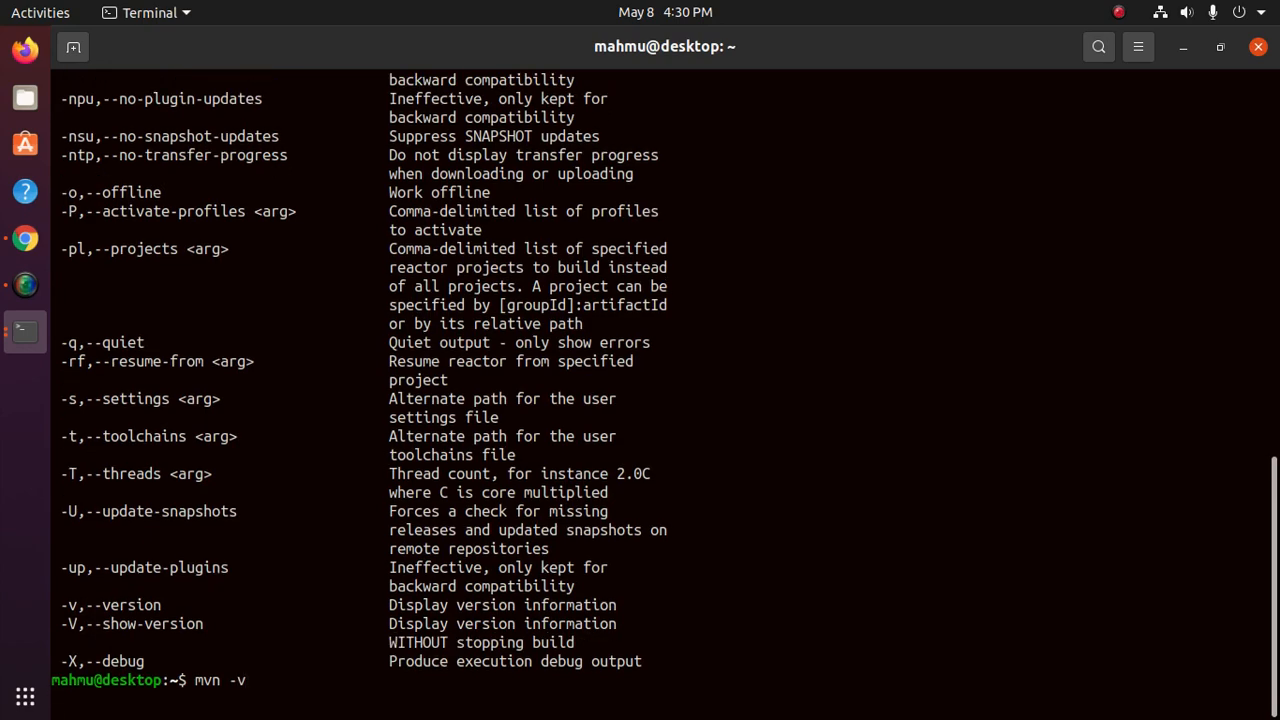
key("Return")
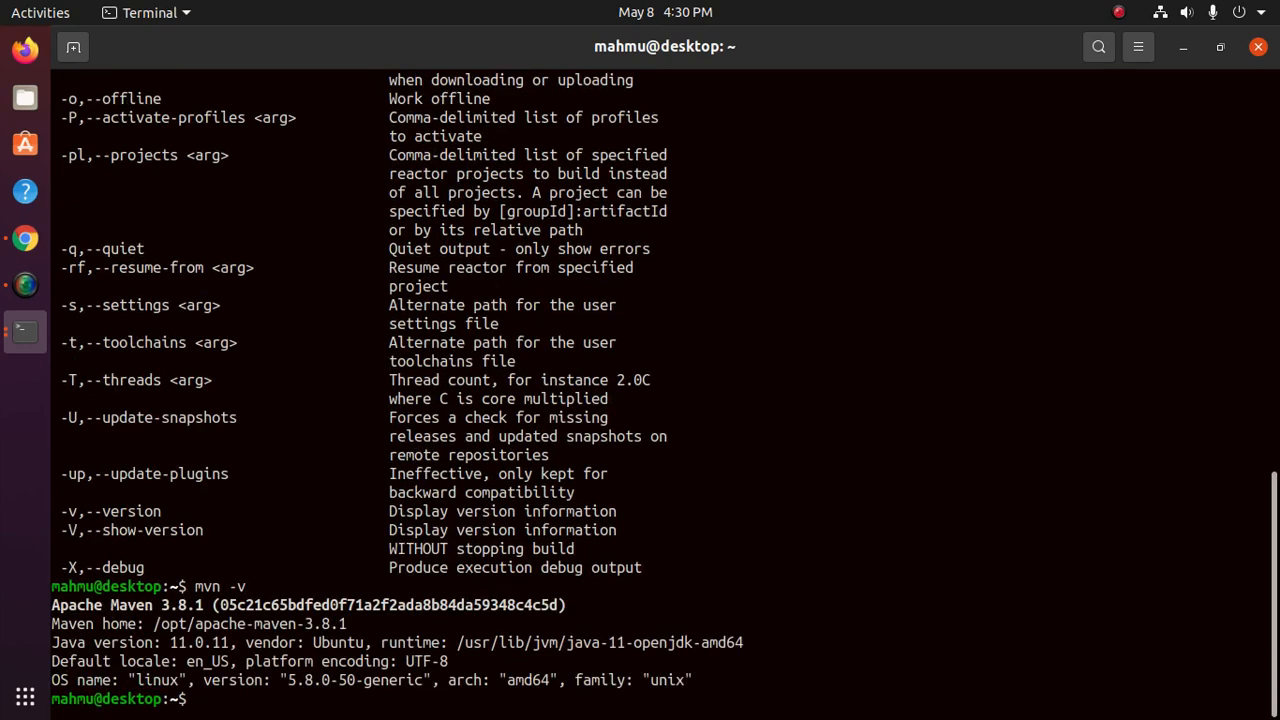